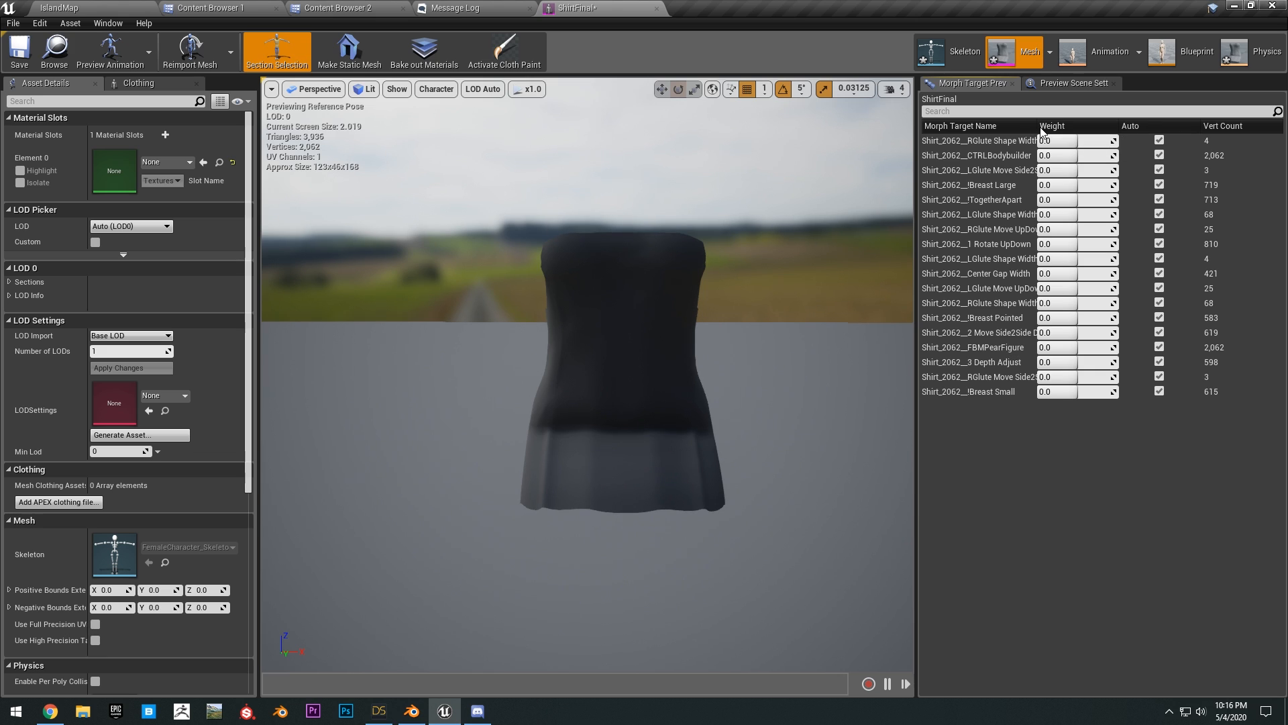
Step: Review the ShirtFinal morph target weights, then minimize the Unreal editor to the desktop
left_click_drag(1056, 184, 1068, 184)
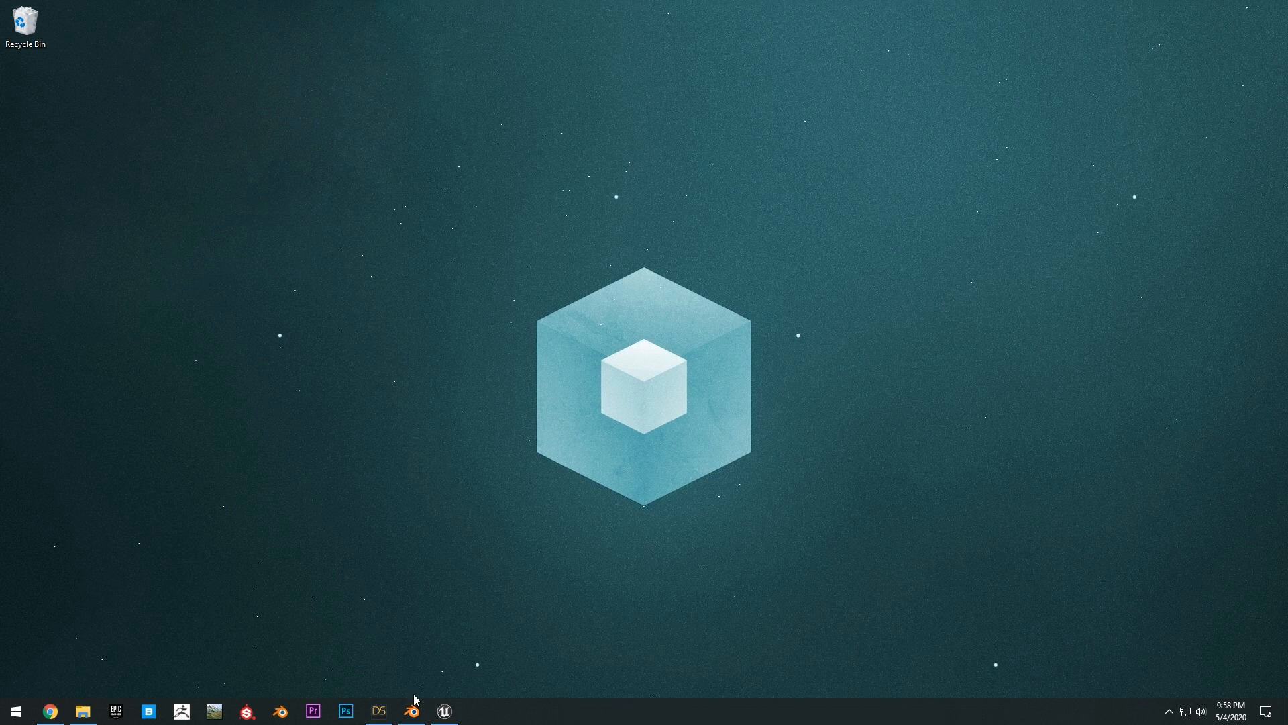
Step: Select the FemaleCharacter 3D object in the Debug folder, then close the Explorer window
left_click(82, 712)
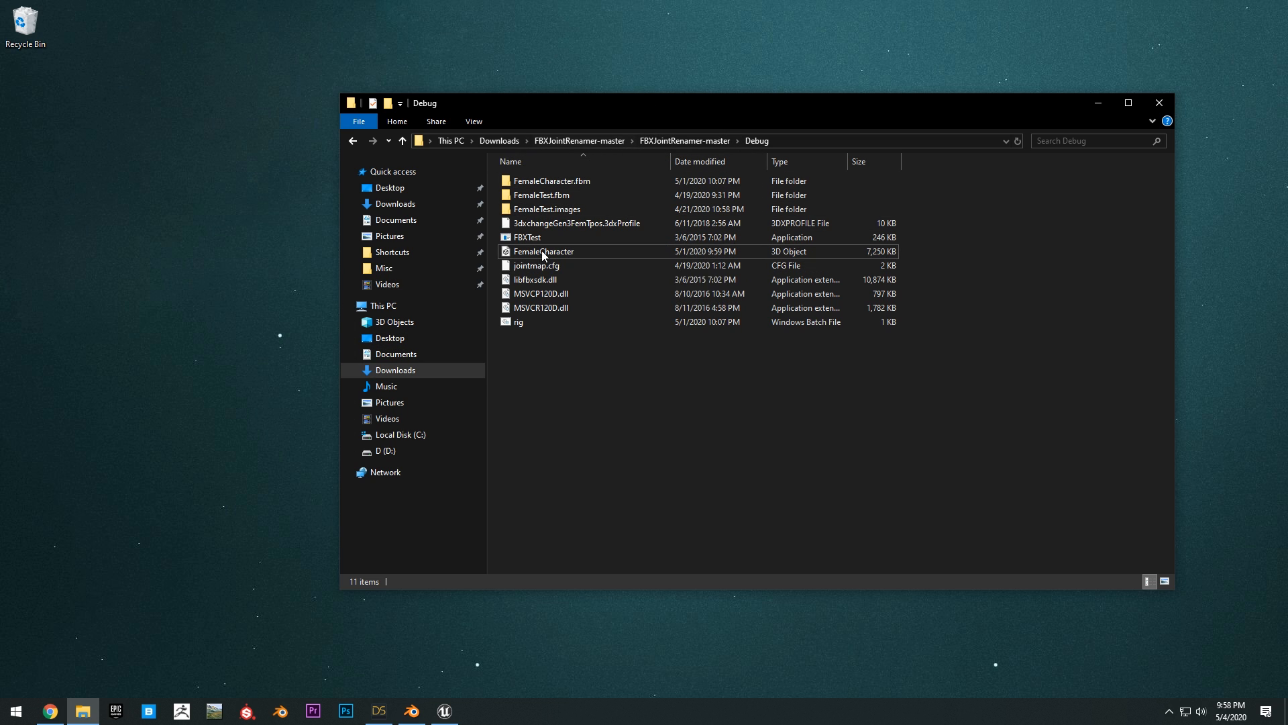
left_click(542, 251)
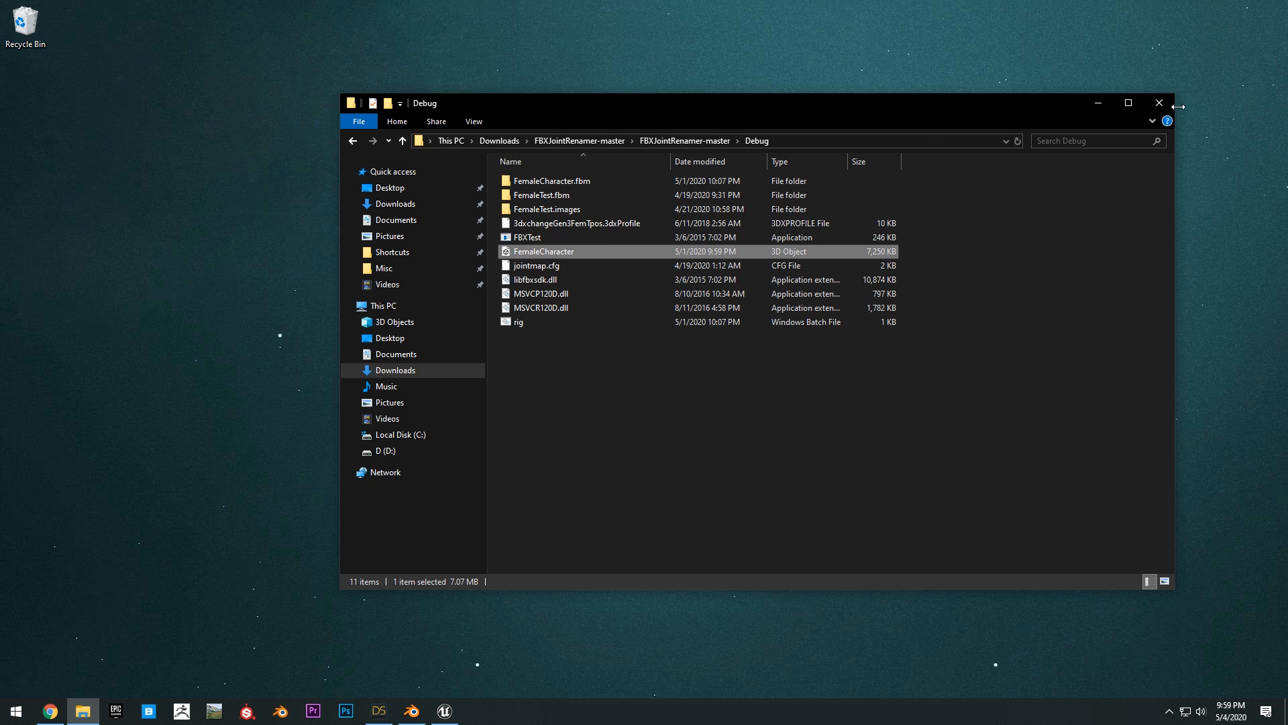
left_click(376, 711)
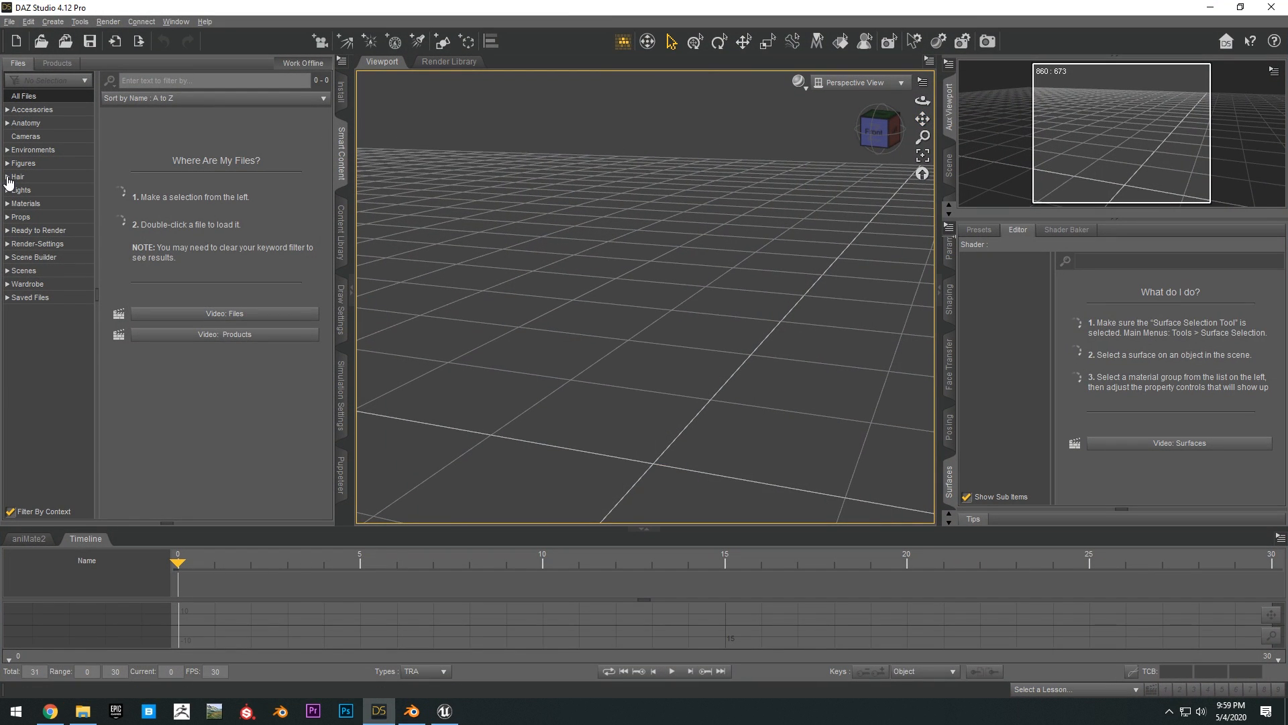
Step: Export the Genesis 8 Female as FBX named FemaleCharacter with morphs, showing the morph export rules
left_click(9, 22)
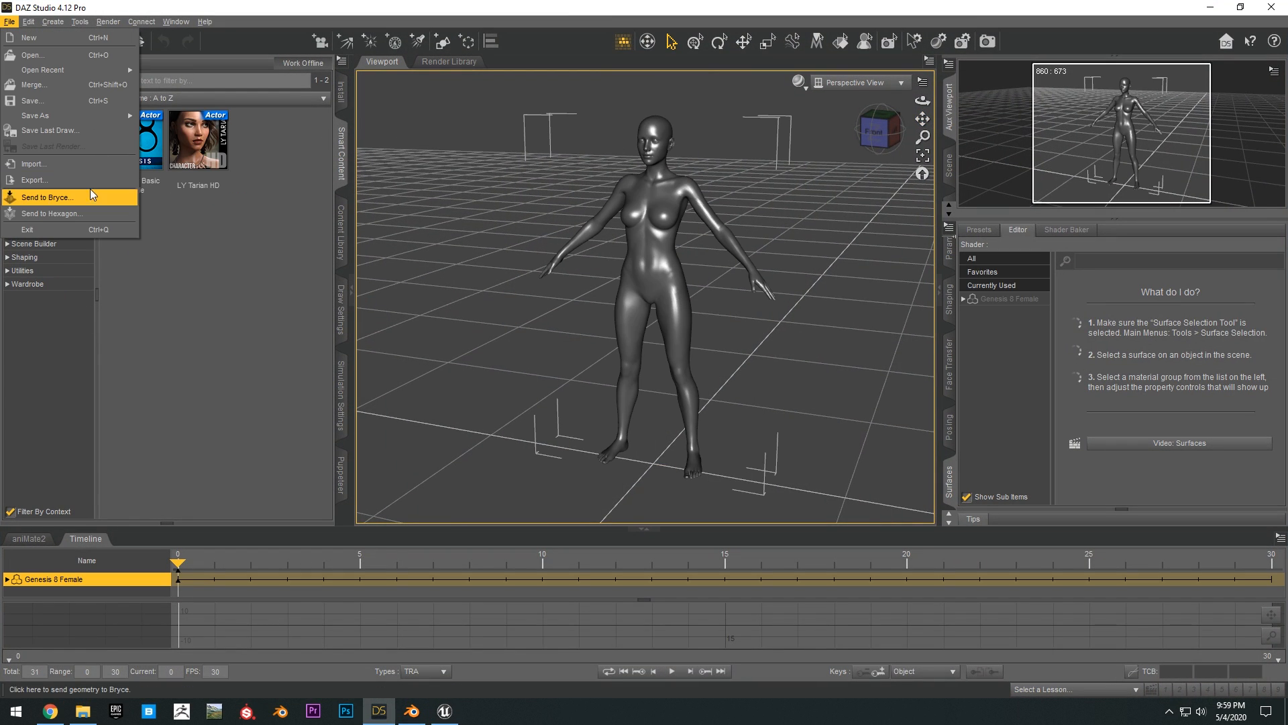
left_click(35, 180)
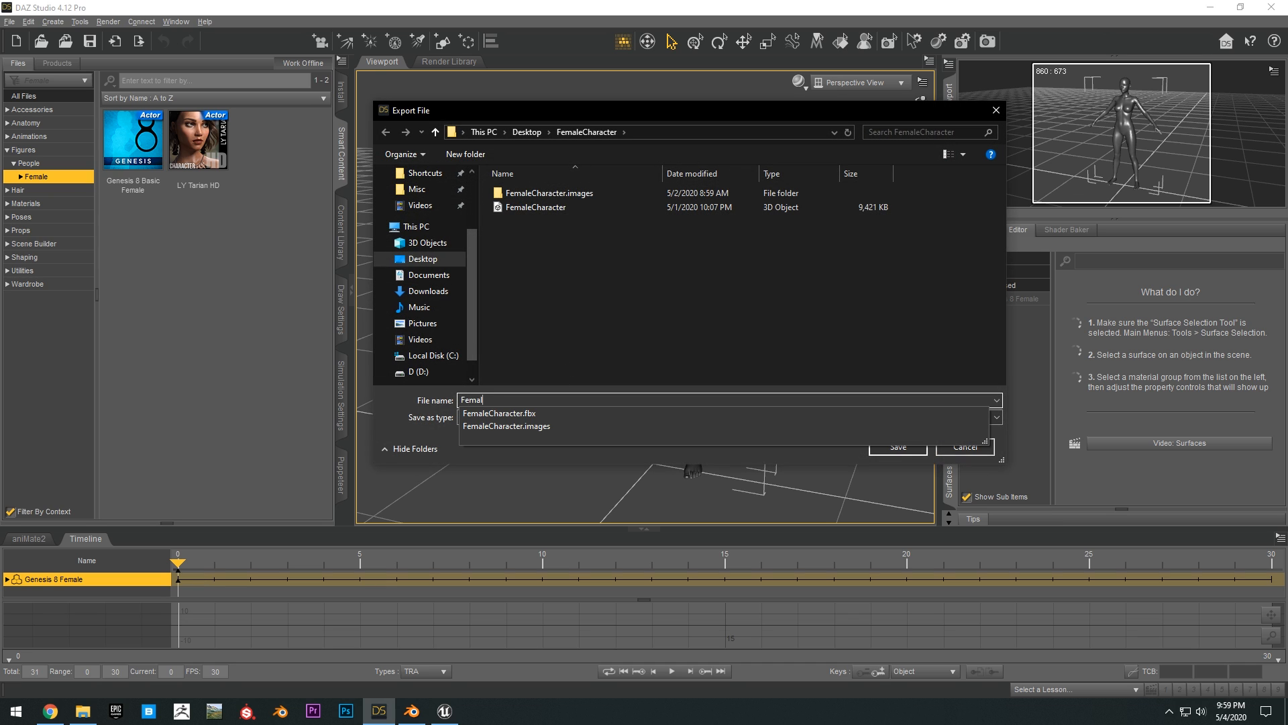
left_click(898, 446)
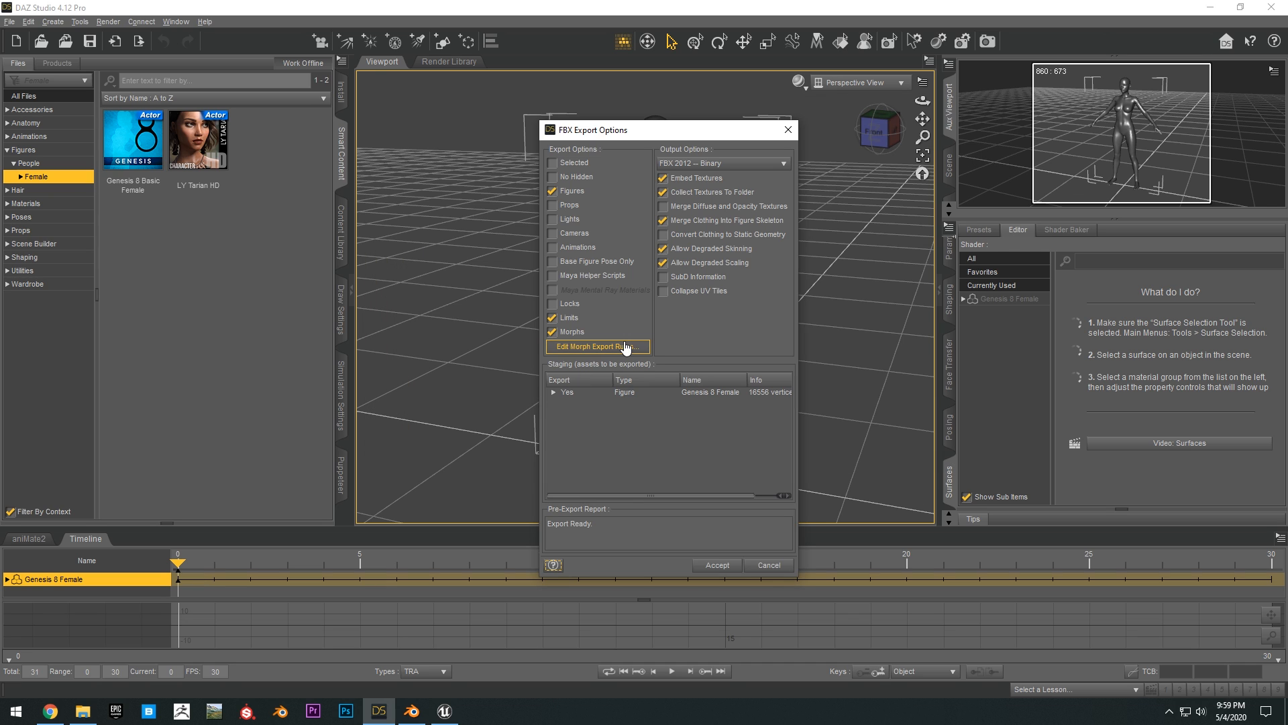
mouse_move(590, 353)
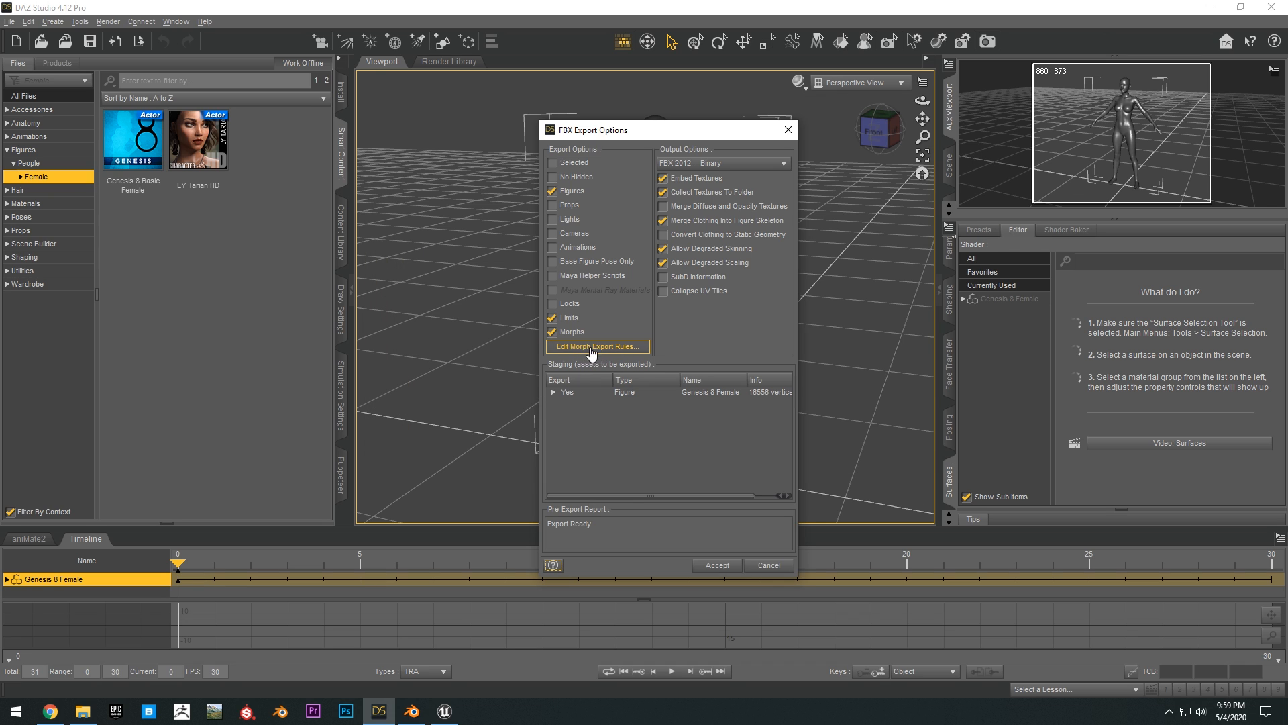
left_click(596, 347)
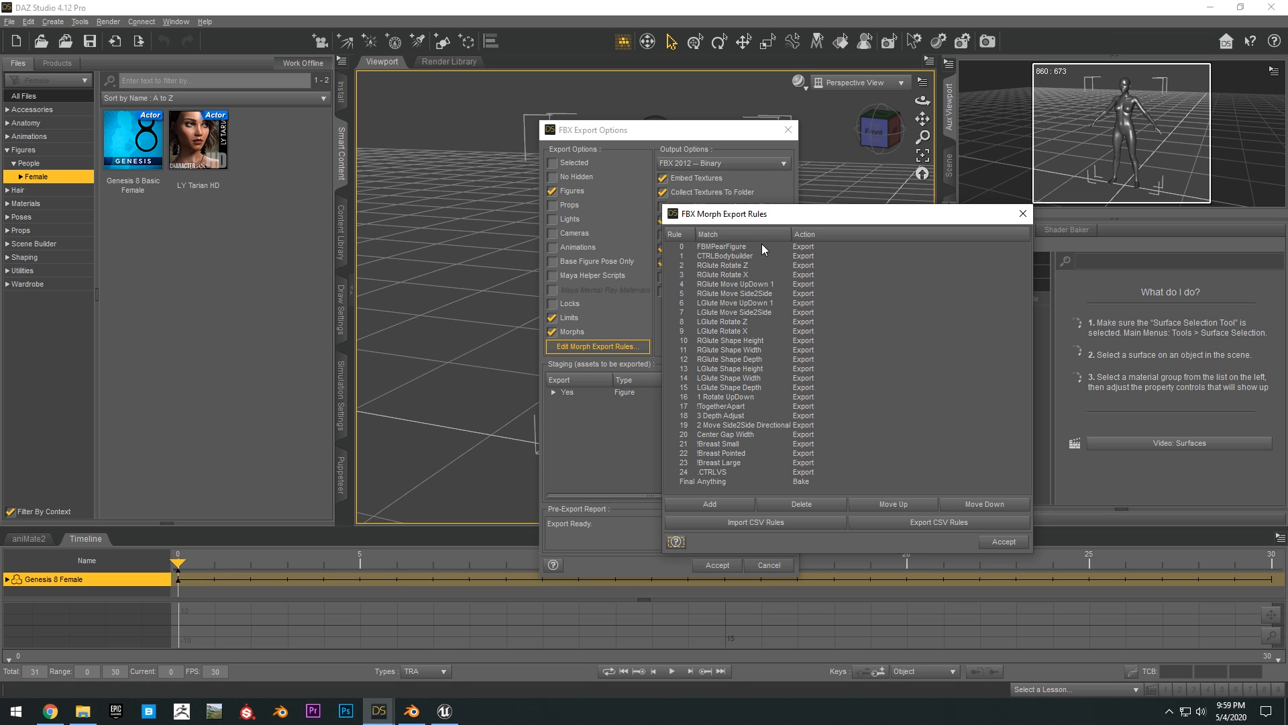
mouse_move(812, 279)
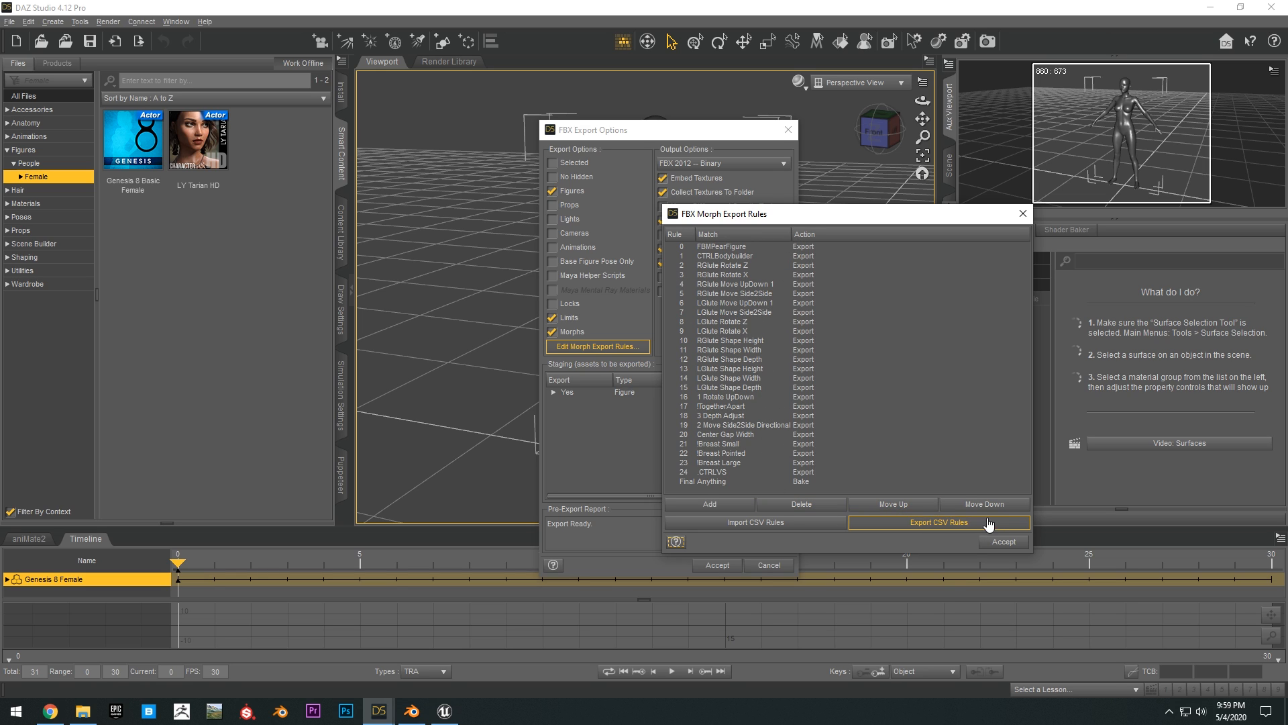
mouse_move(793, 537)
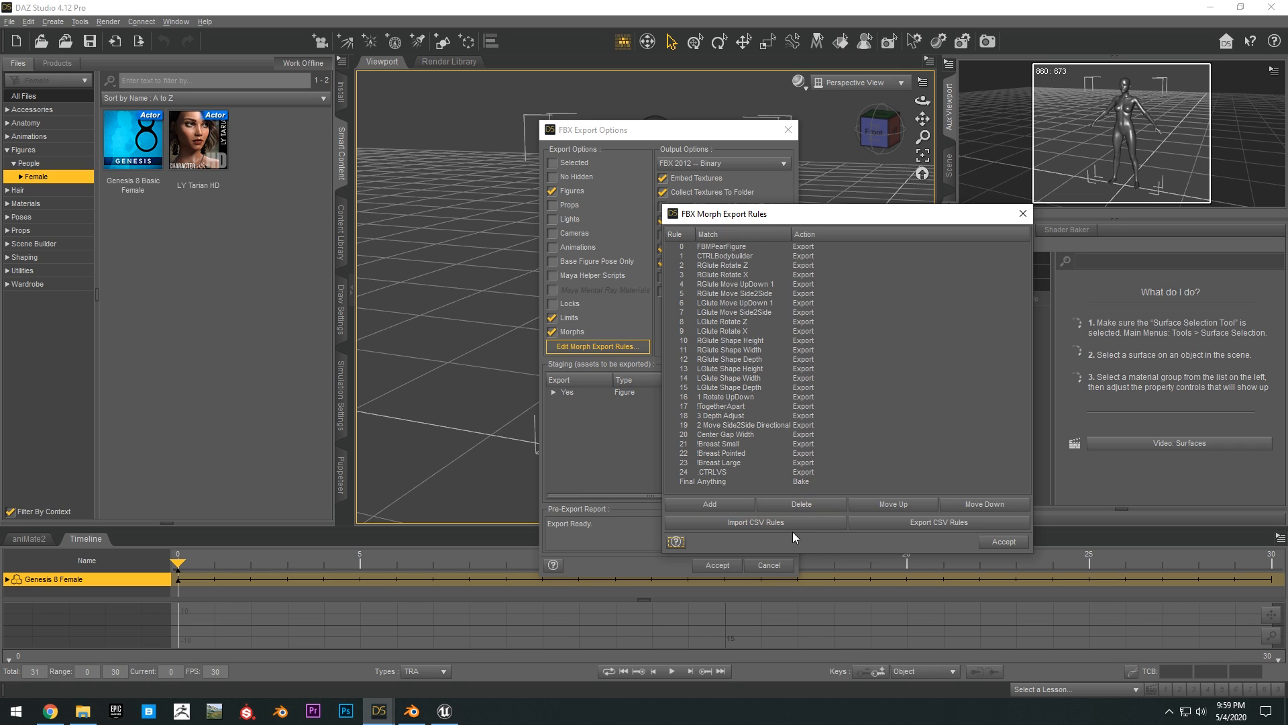
mouse_move(827, 228)
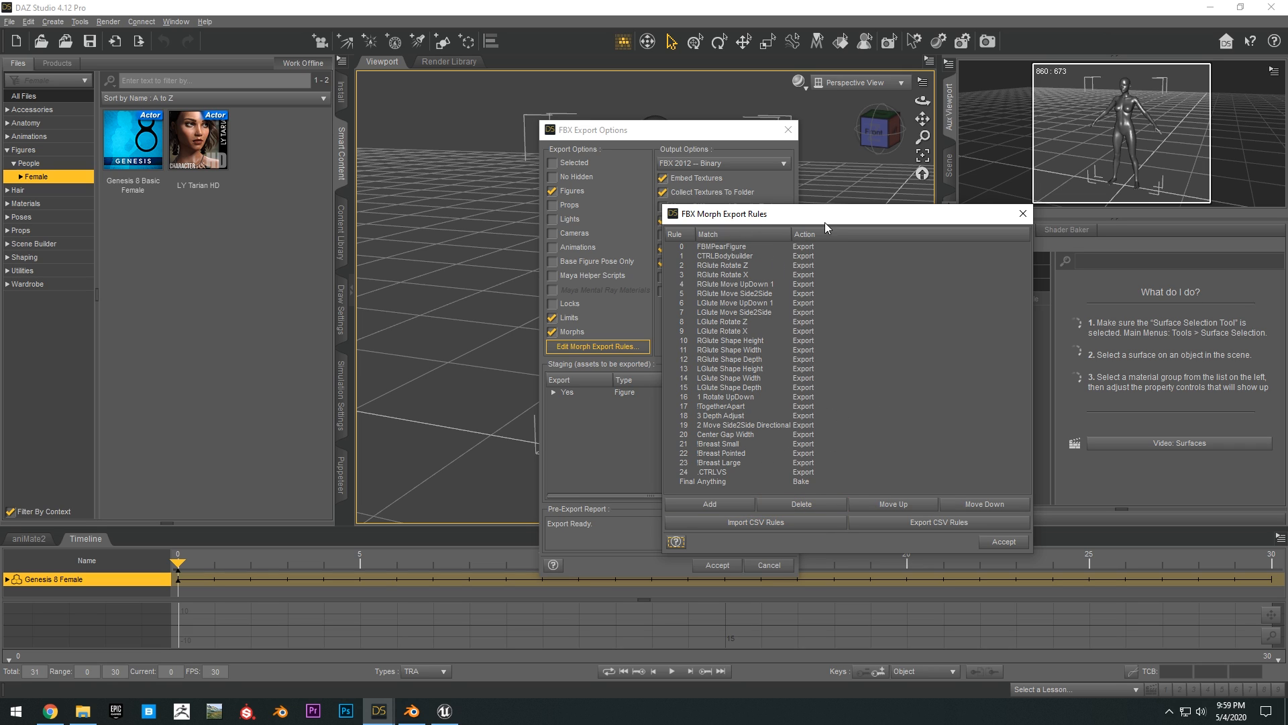
mouse_move(802, 344)
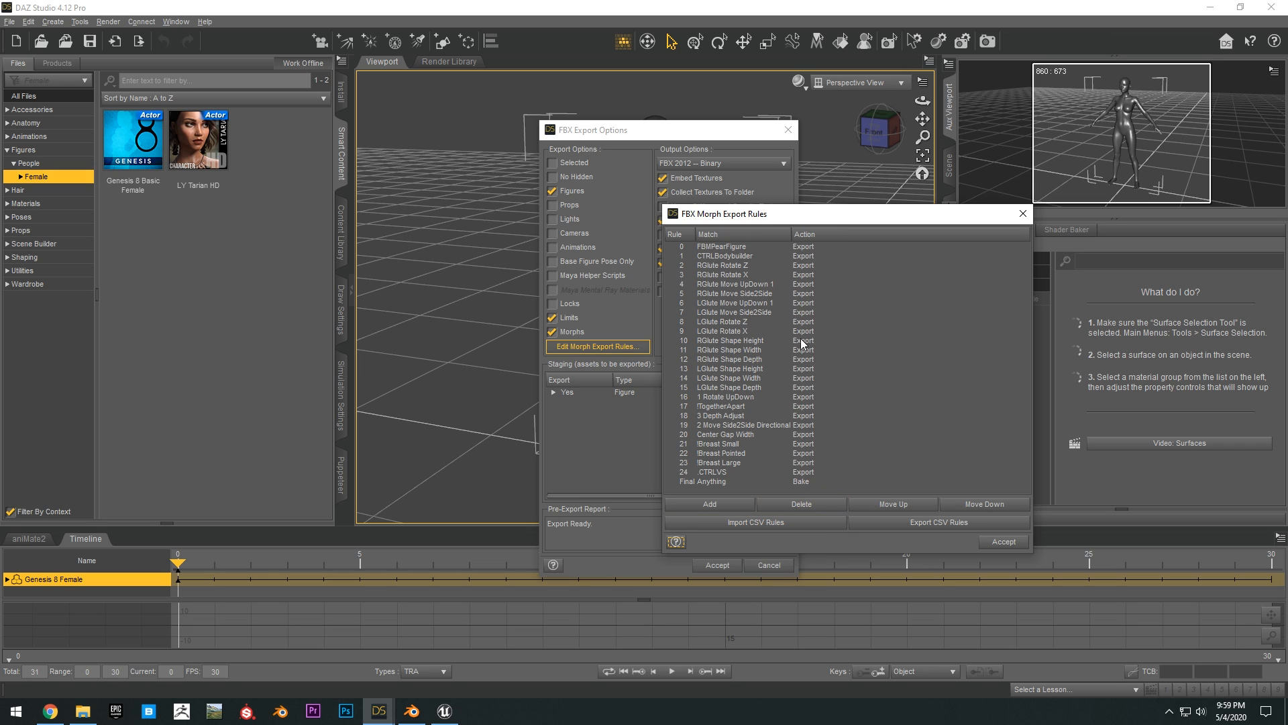
mouse_move(863, 268)
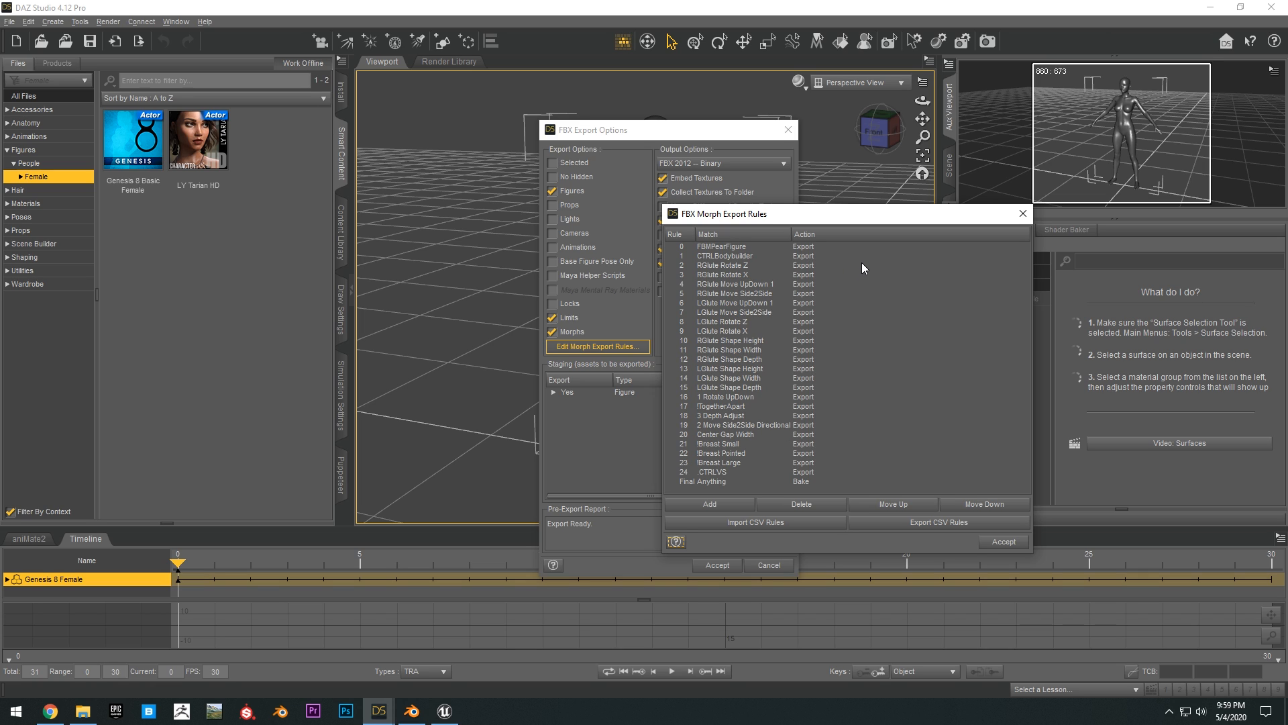
mouse_move(852, 264)
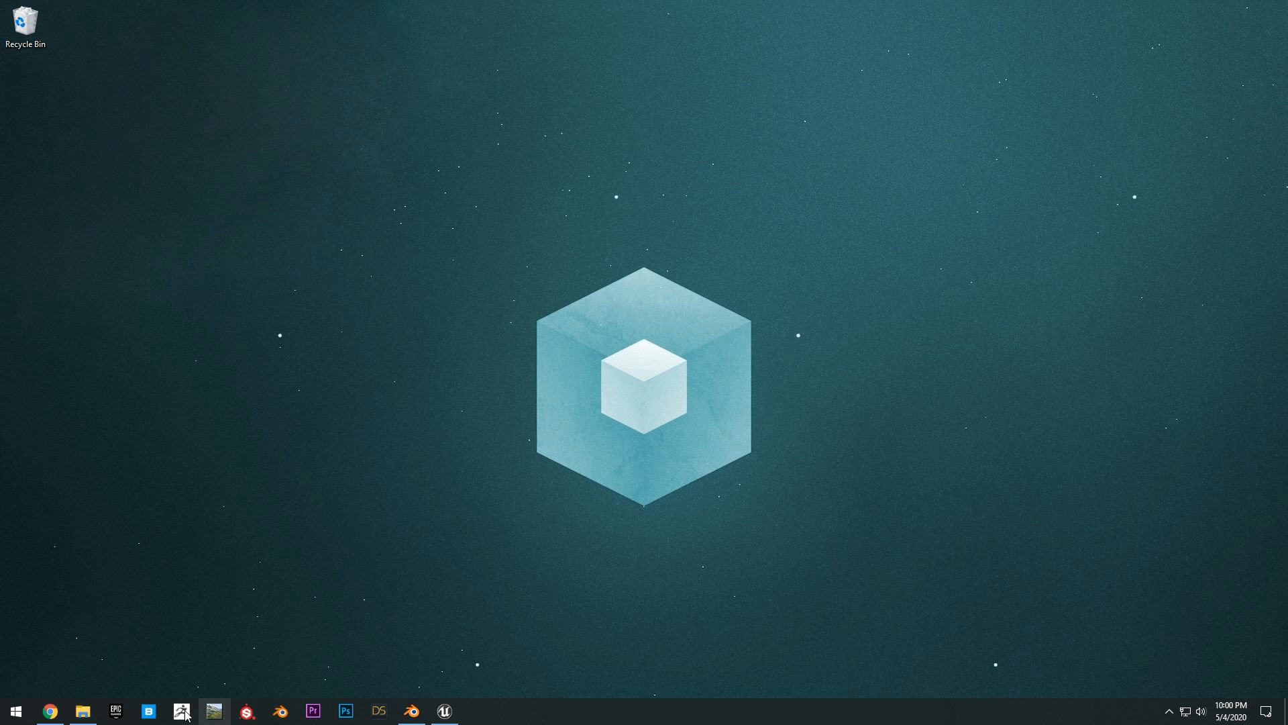
Step: Start an FBX import of FemaleCharacter.fbx, reviewing the Main and Armatures import options
left_click(82, 711)
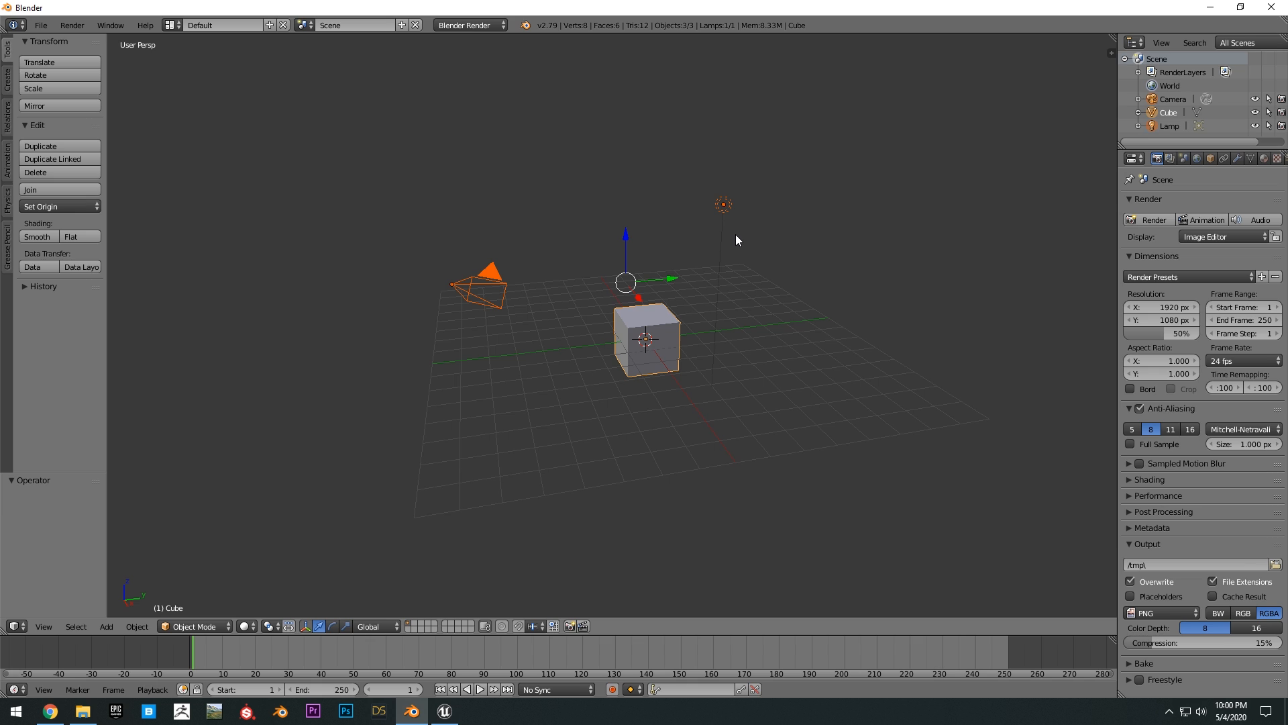
left_click(39, 24)
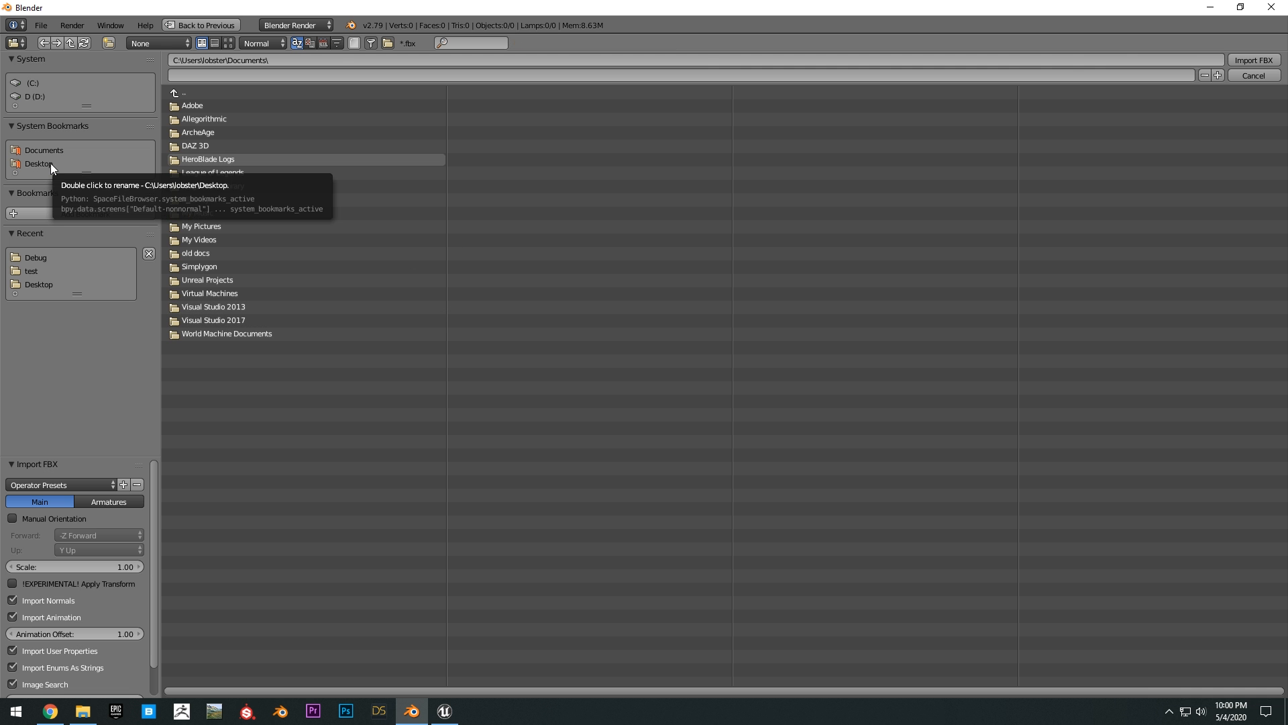
mouse_move(118, 711)
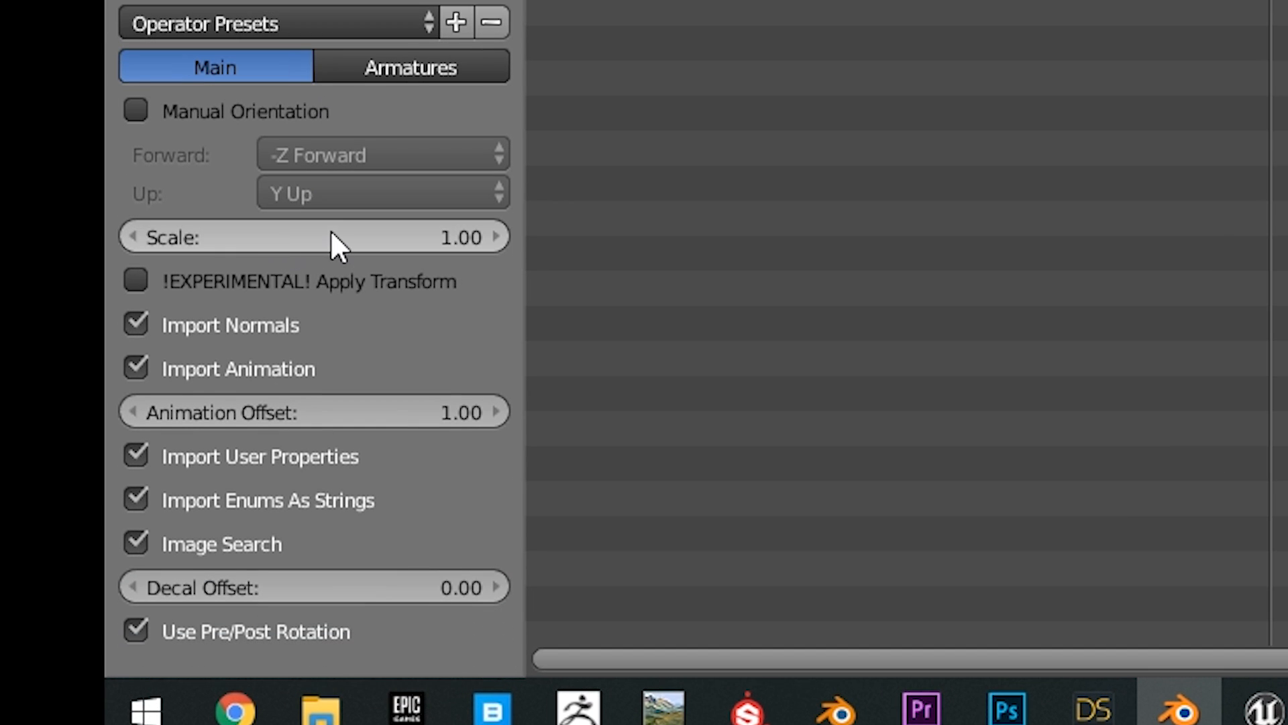
left_click(410, 68)
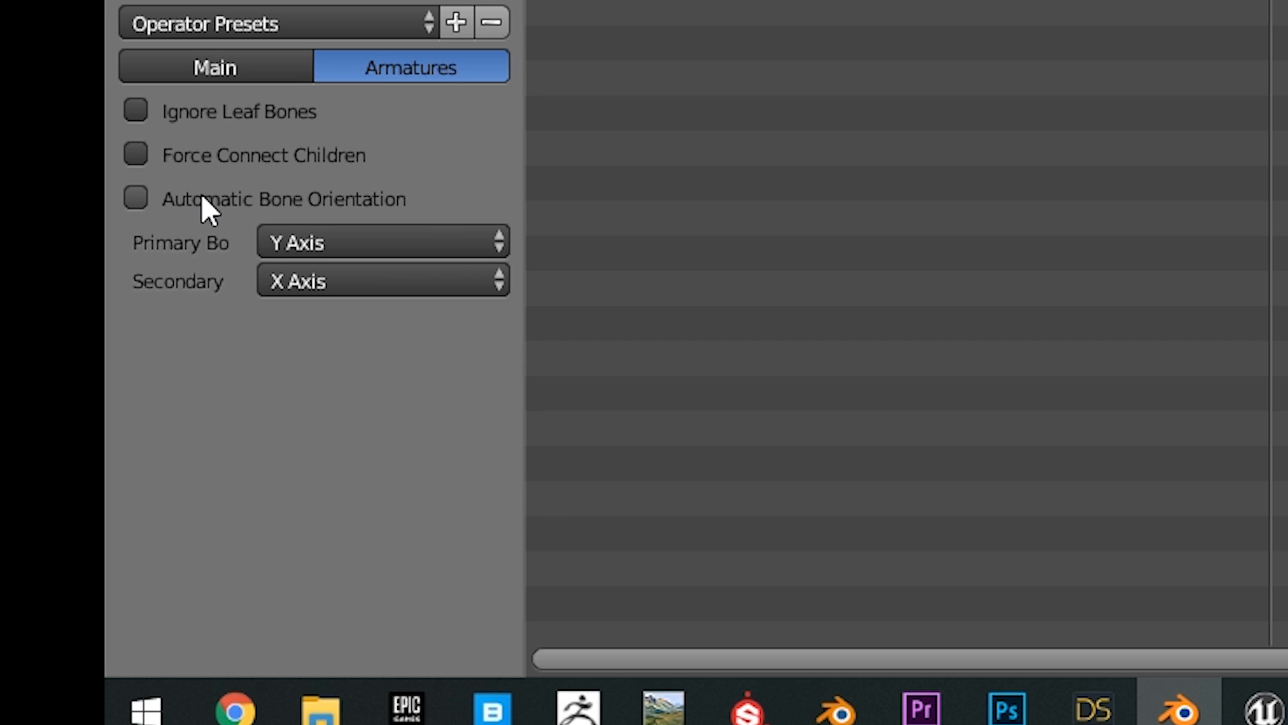
left_click(215, 67)
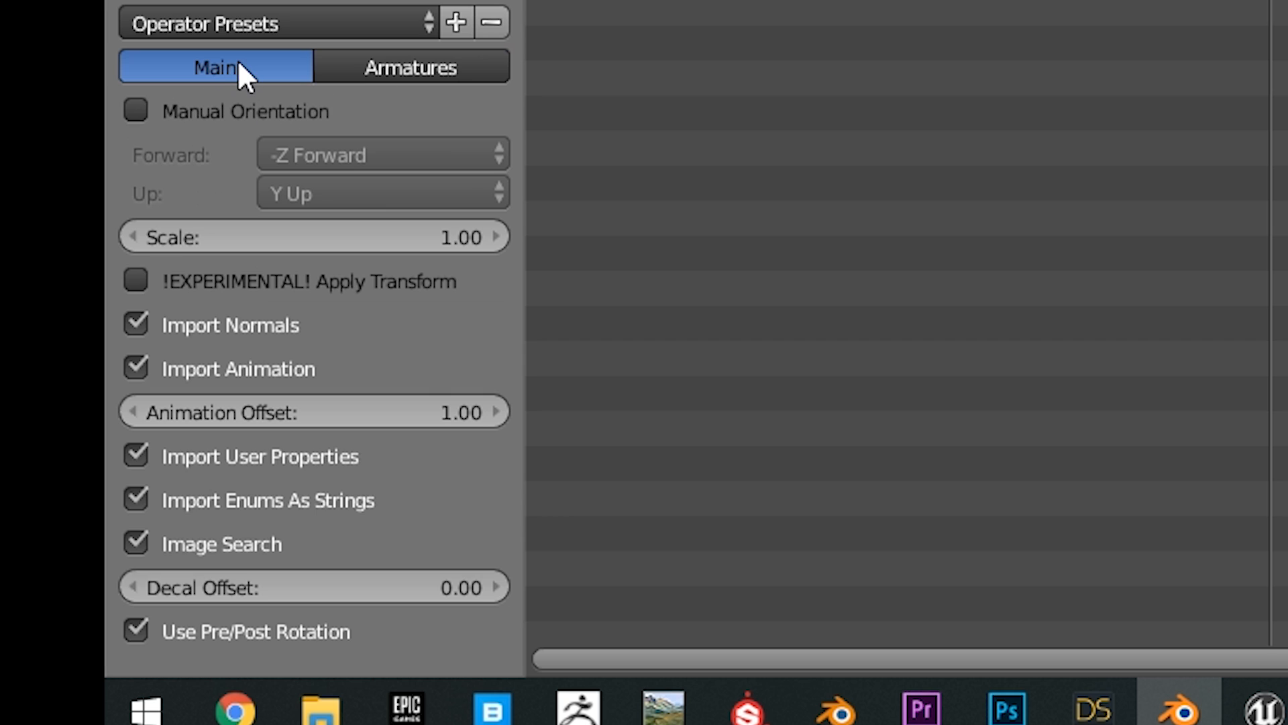
mouse_move(302, 662)
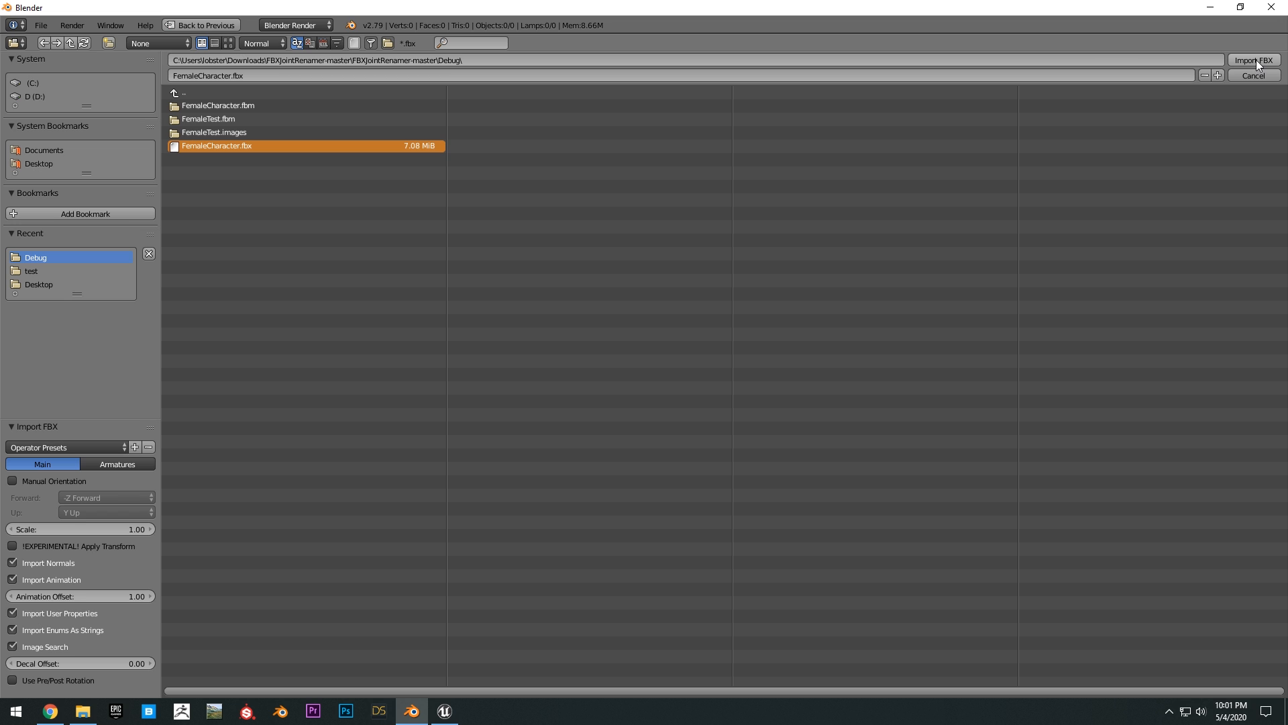
Step: Import FemaleCharacter.fbx and show the Genesis8Female armature's skeleton settings to hide the bones
left_click(1253, 59)
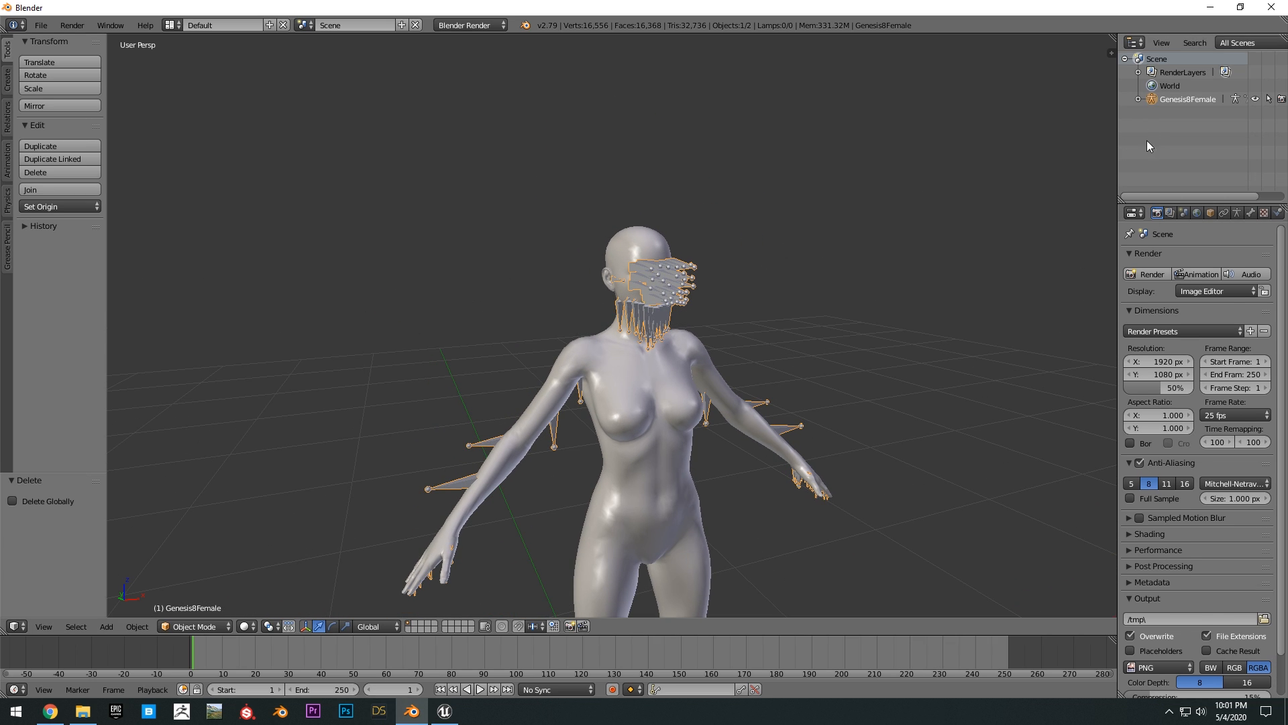
left_click(1235, 213)
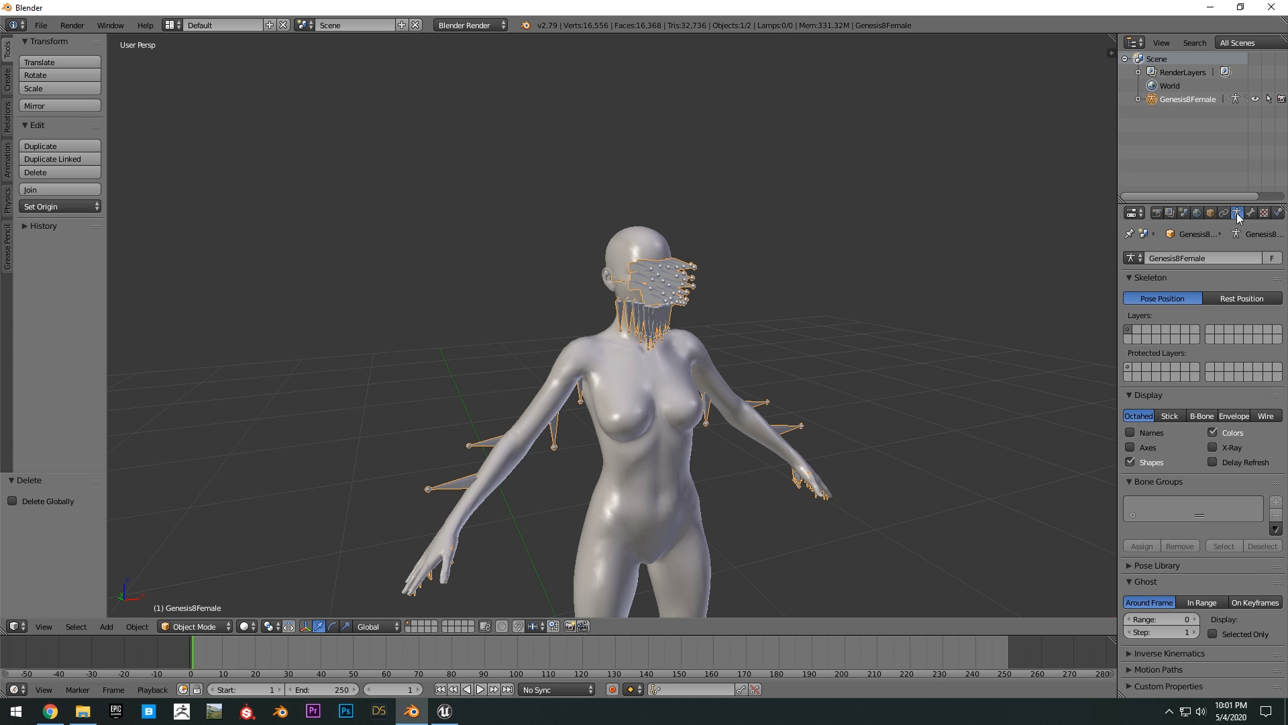
mouse_move(1243, 216)
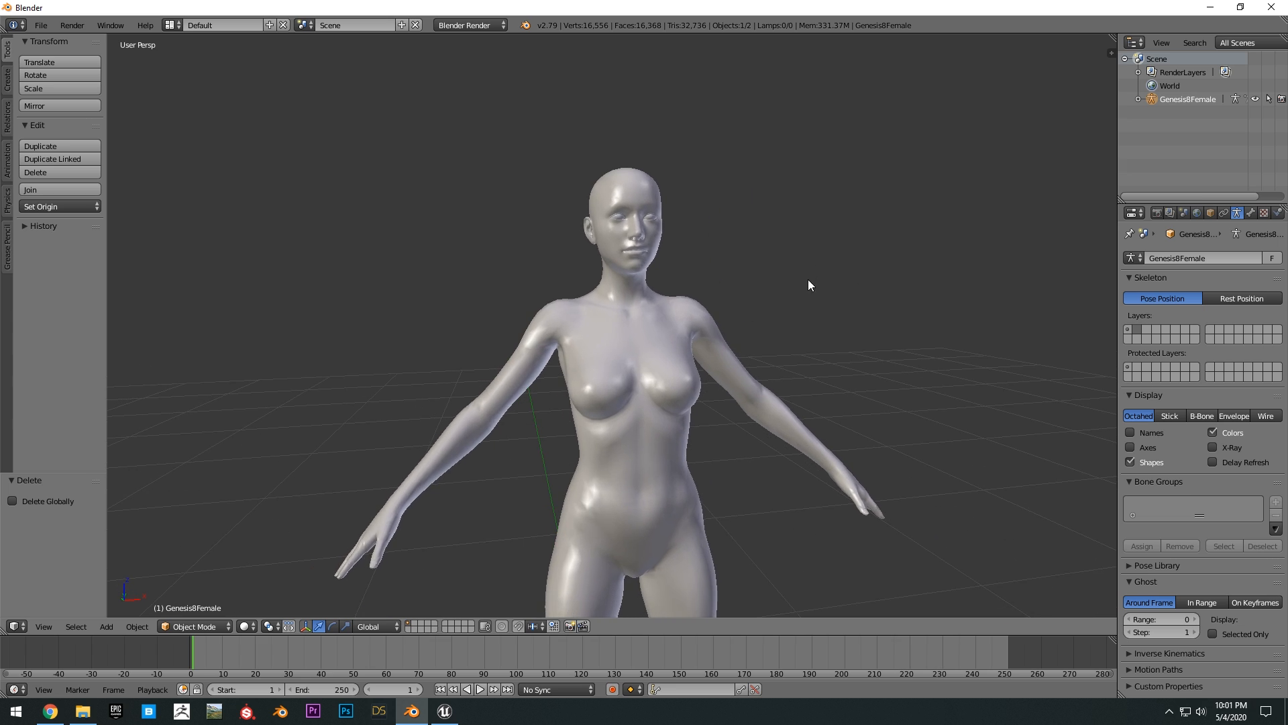
Step: Add a plane, move it up in front of the figure's chest and enter Edit Mode for a loop cut
left_click(105, 627)
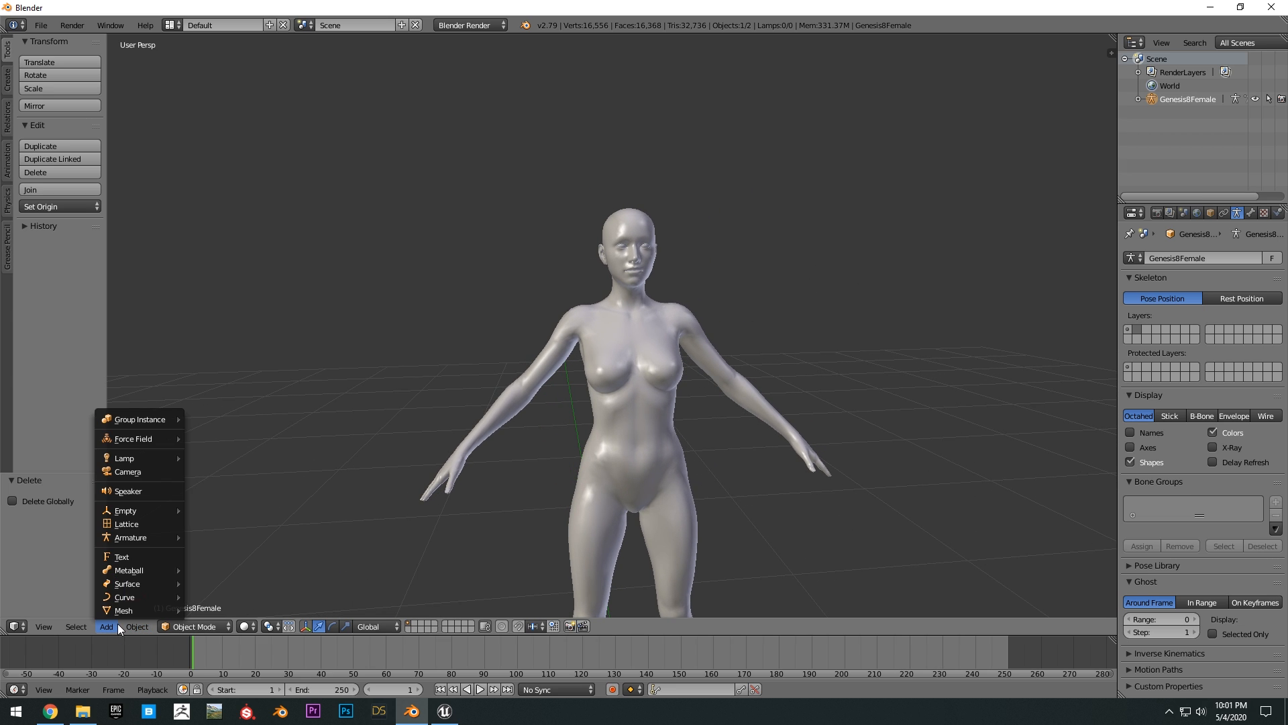
mouse_move(127, 584)
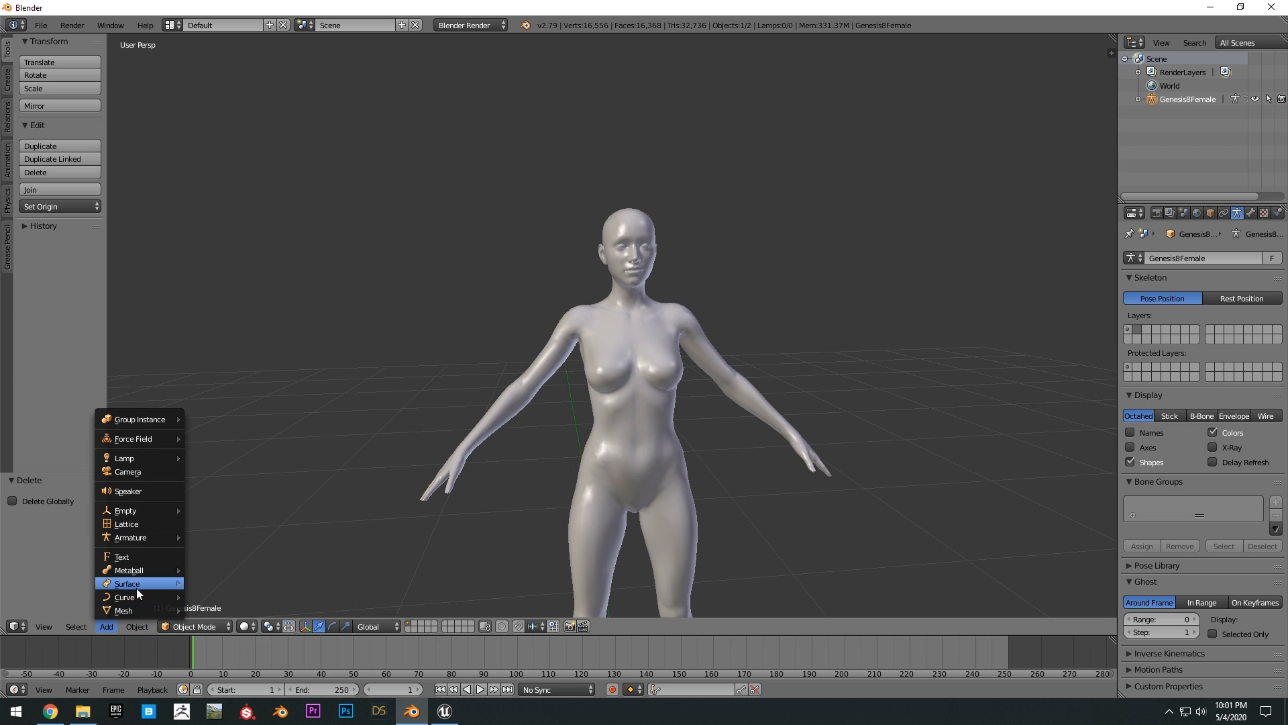
mouse_move(124, 609)
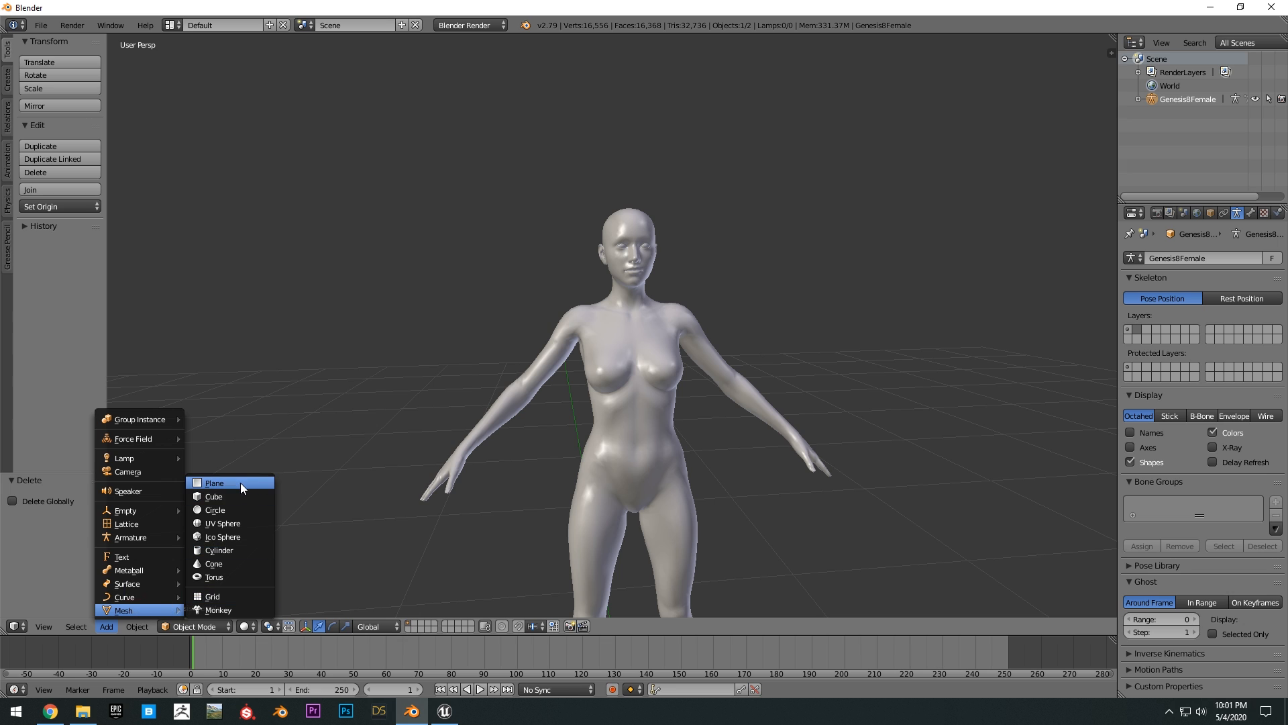
left_click(215, 482)
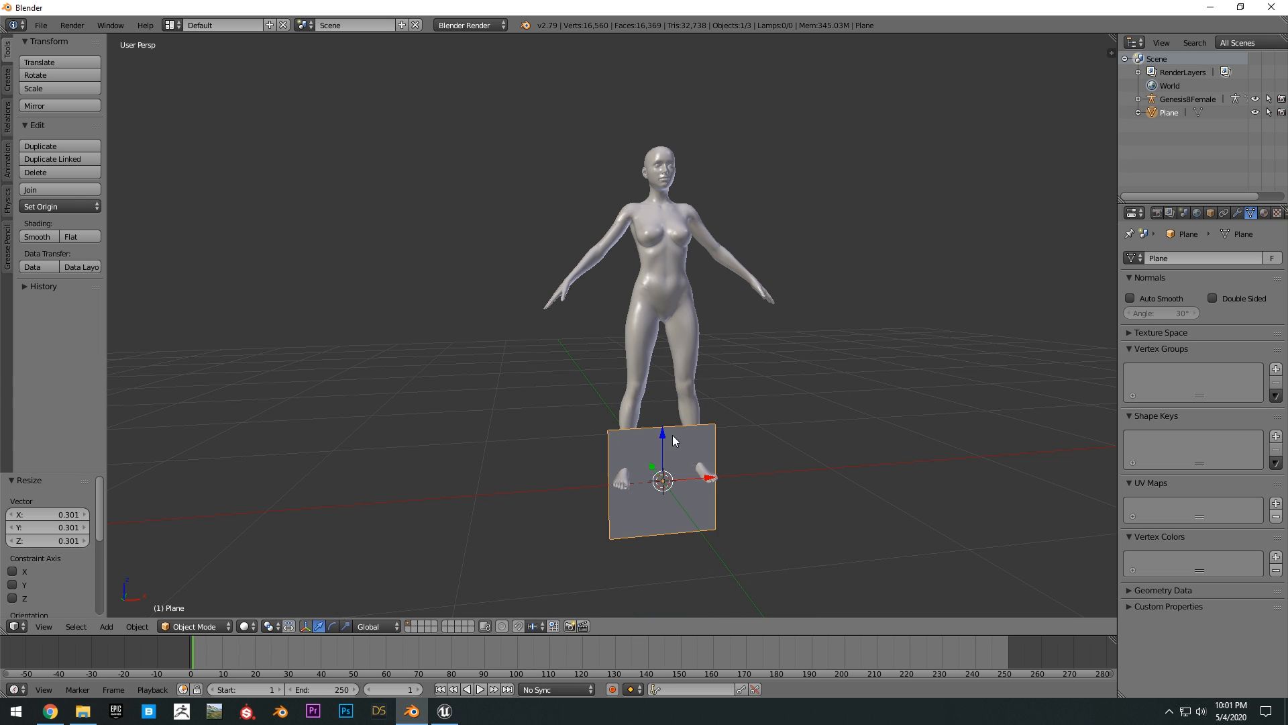
left_click_drag(663, 481, 593, 247)
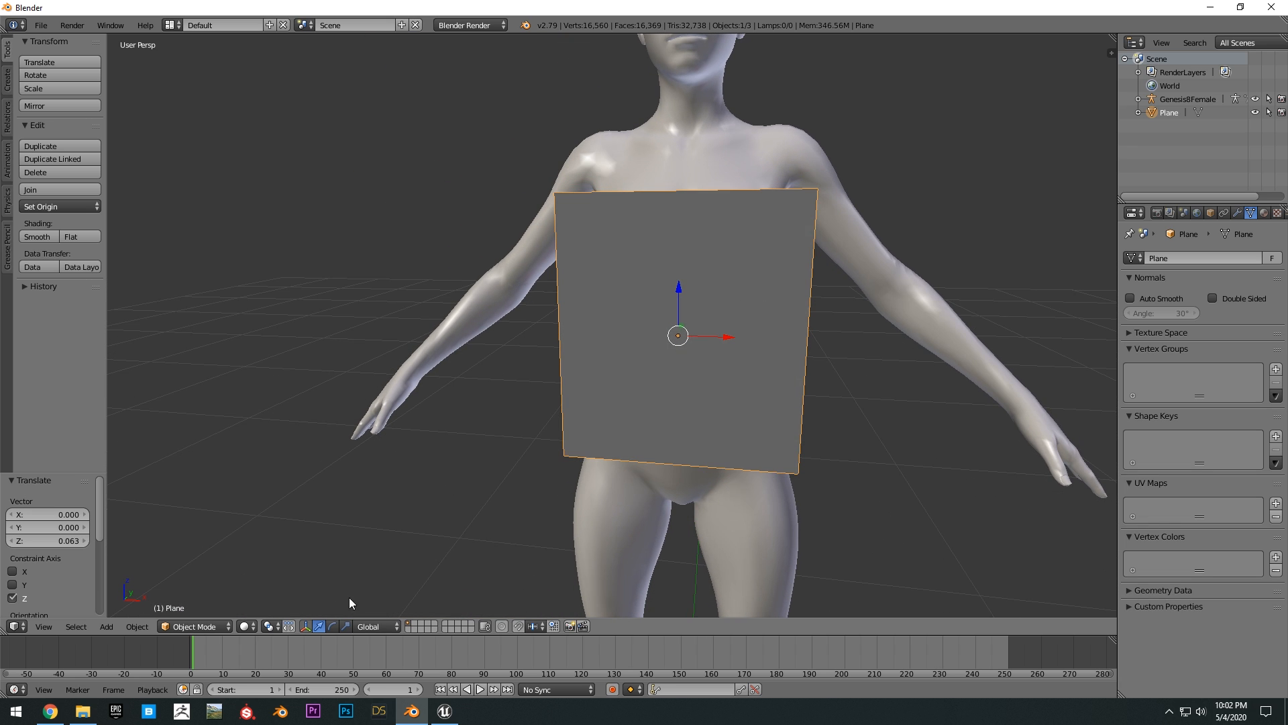
key("Tab")
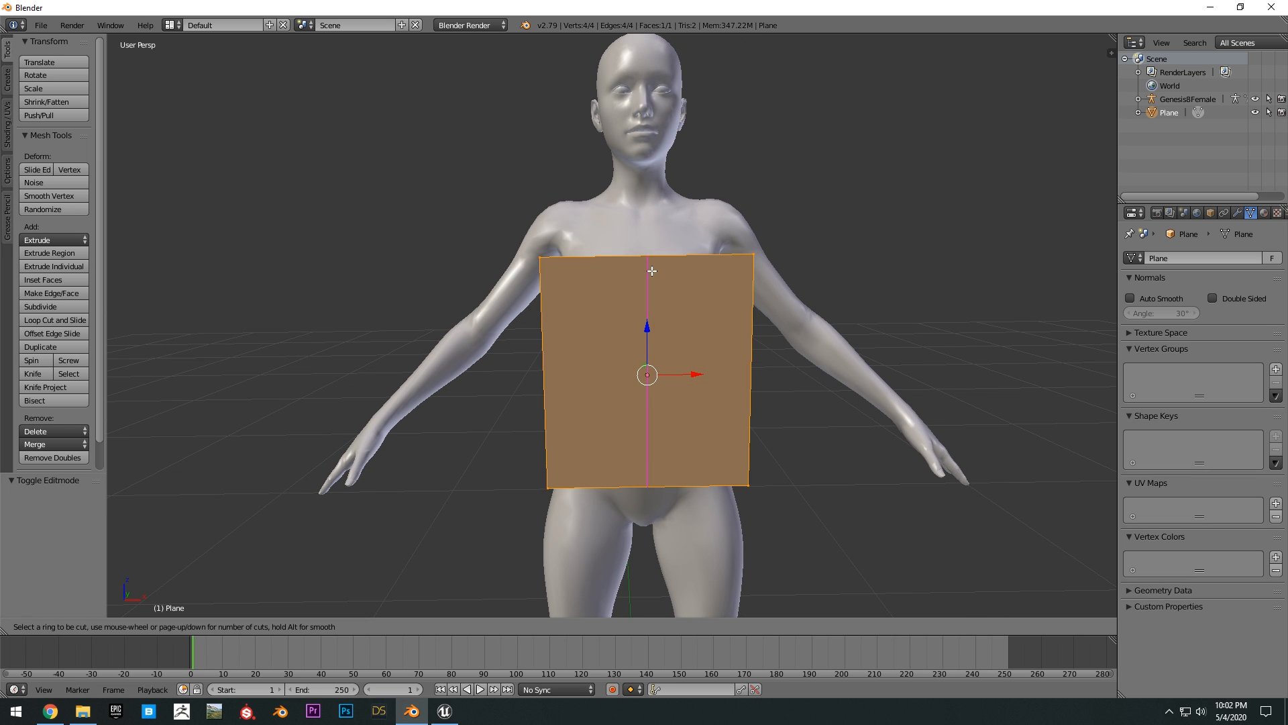
mouse_move(658, 266)
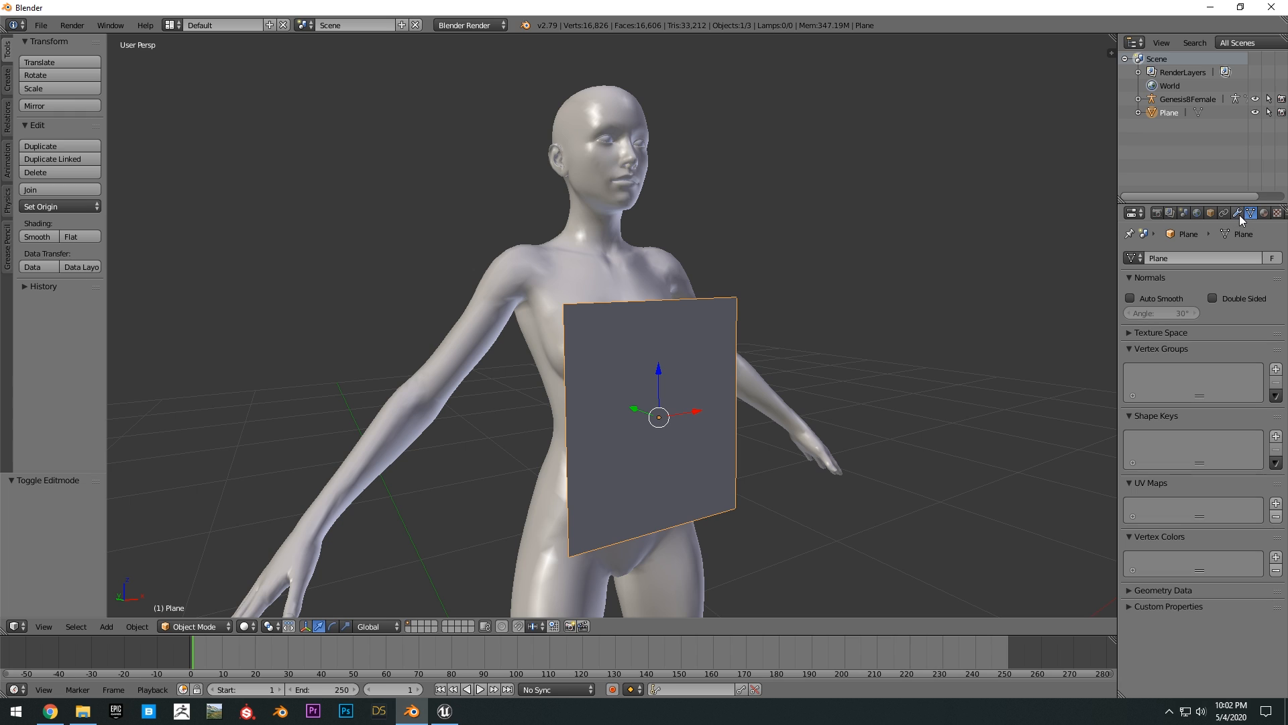
Step: Add a Shrinkwrap modifier to the plane with Genesis8Female as its target
left_click(1236, 213)
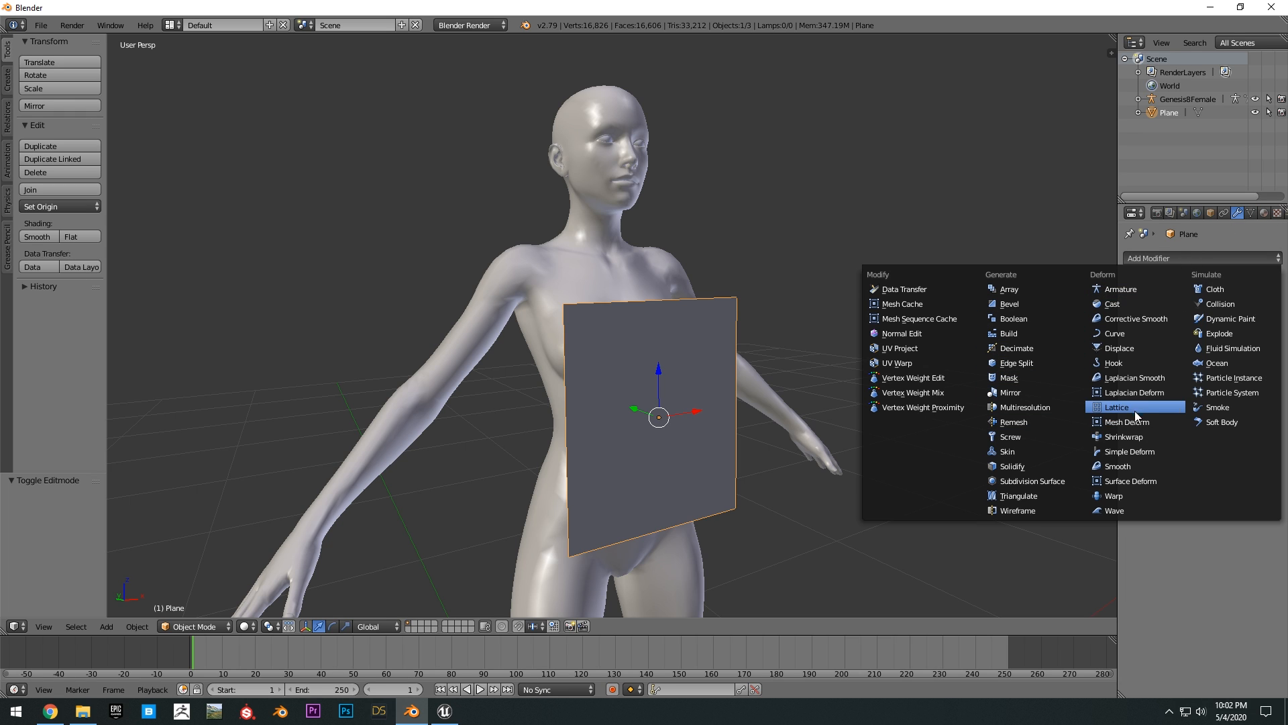
left_click(1122, 436)
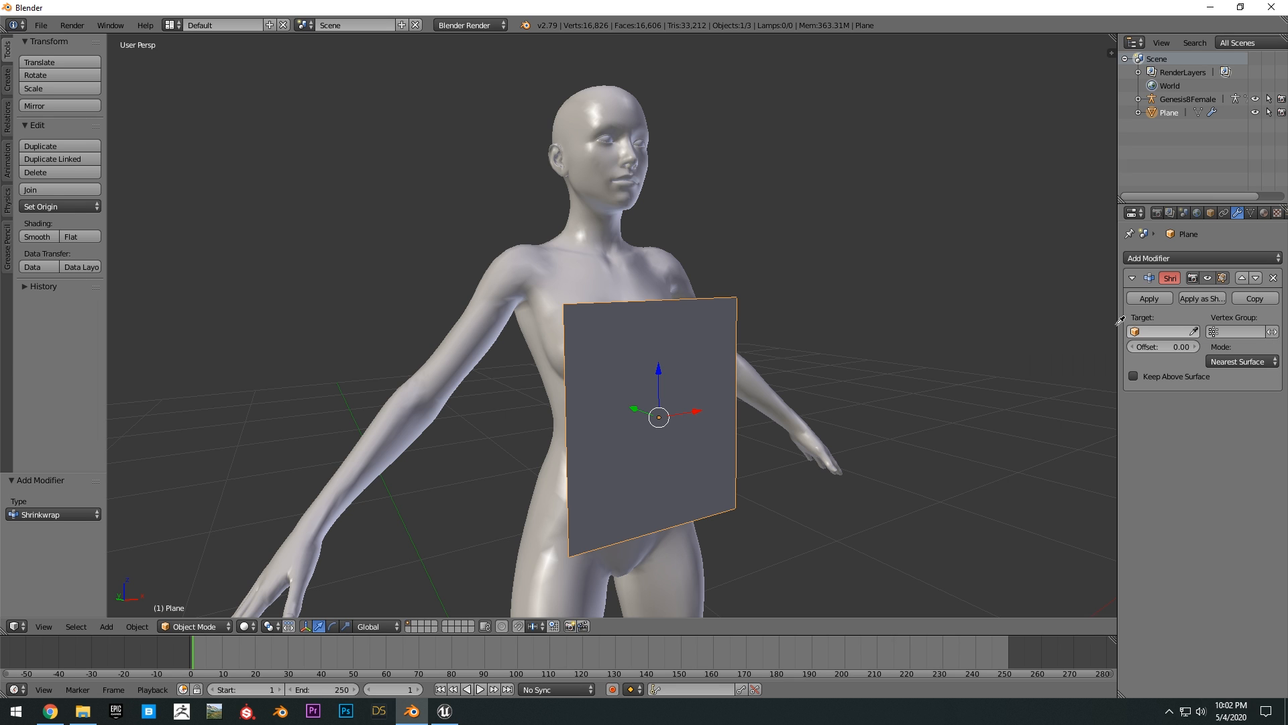
left_click(1158, 332)
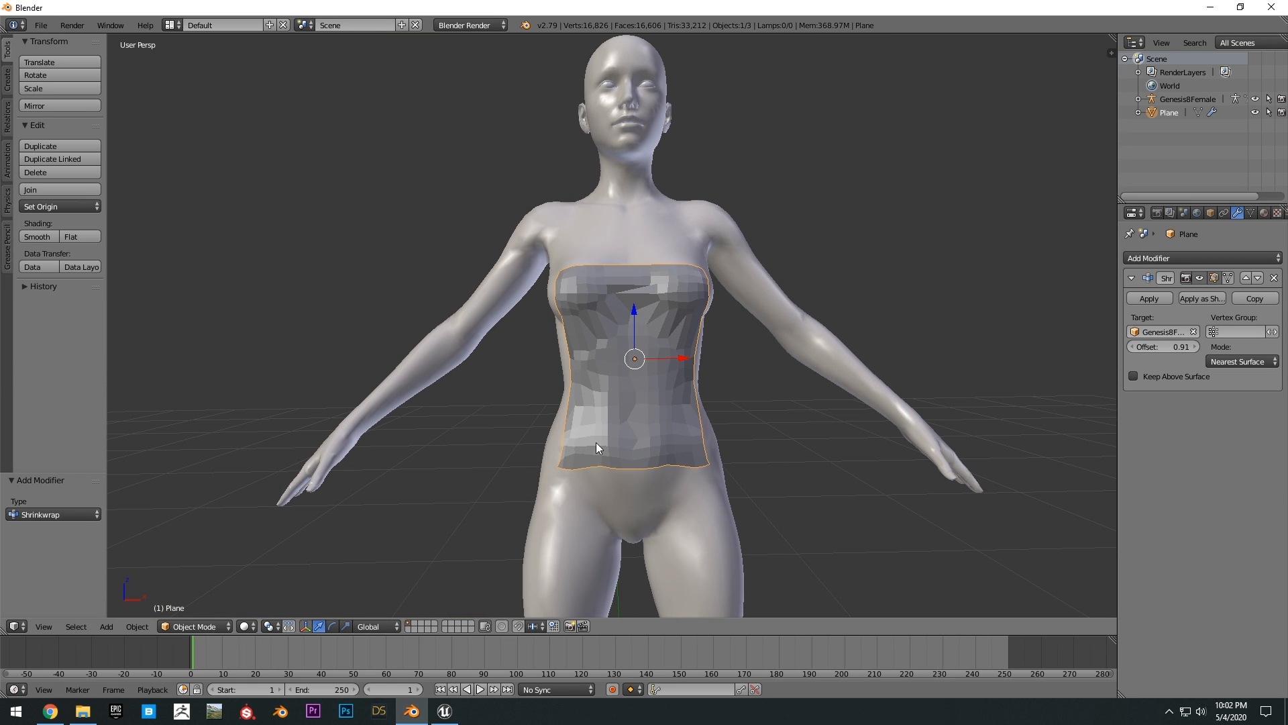
Step: Edit the plane mesh denser, then apply Shrinkwrap and Multires in the correct order
key("Tab")
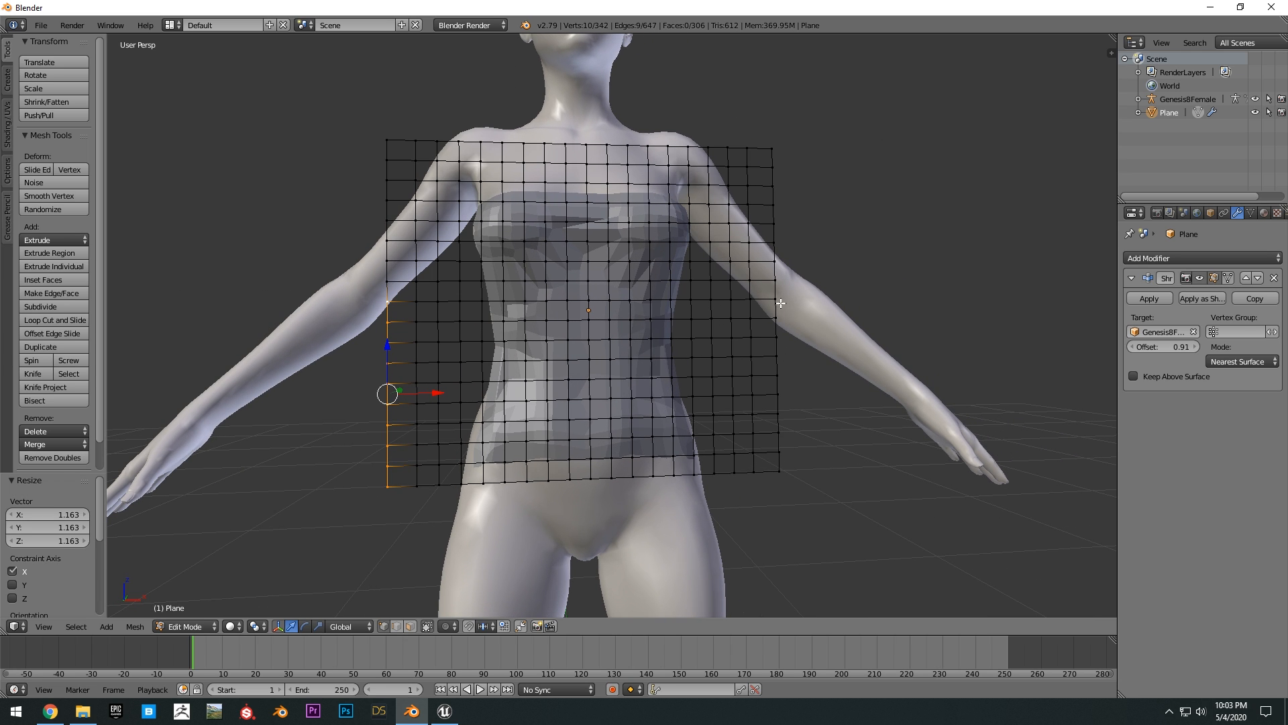
mouse_move(762, 285)
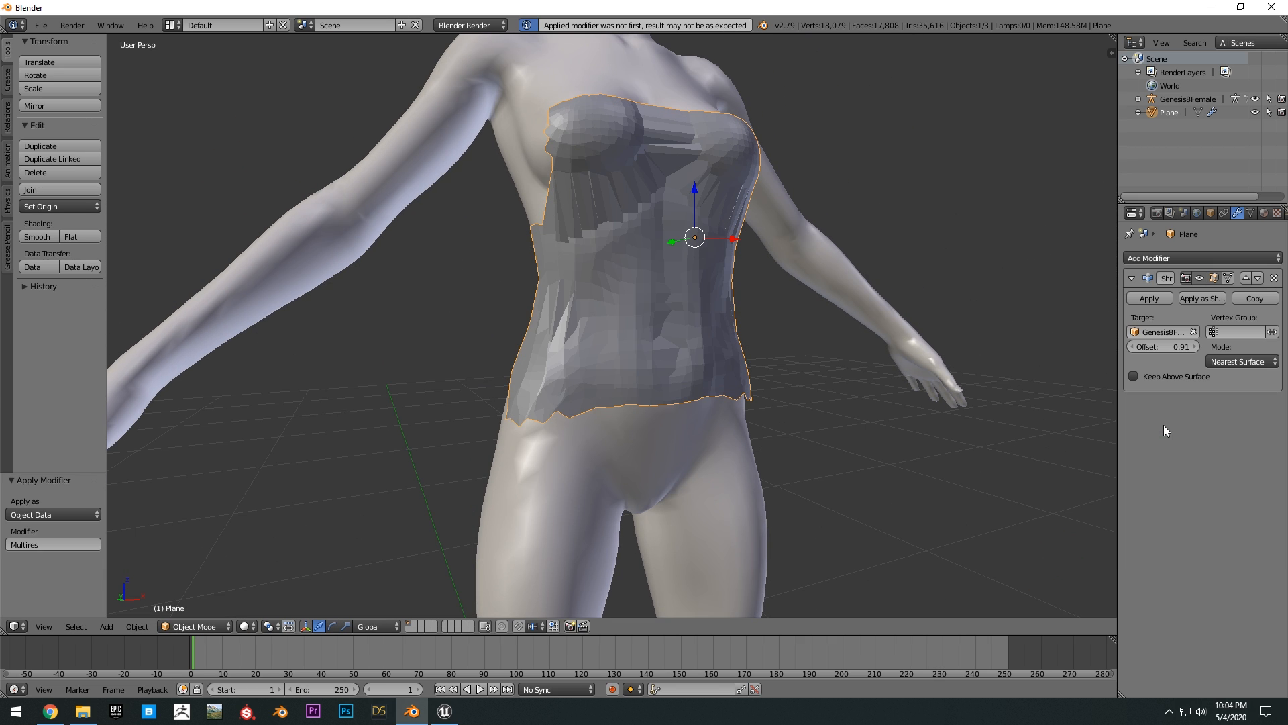
mouse_move(934, 346)
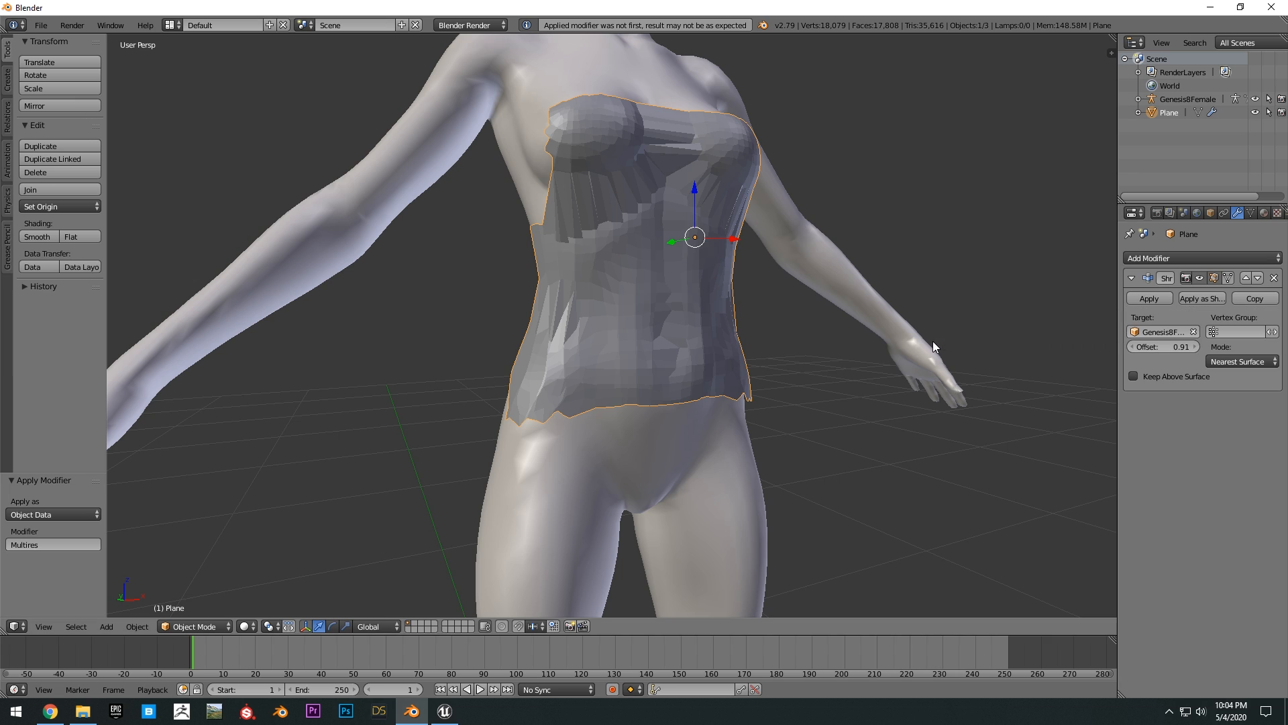
left_click(1149, 298)
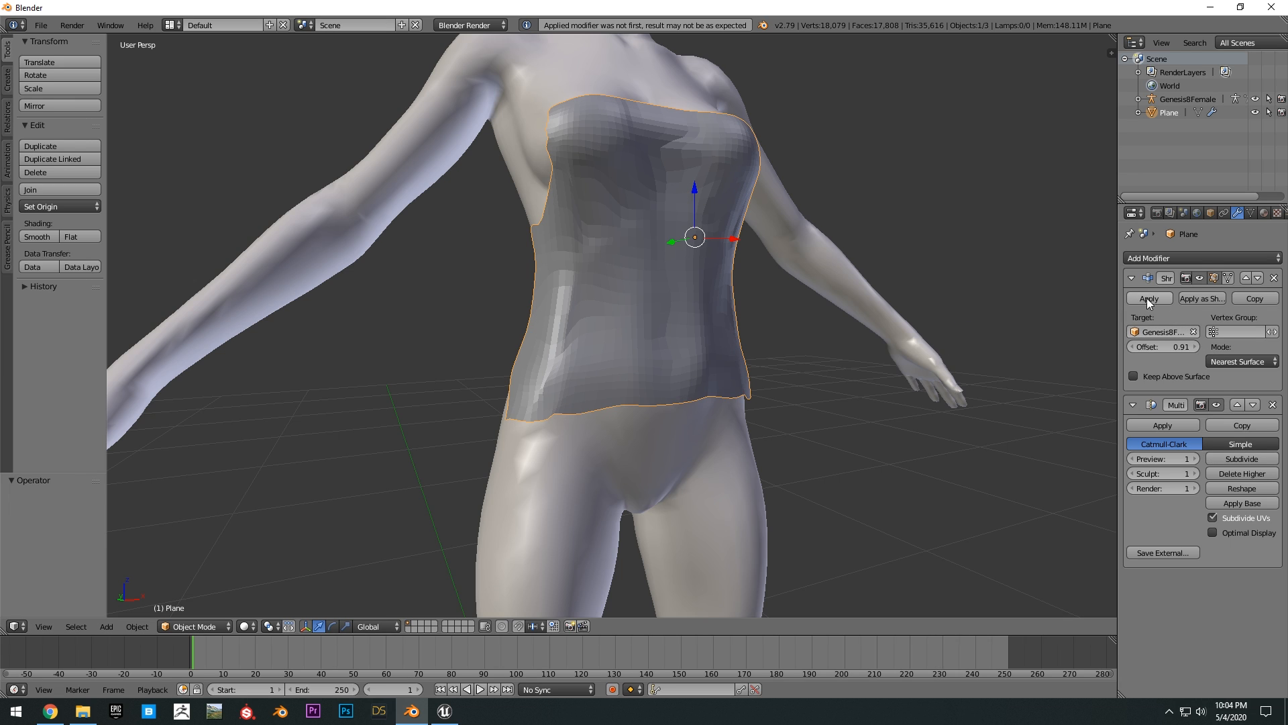
left_click(1147, 298)
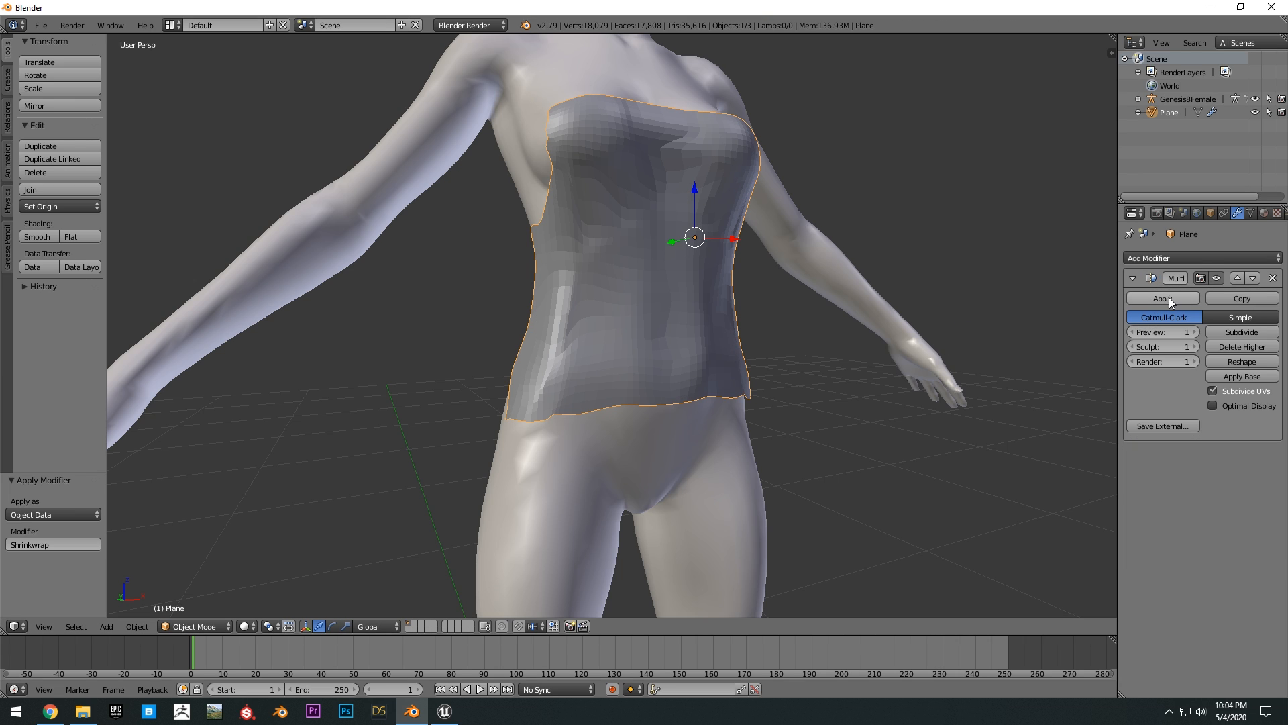
left_click(1162, 298)
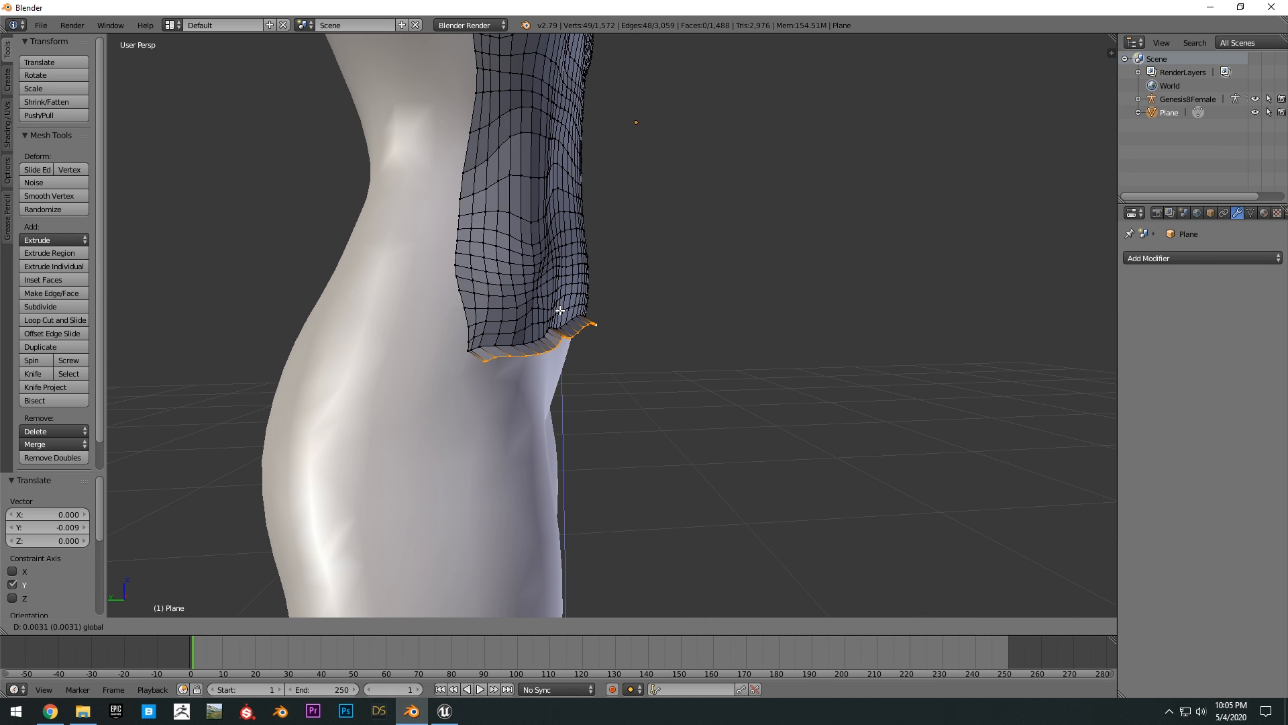
Step: Extrude the shirt's bottom edge loop outward and down into a flared hem
left_click_drag(558, 310, 584, 324)
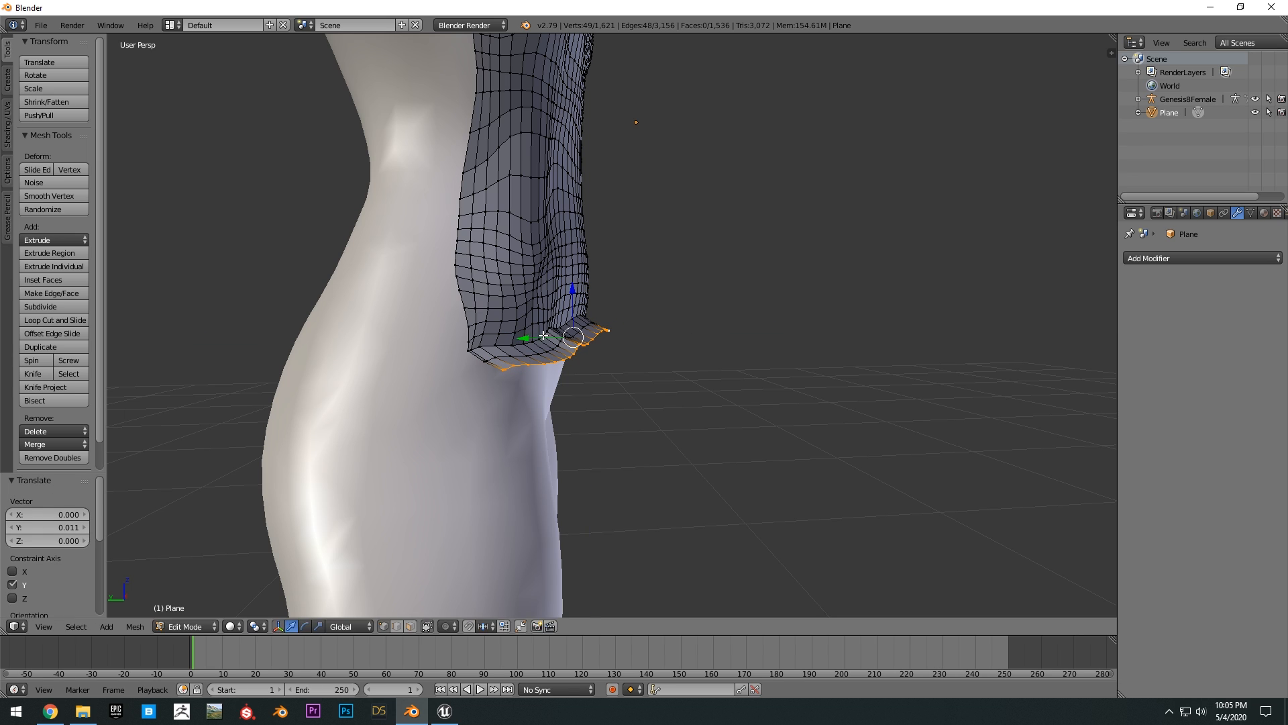
left_click_drag(562, 333, 562, 353)
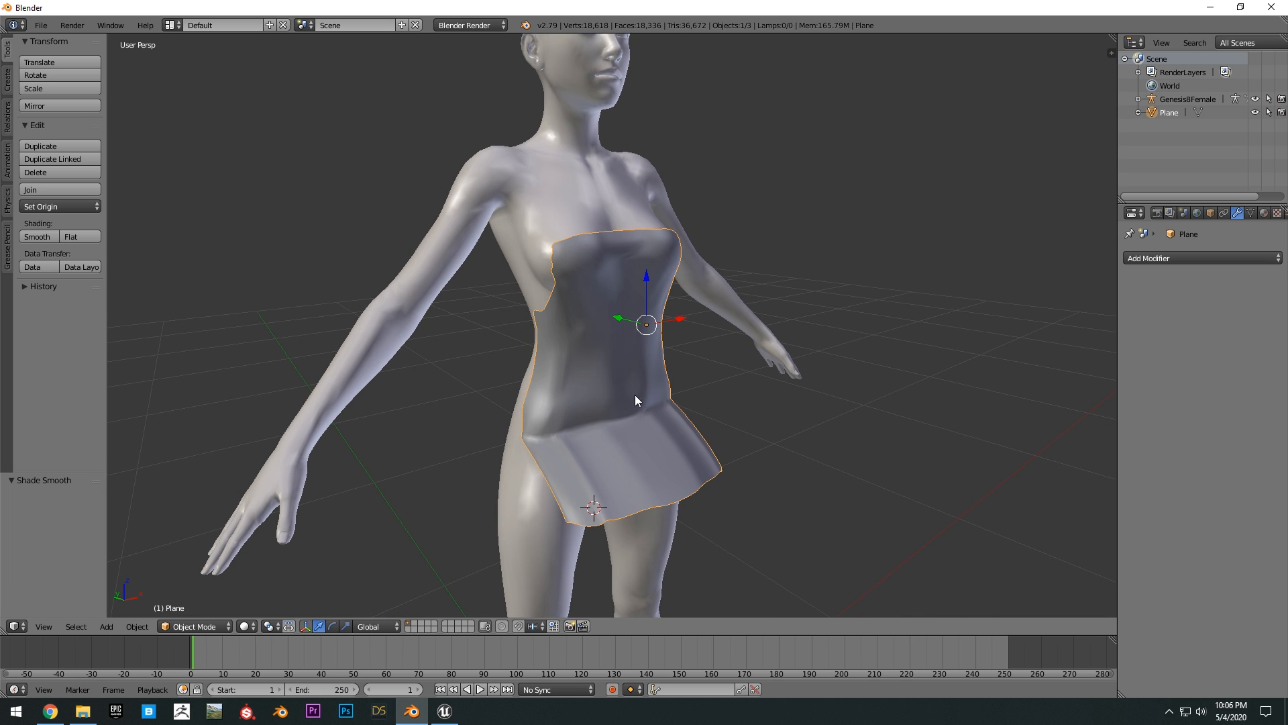
Step: Export the shirt as a Wavefront OBJ file named 's'
left_click(39, 24)
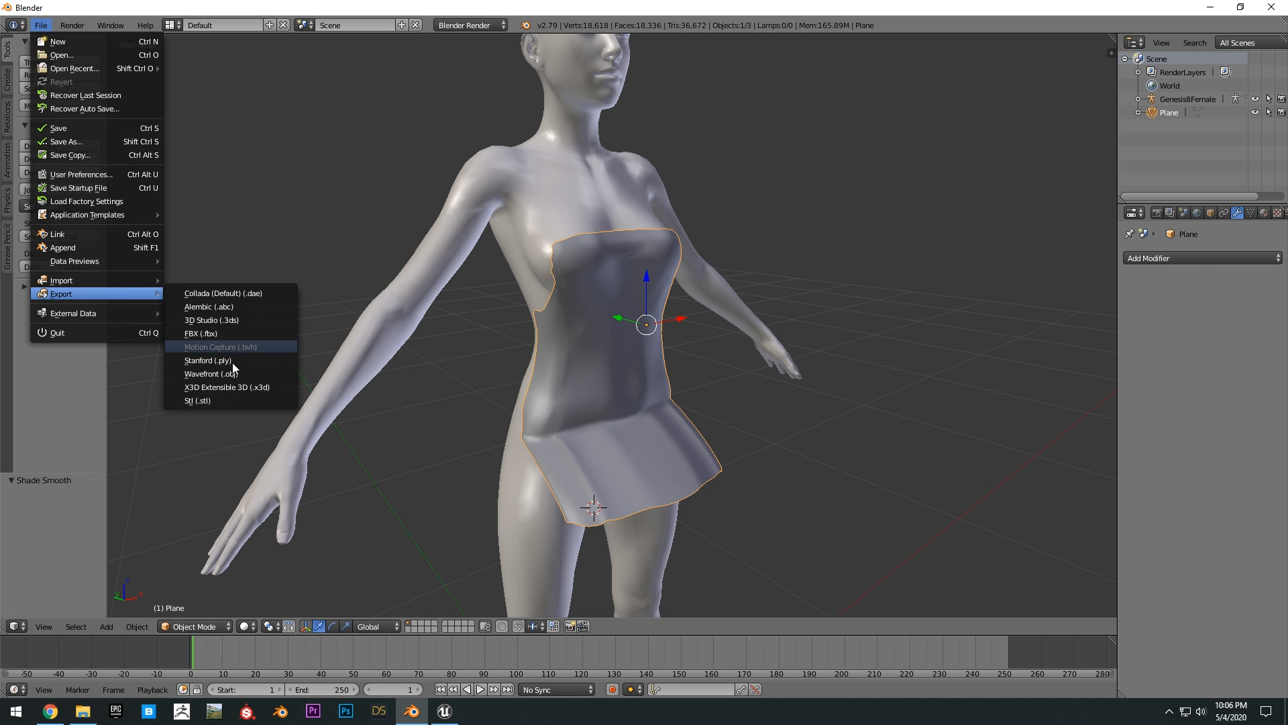
left_click(212, 374)
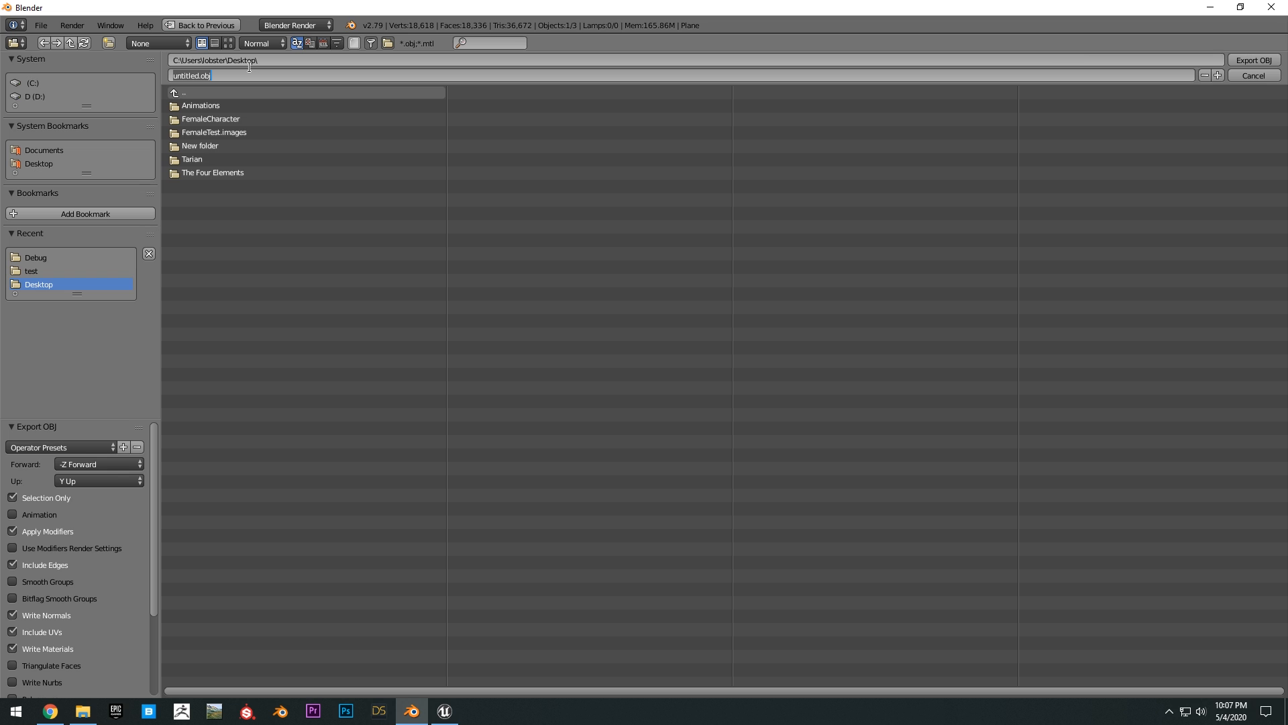
type("s")
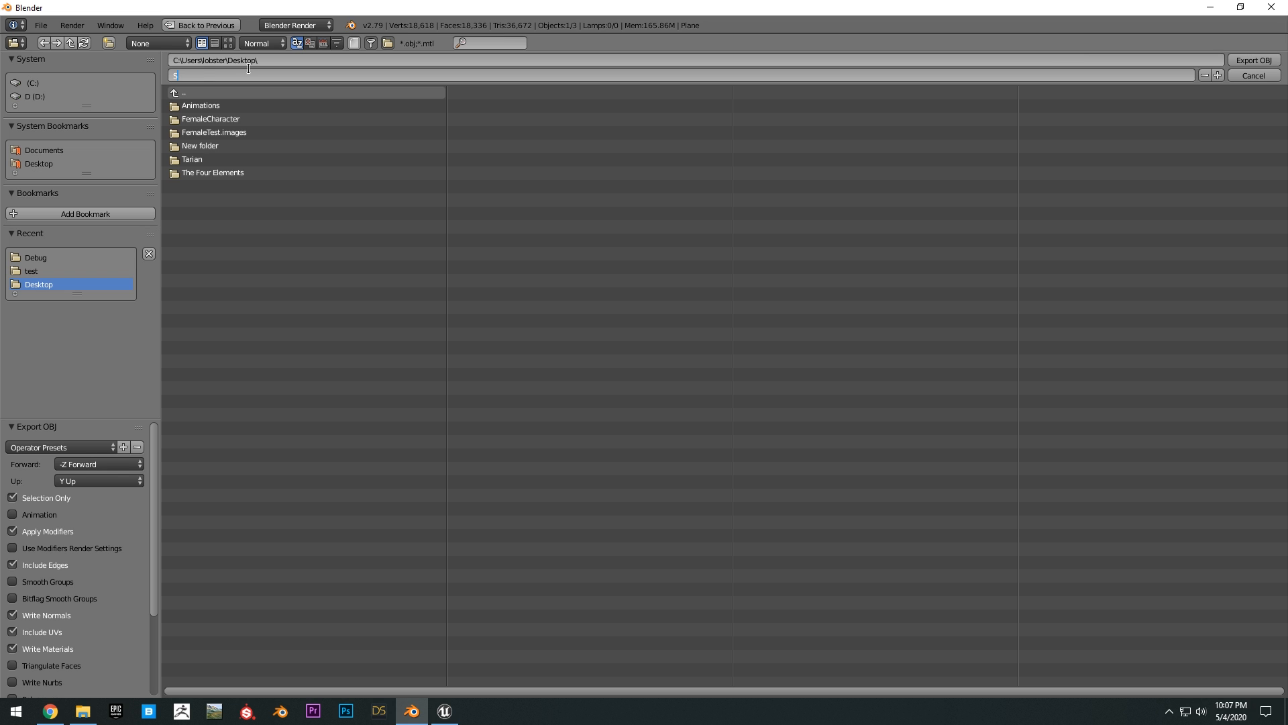
left_click(1253, 75)
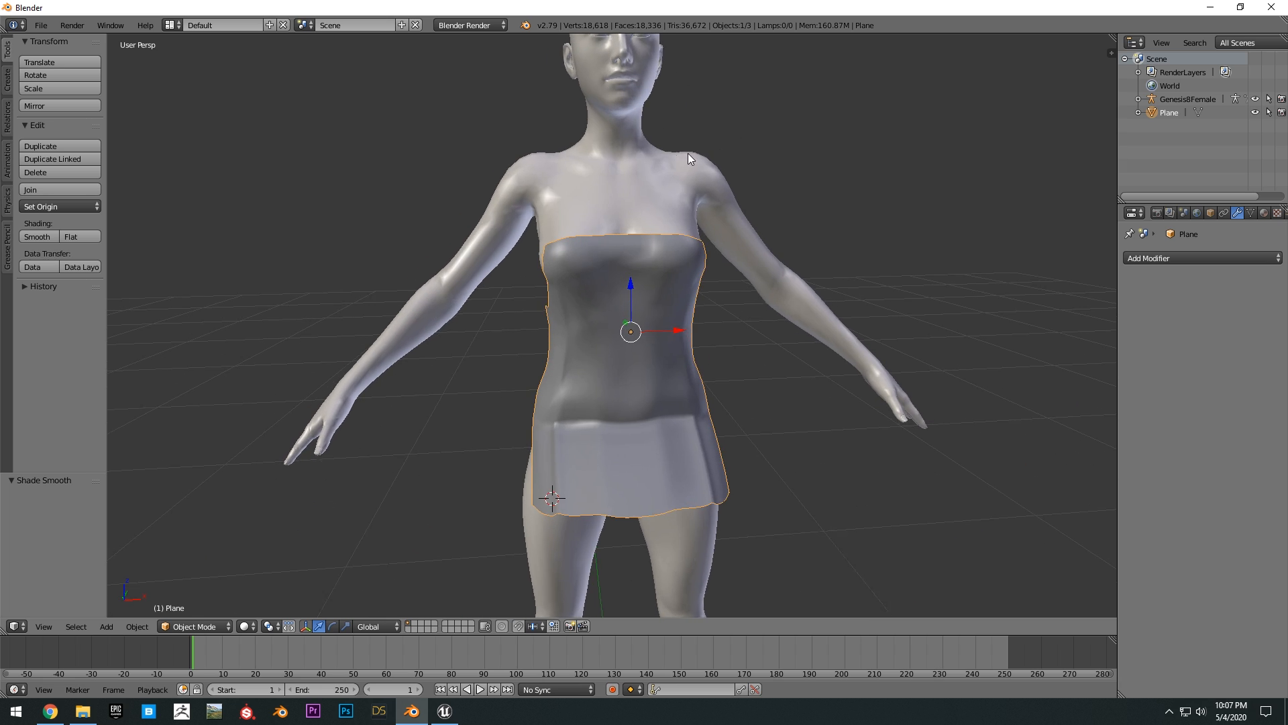
Step: Inspect the shirt from another angle and save the Blender scene
left_click_drag(690, 156, 778, 214)
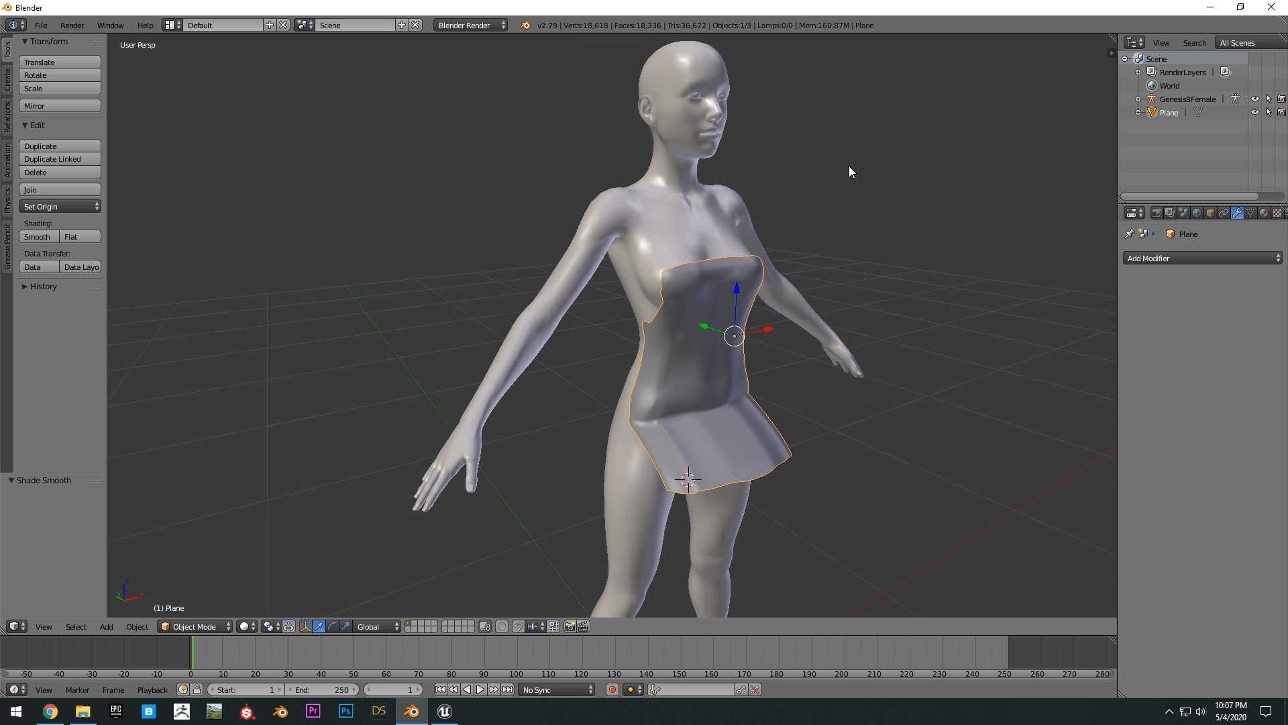
left_click(39, 24)
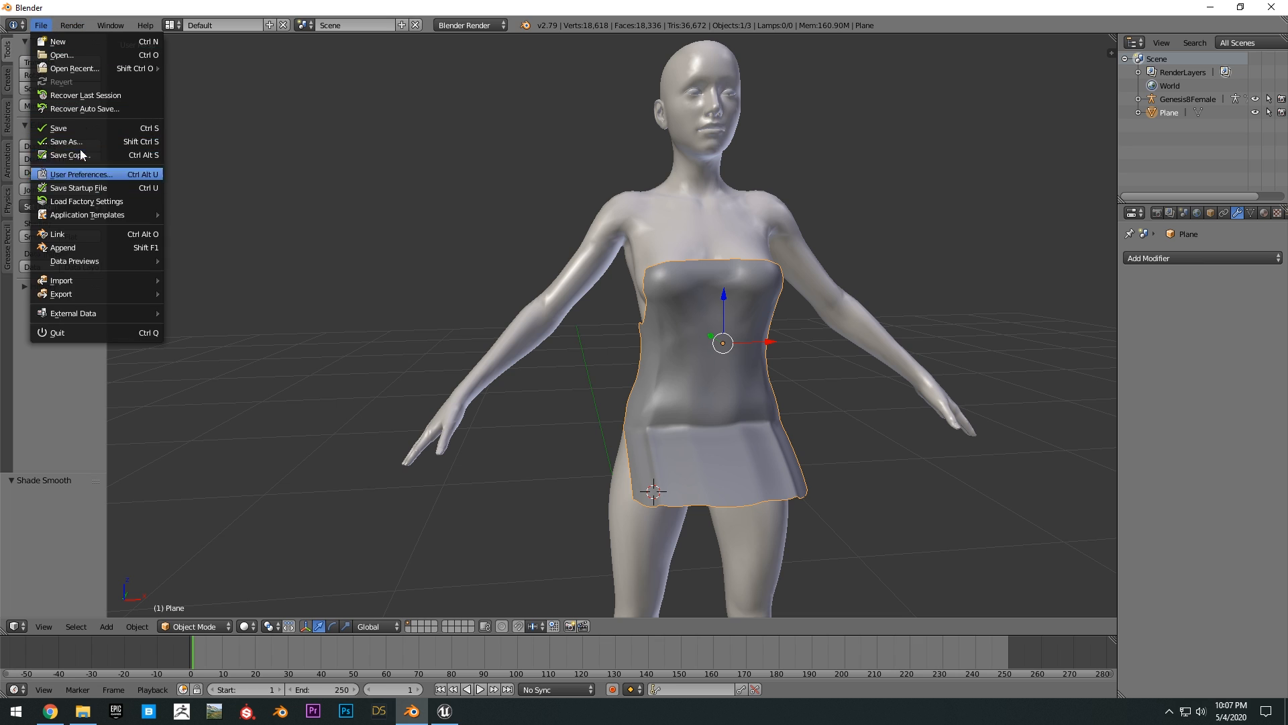
left_click(64, 141)
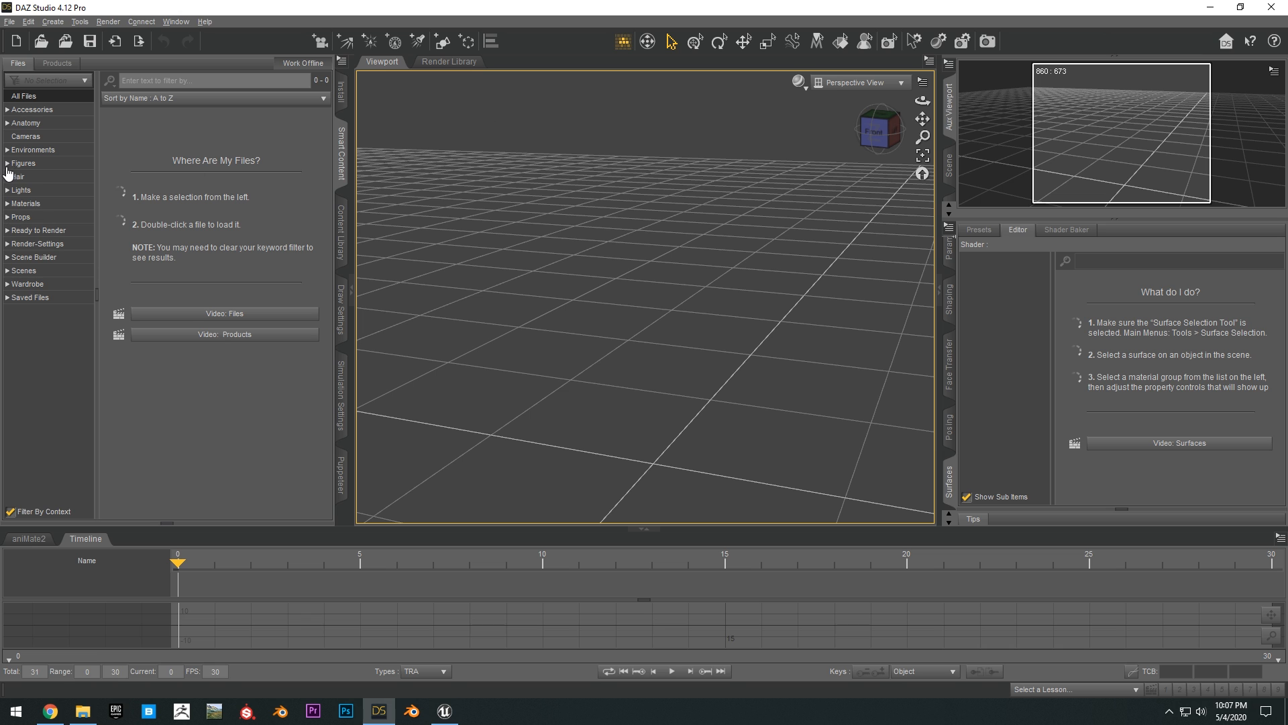
mouse_move(687, 220)
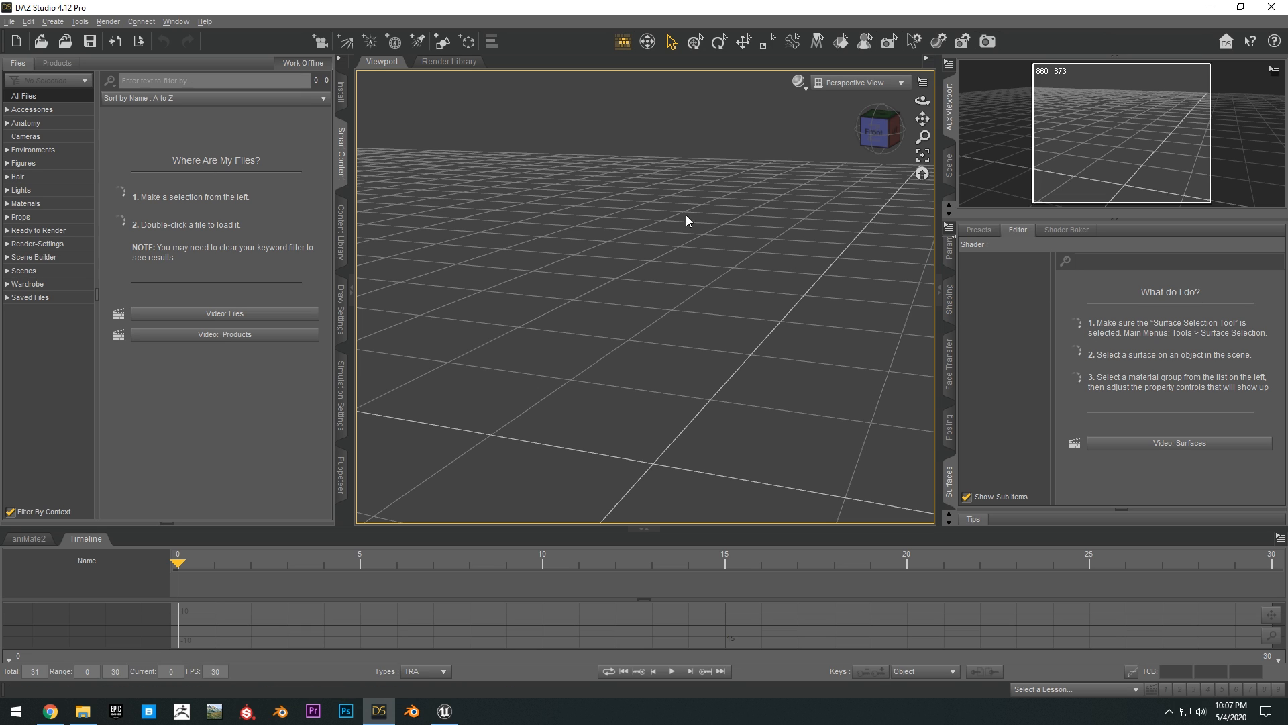
mouse_move(763, 244)
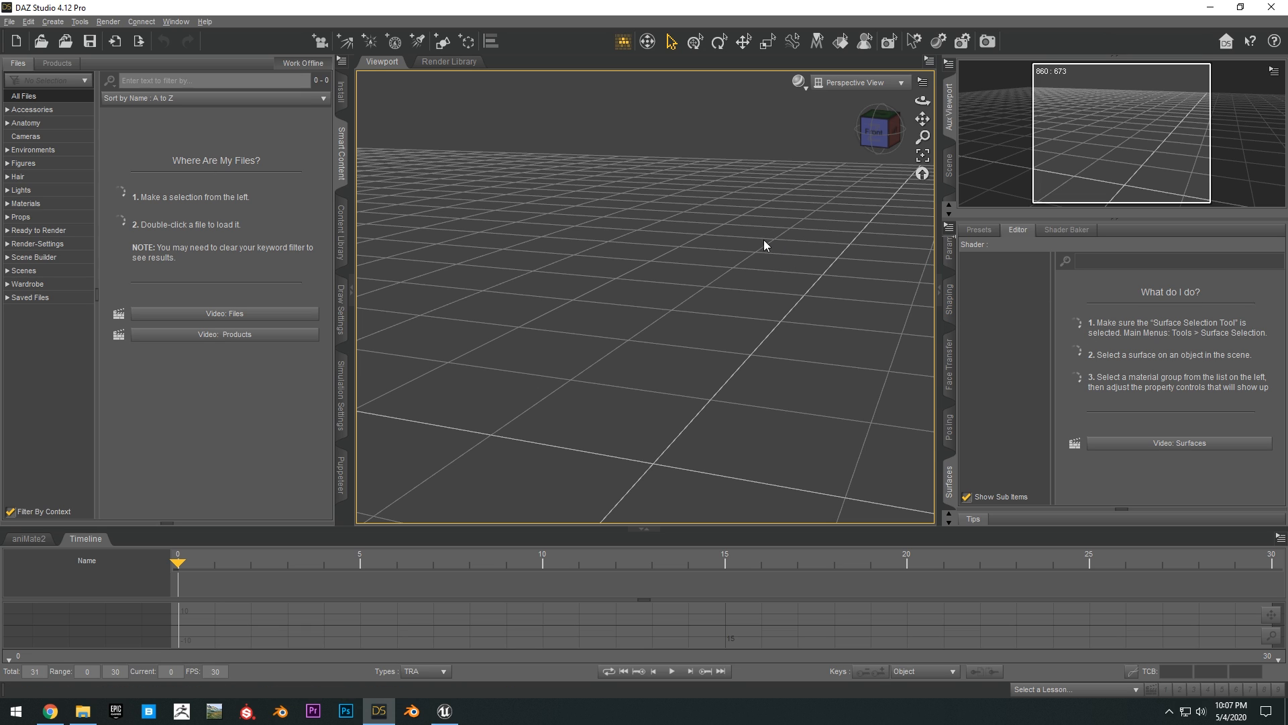
mouse_move(31, 182)
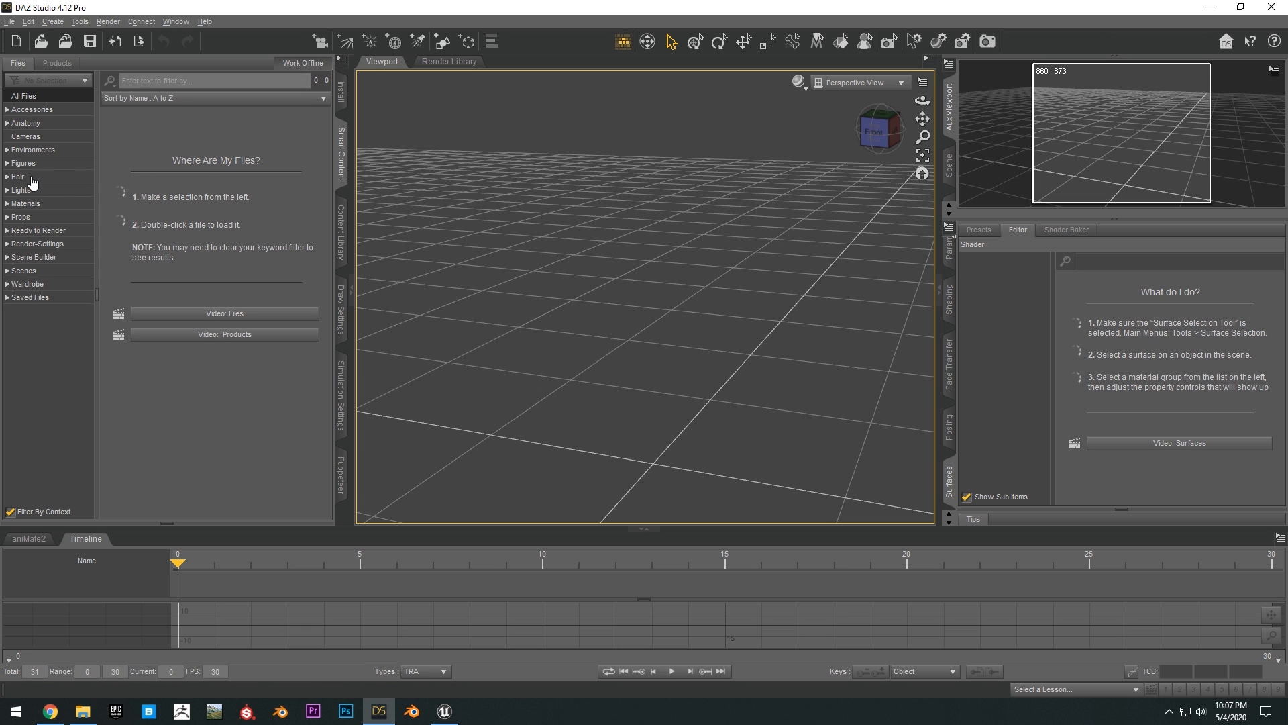
Step: Load the Genesis 8 Basic Female figure from Smart Content's Figures > People > Female category
left_click(8, 163)
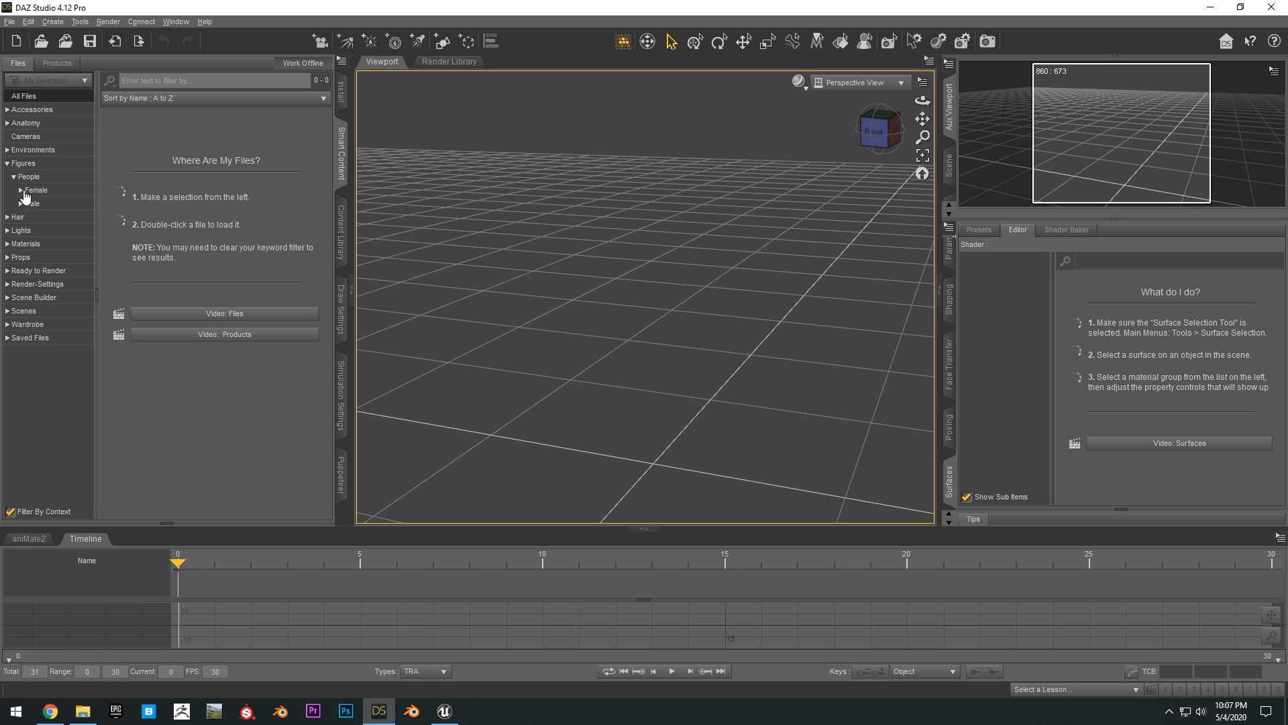
left_click(35, 189)
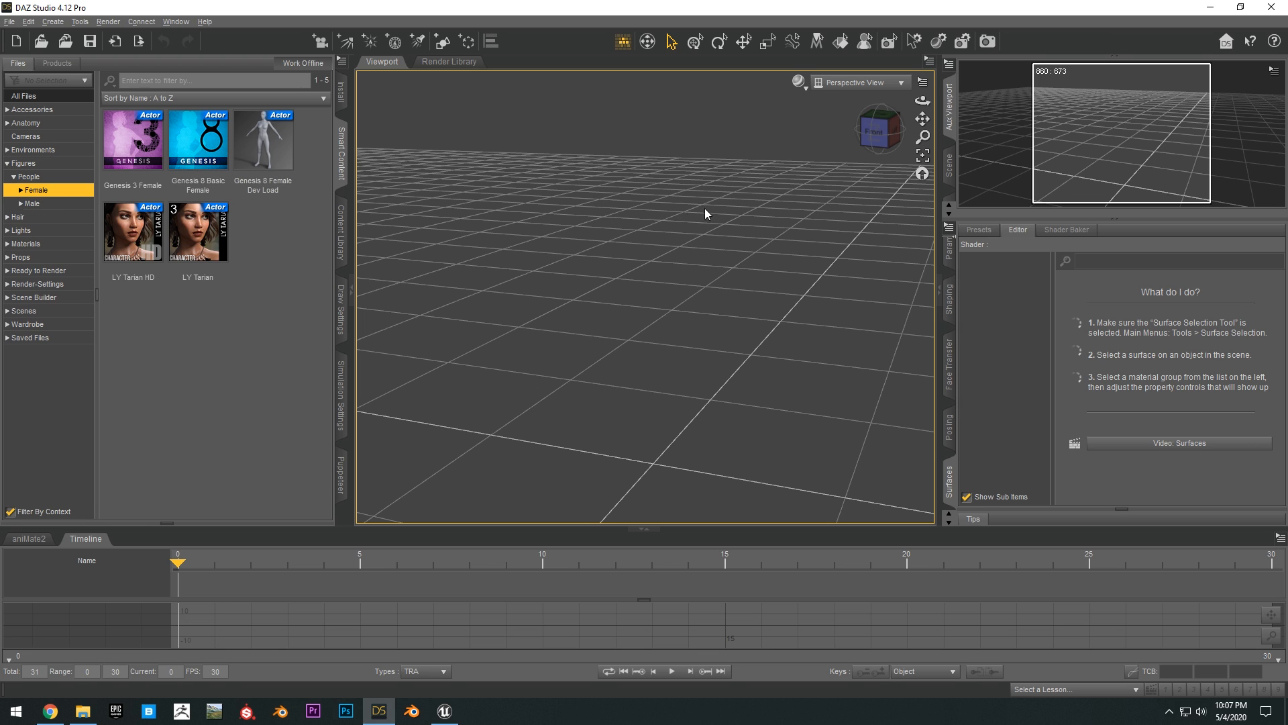
mouse_move(175, 131)
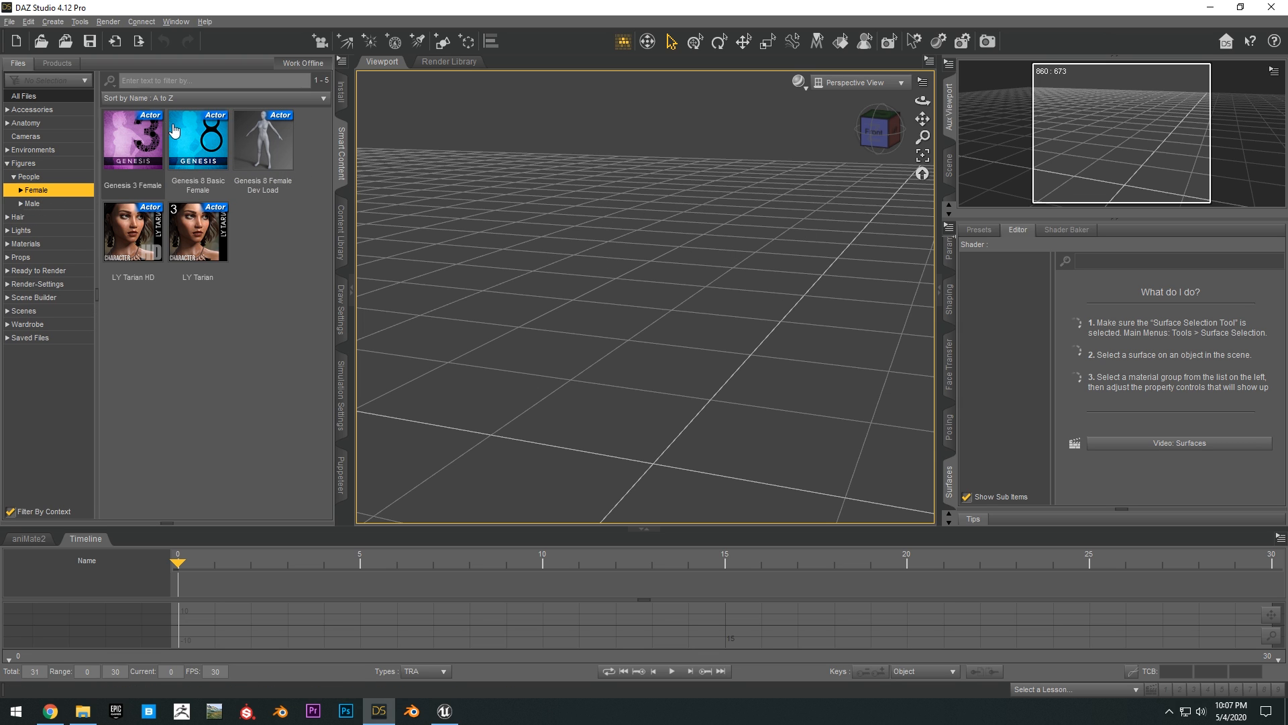
left_click(9, 21)
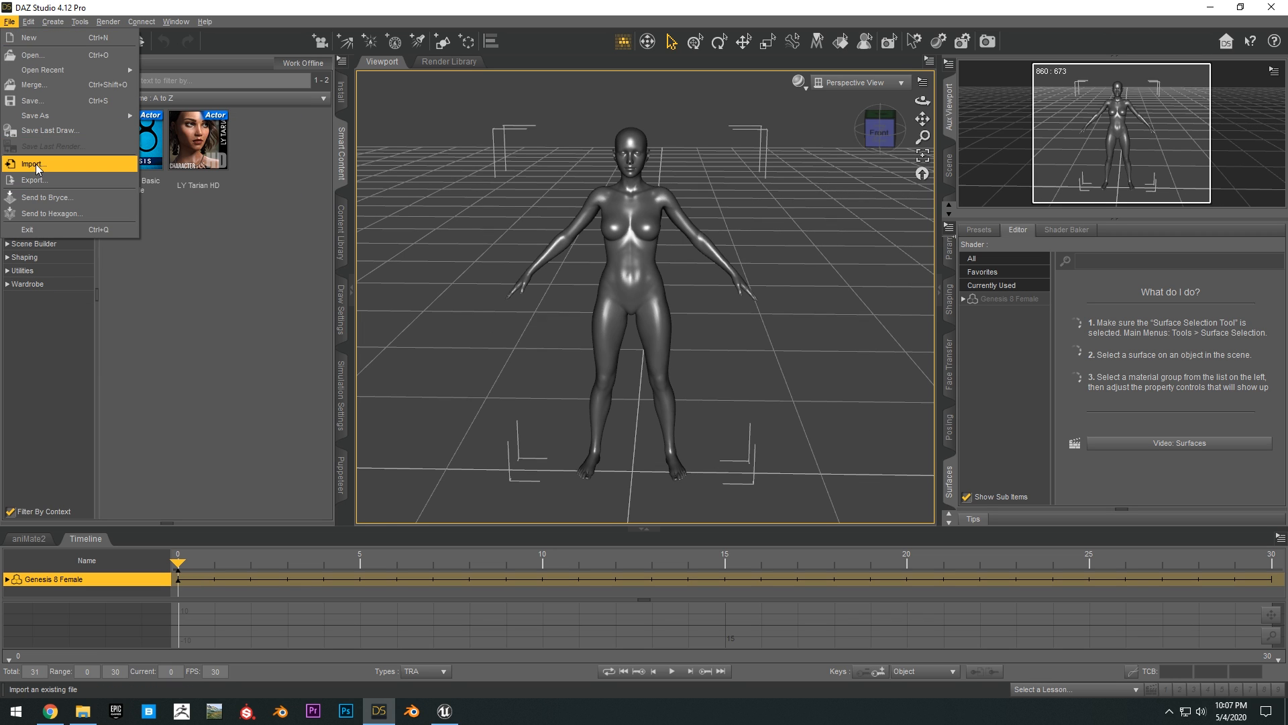
Step: Import the exported Shirt OBJ into the scene and select the Genesis 8 Female figure
left_click(34, 163)
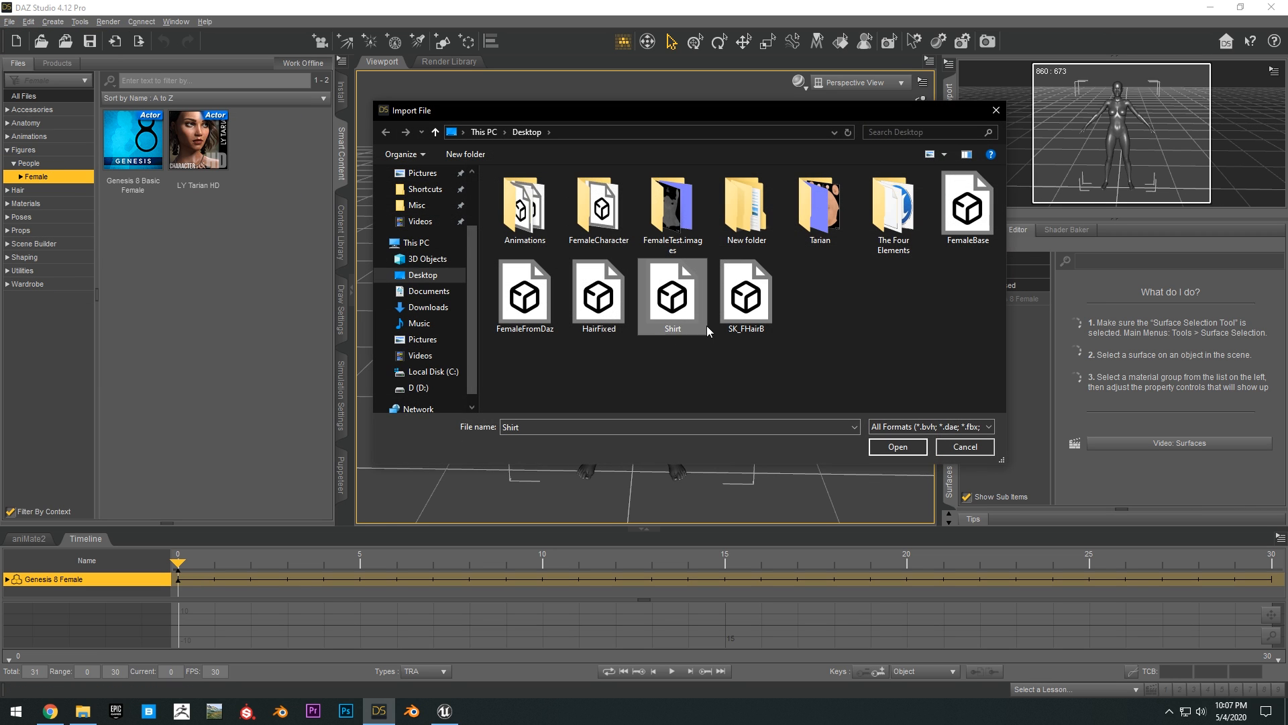
left_click(896, 446)
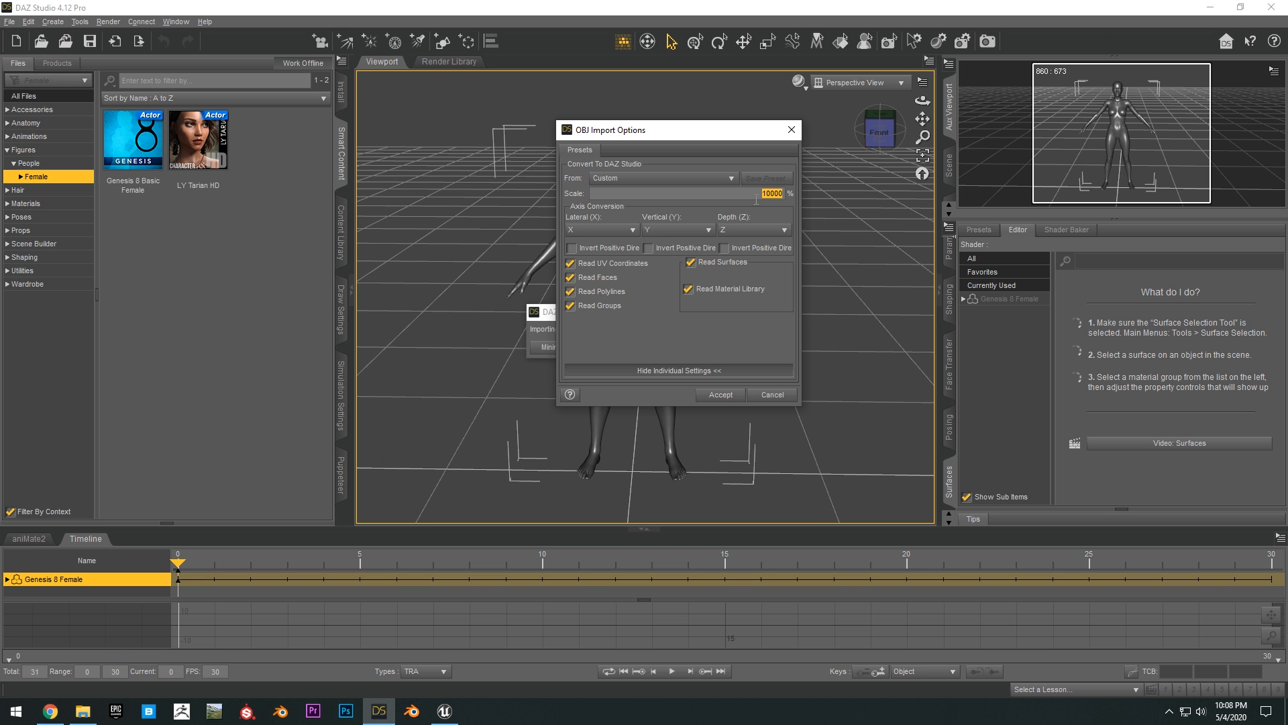
left_click(720, 395)
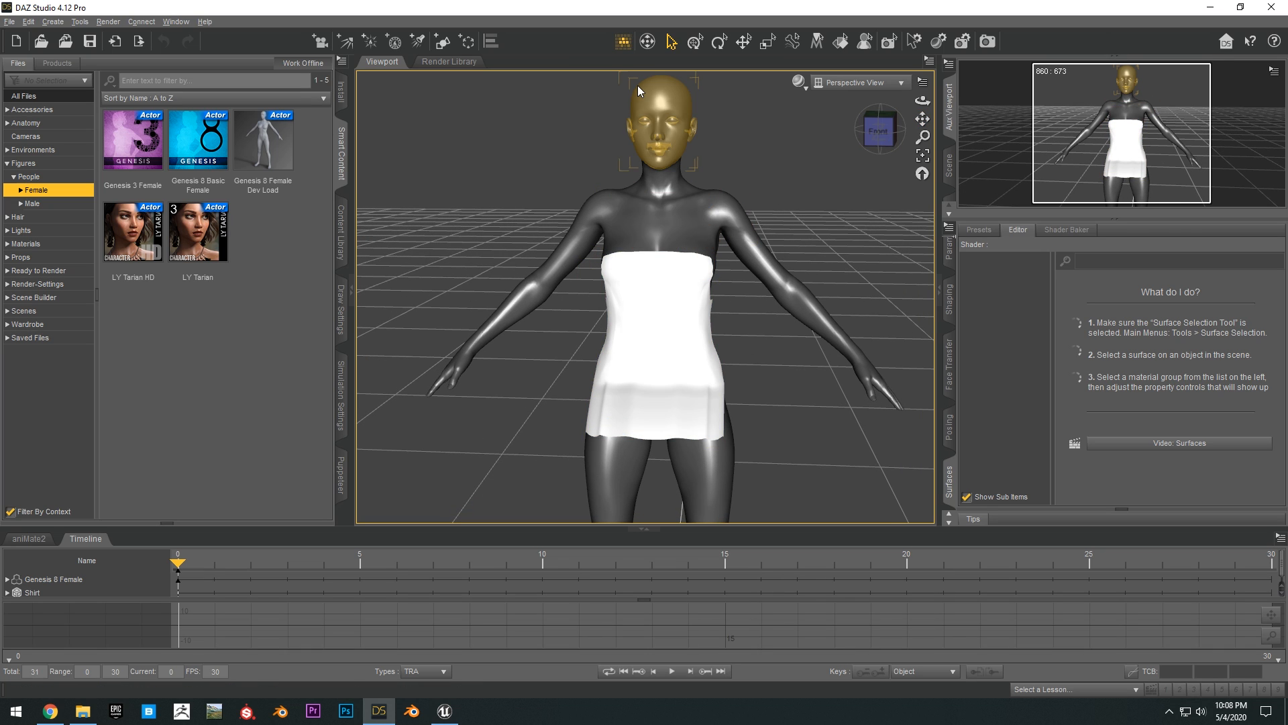
left_click(658, 123)
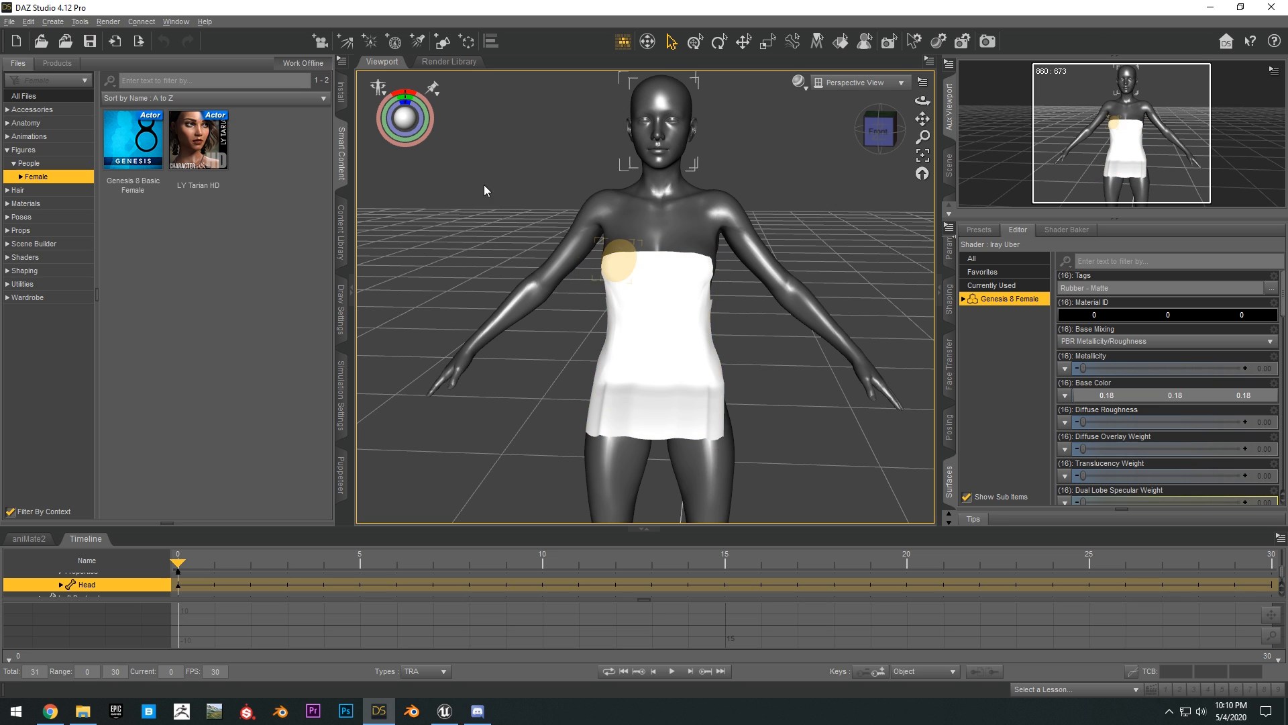
Step: Run Transfer Utility with Genesis 8 Female as source and the Shirt as target to rig it
left_click(28, 21)
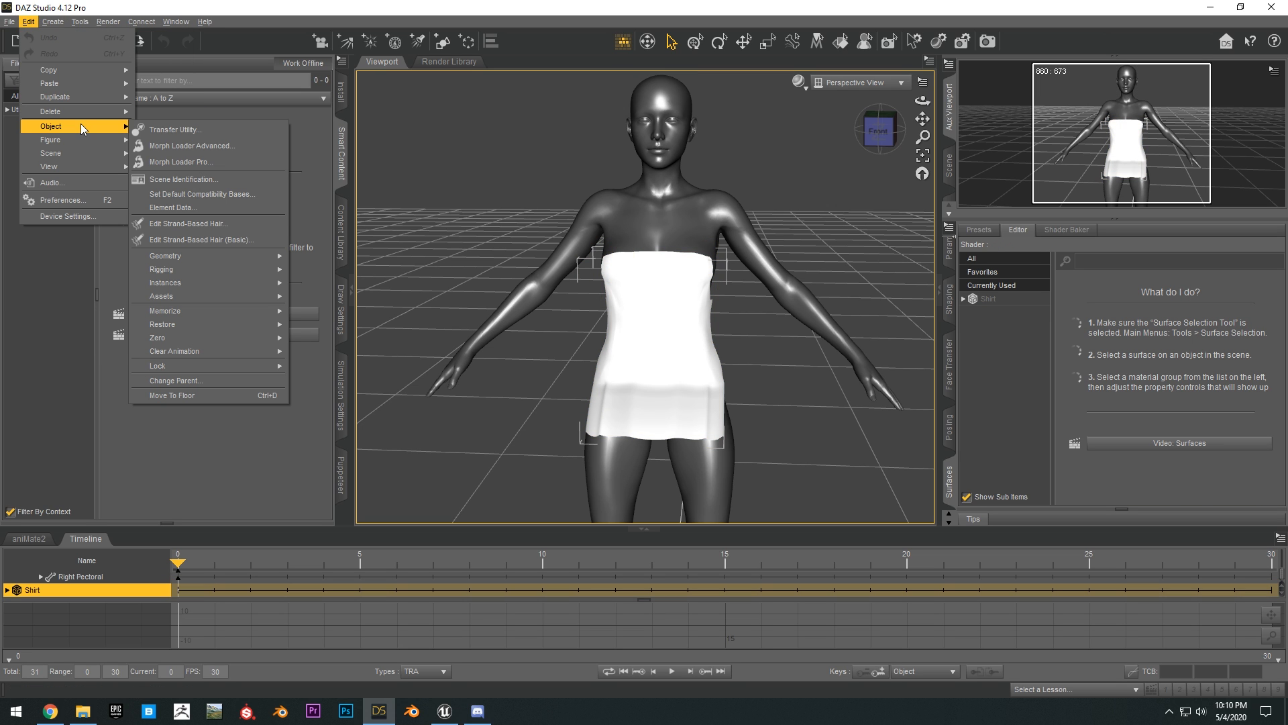
left_click(174, 128)
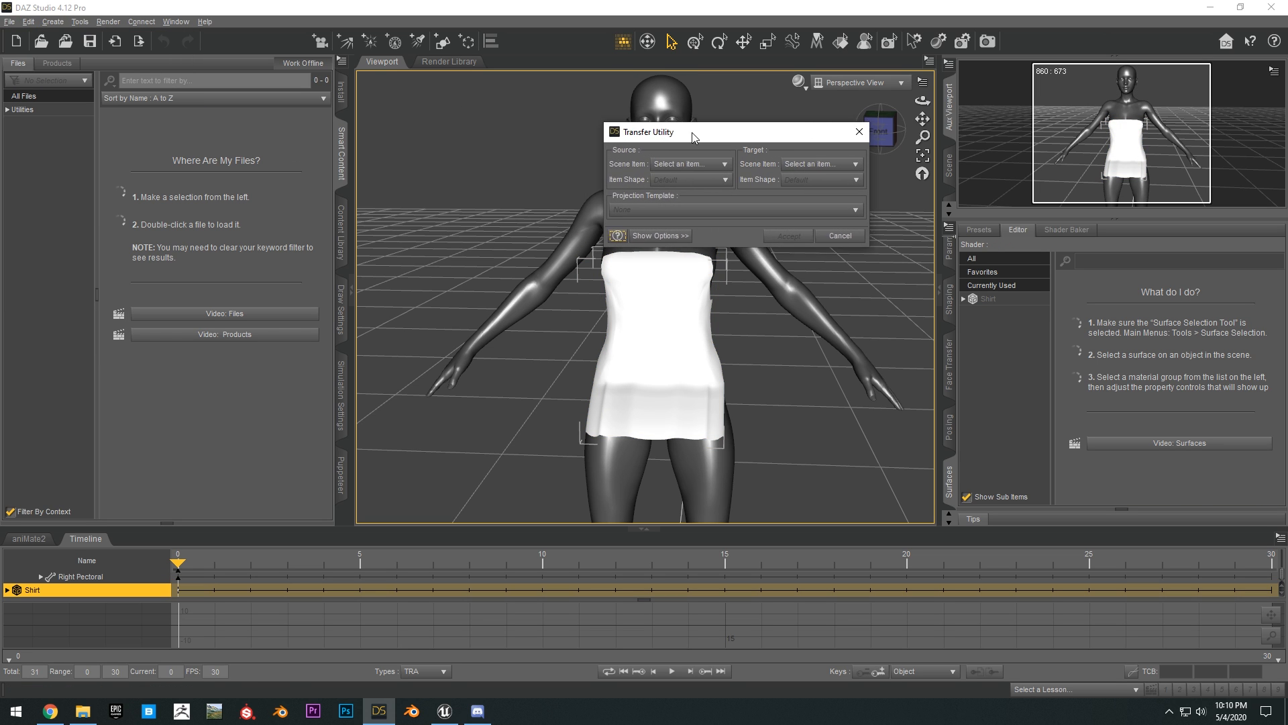
left_click(689, 164)
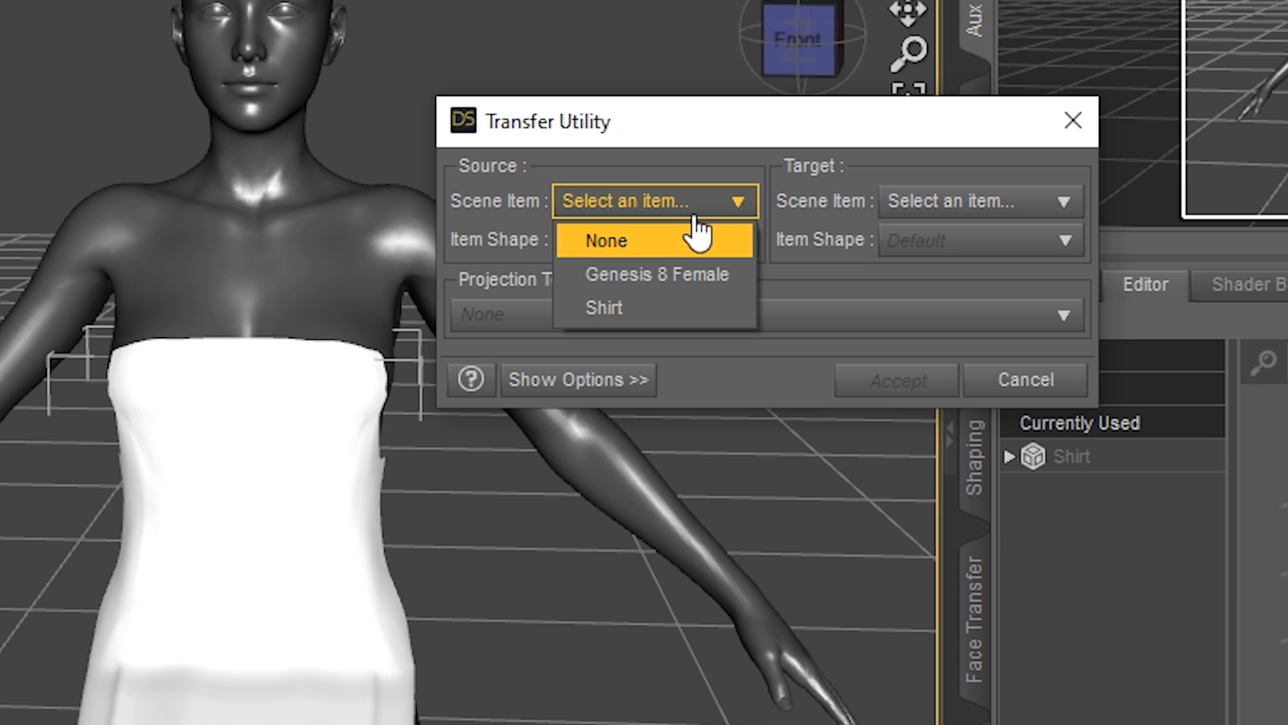
left_click(655, 274)
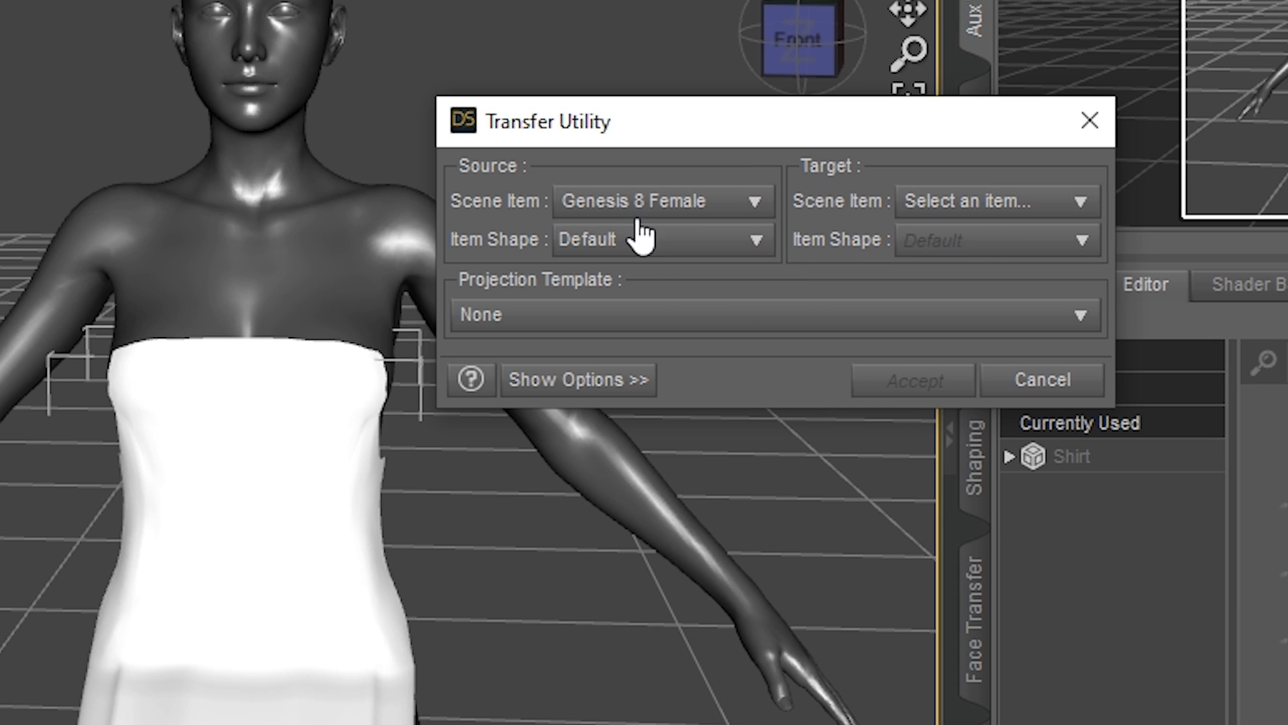
left_click(996, 200)
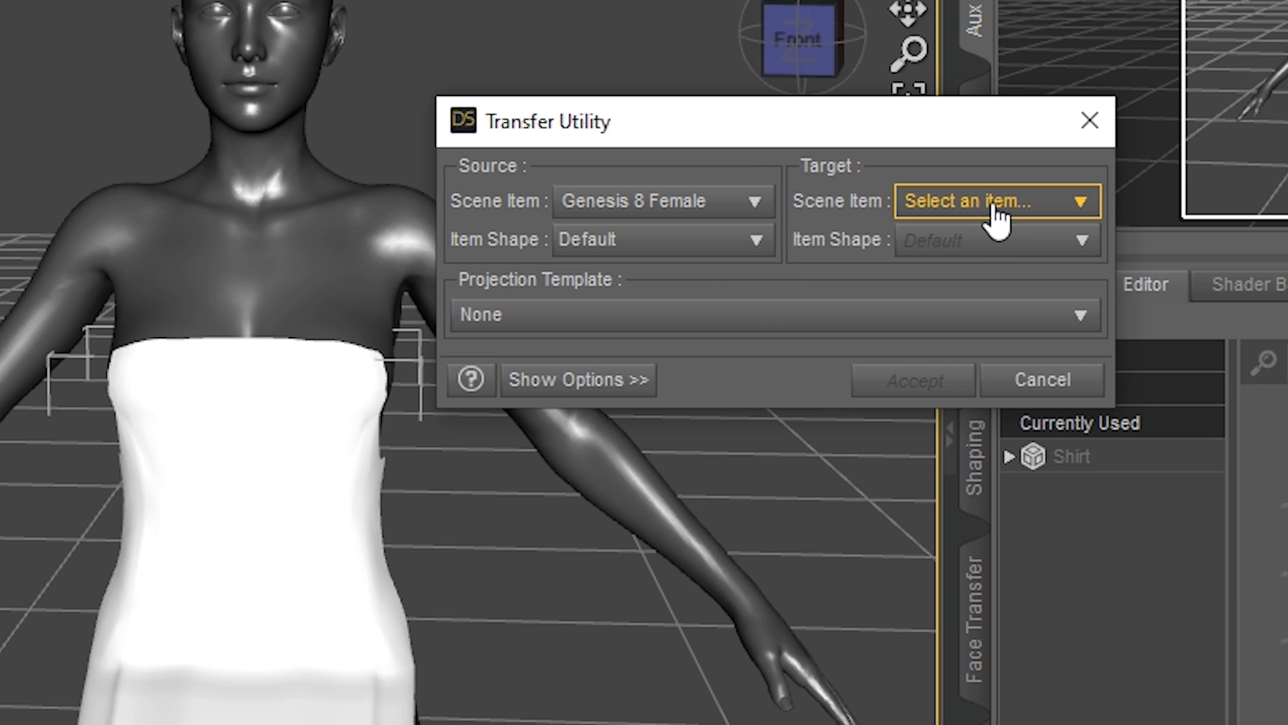
left_click(995, 200)
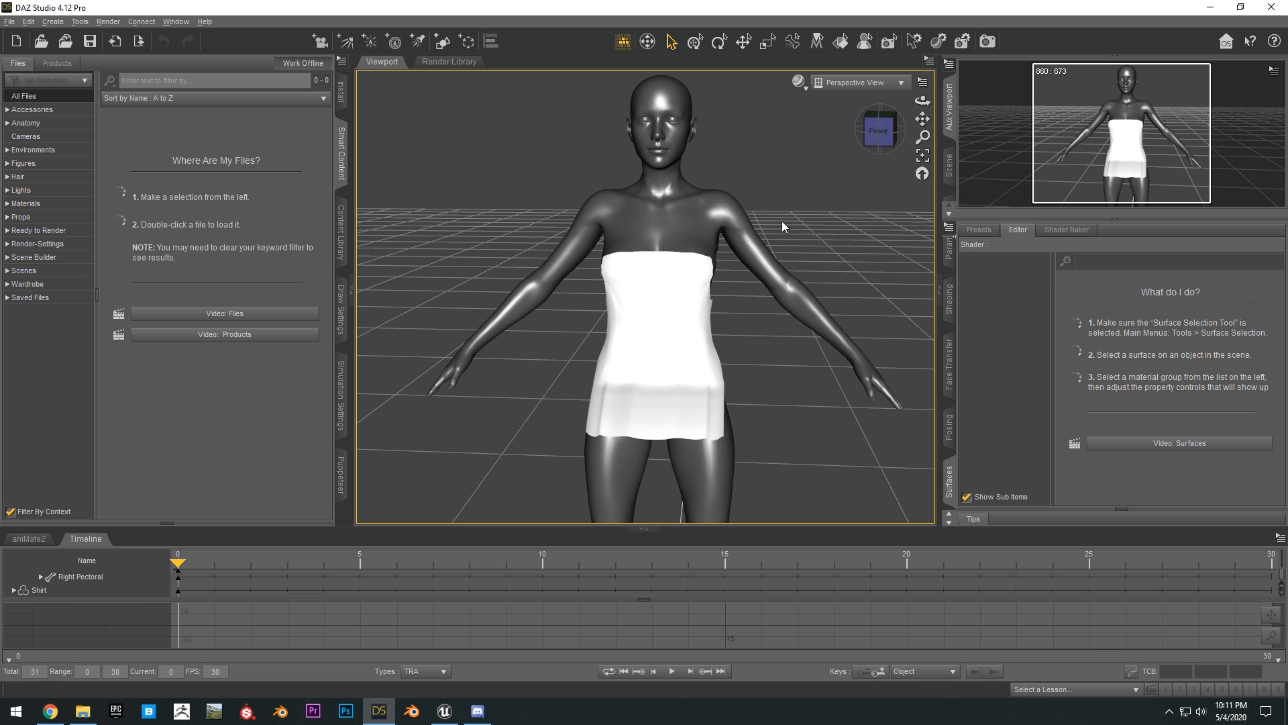
Step: Start a File > Export of the scene named 'Shirt' to the Desktop
left_click(10, 22)
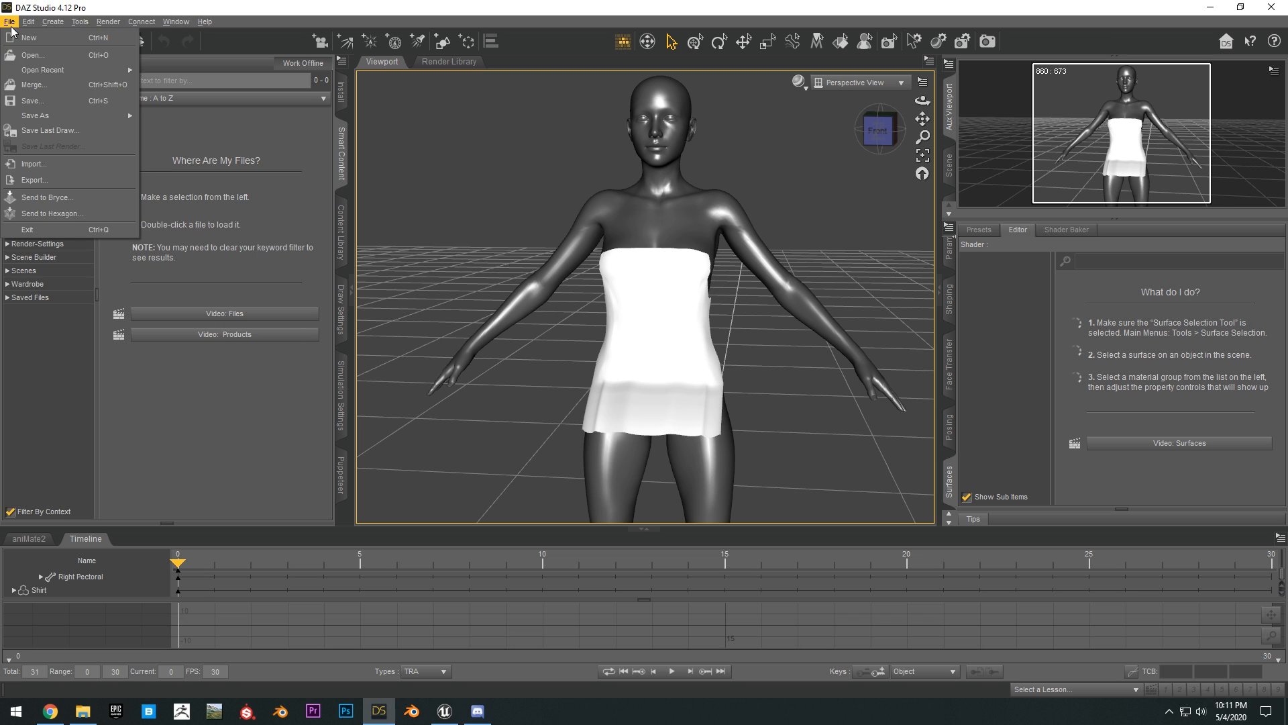
left_click(34, 180)
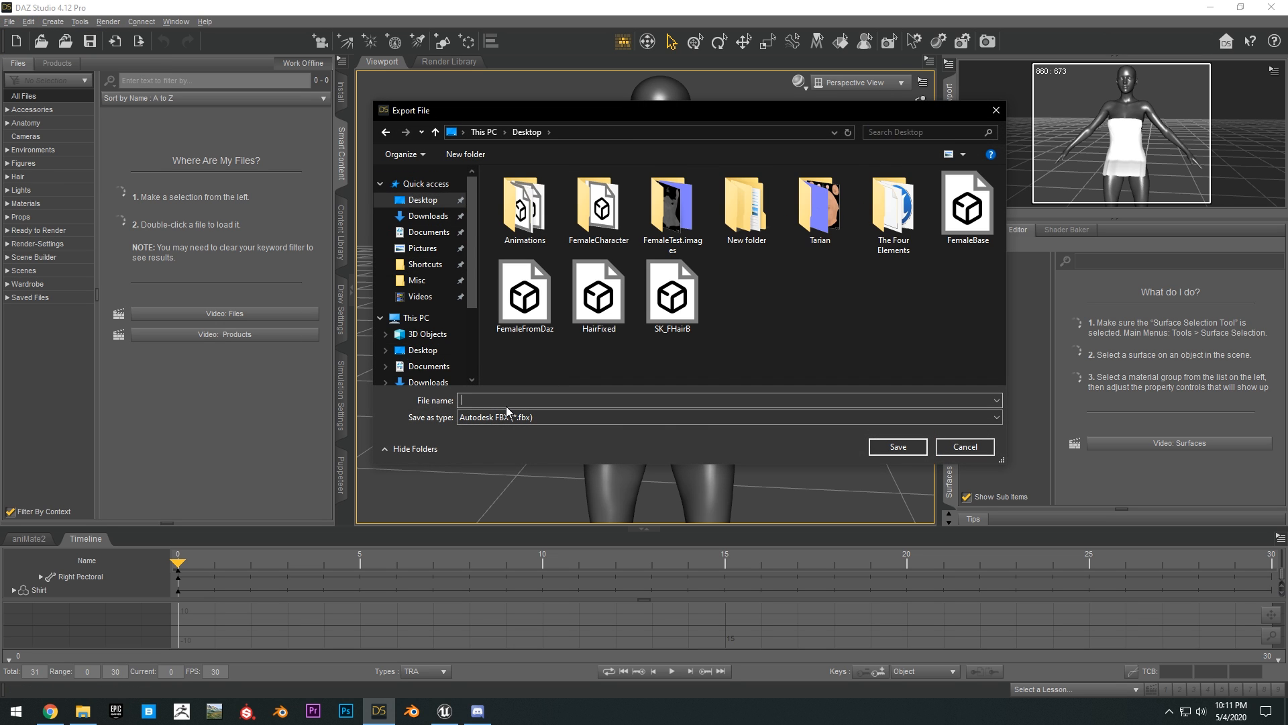
type("Shirt")
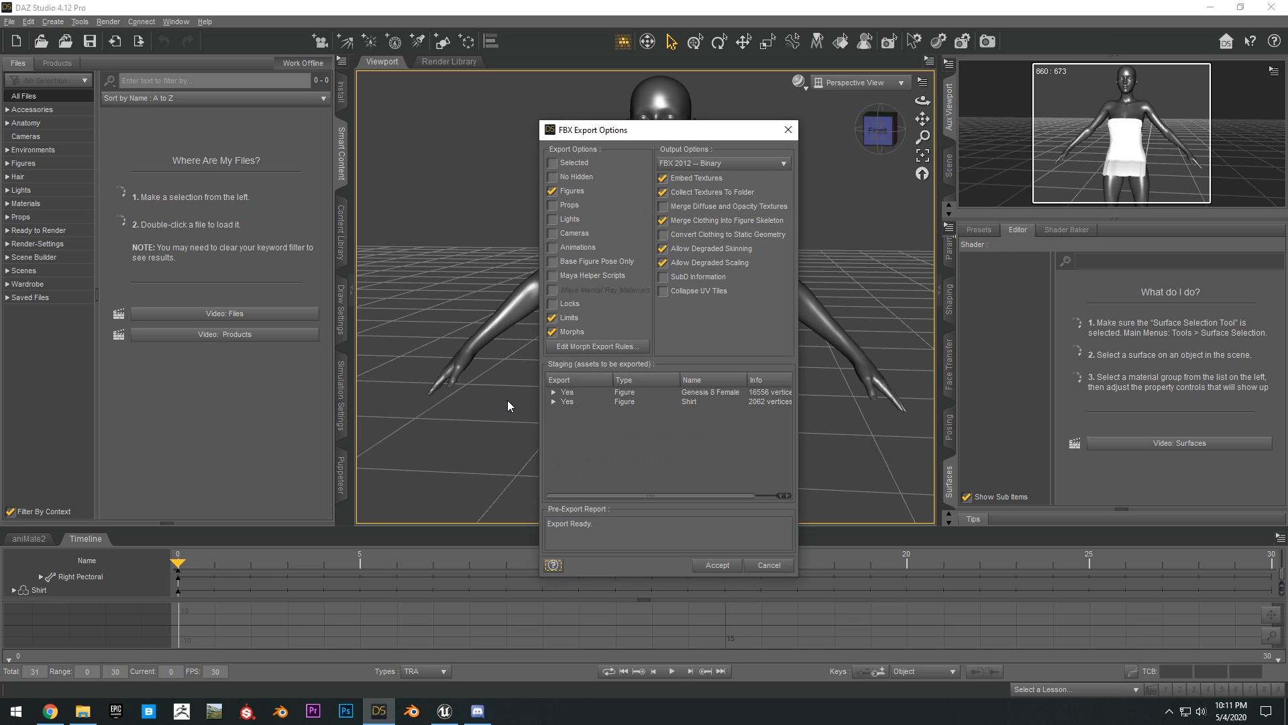
left_click(663, 207)
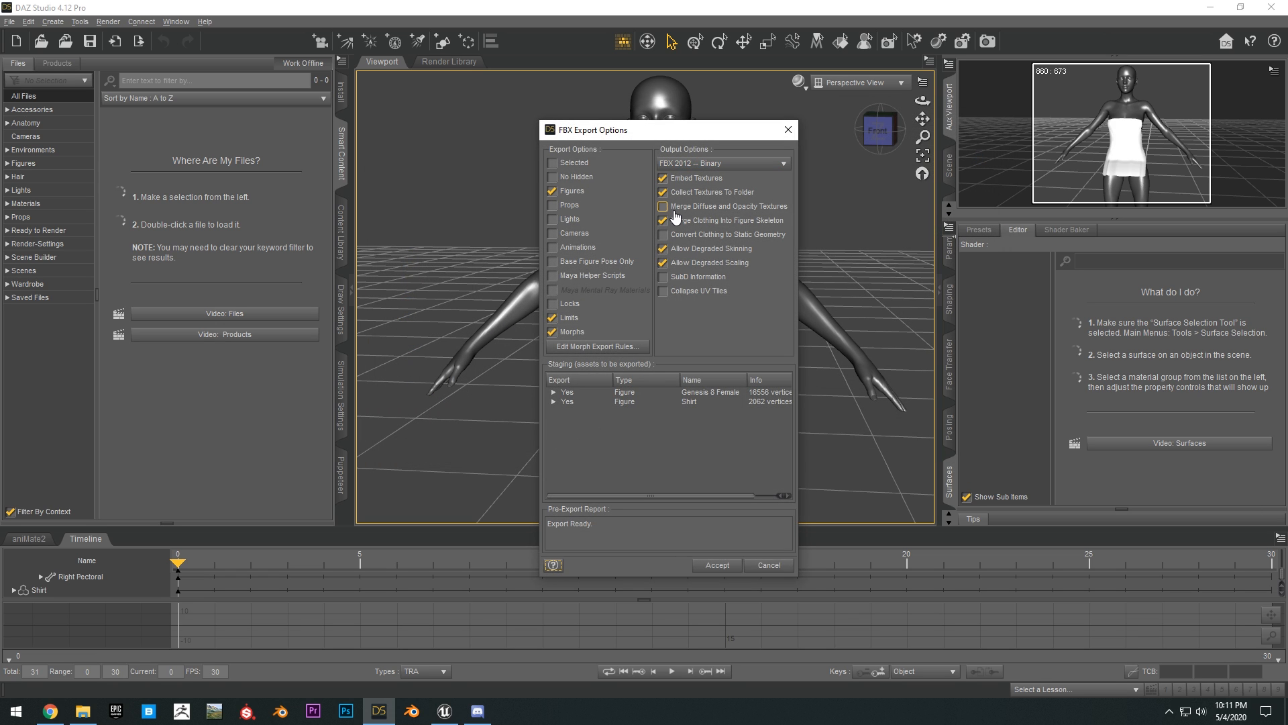
Step: In FBX Export Options keep clothing merged, turn off Collect Textures To Folder and review the morph export rules
left_click(663, 220)
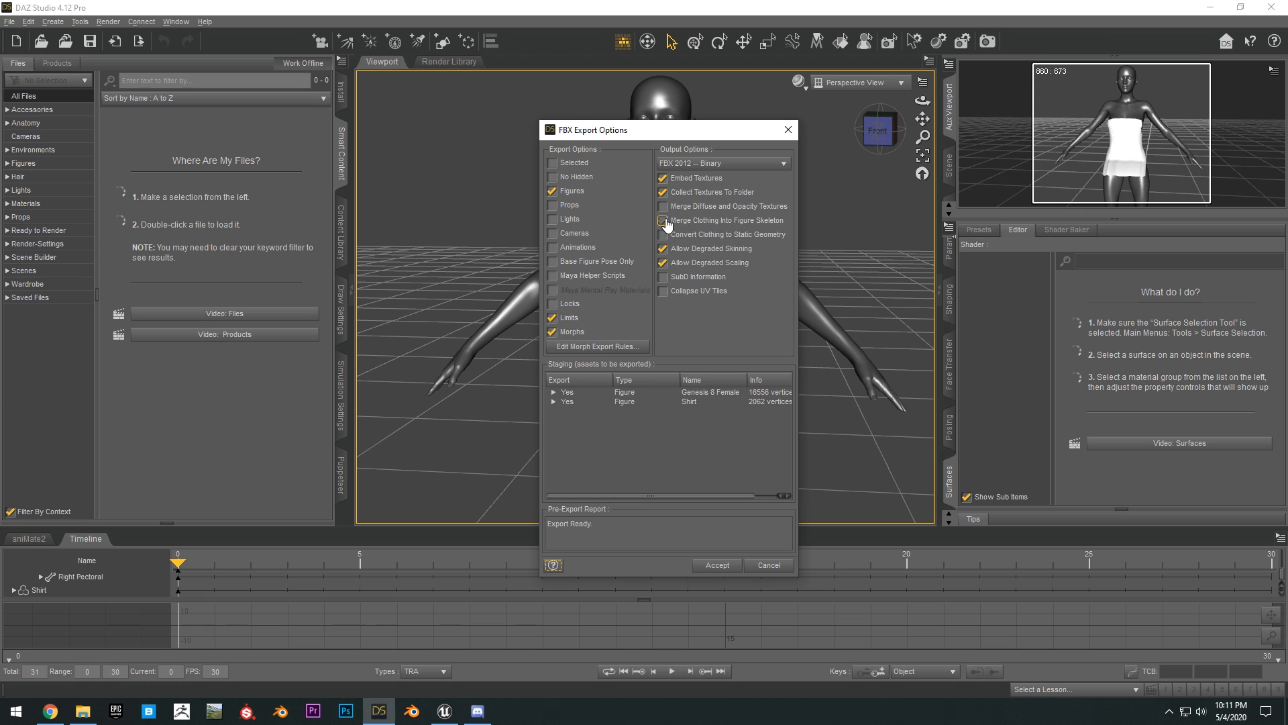
left_click(662, 220)
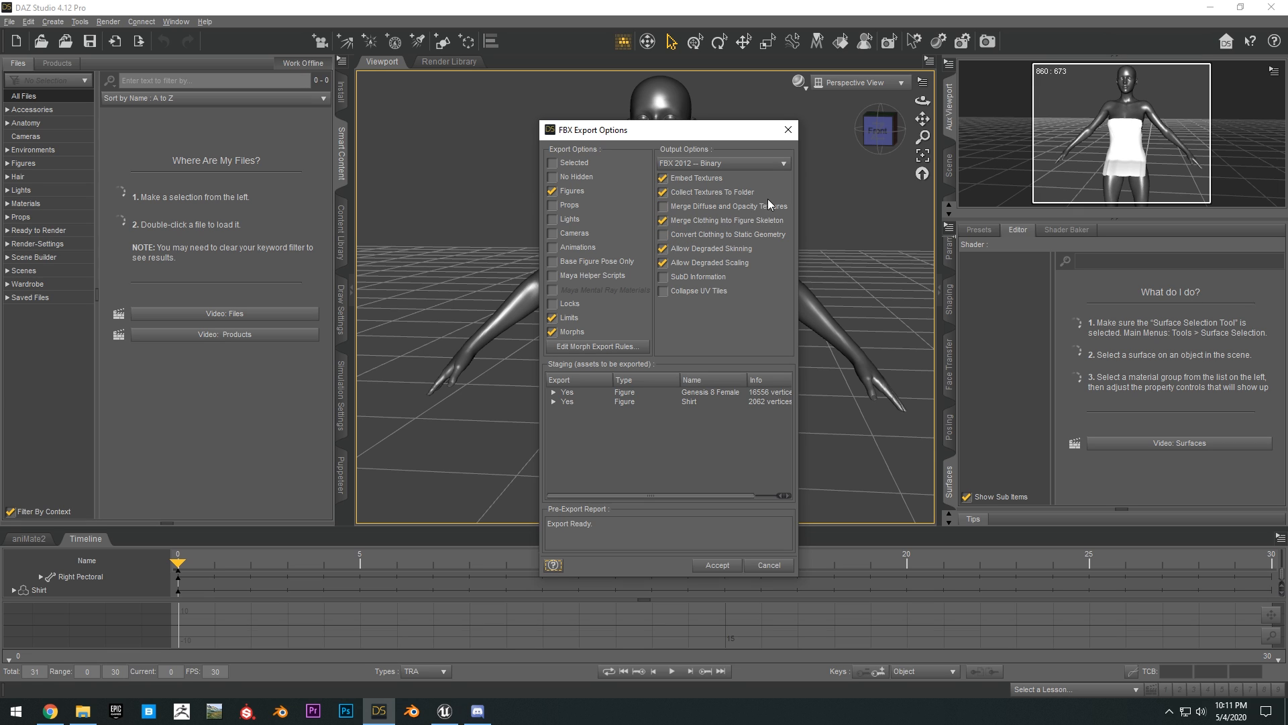
left_click(663, 192)
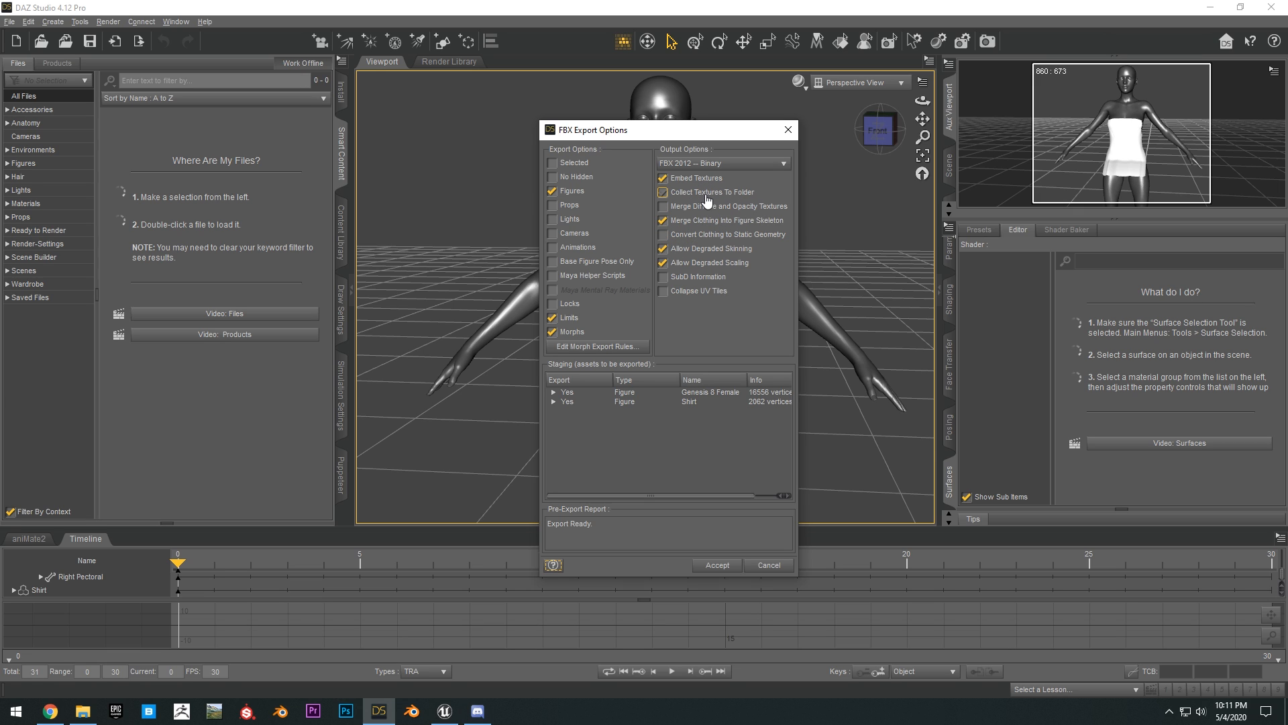
left_click(663, 192)
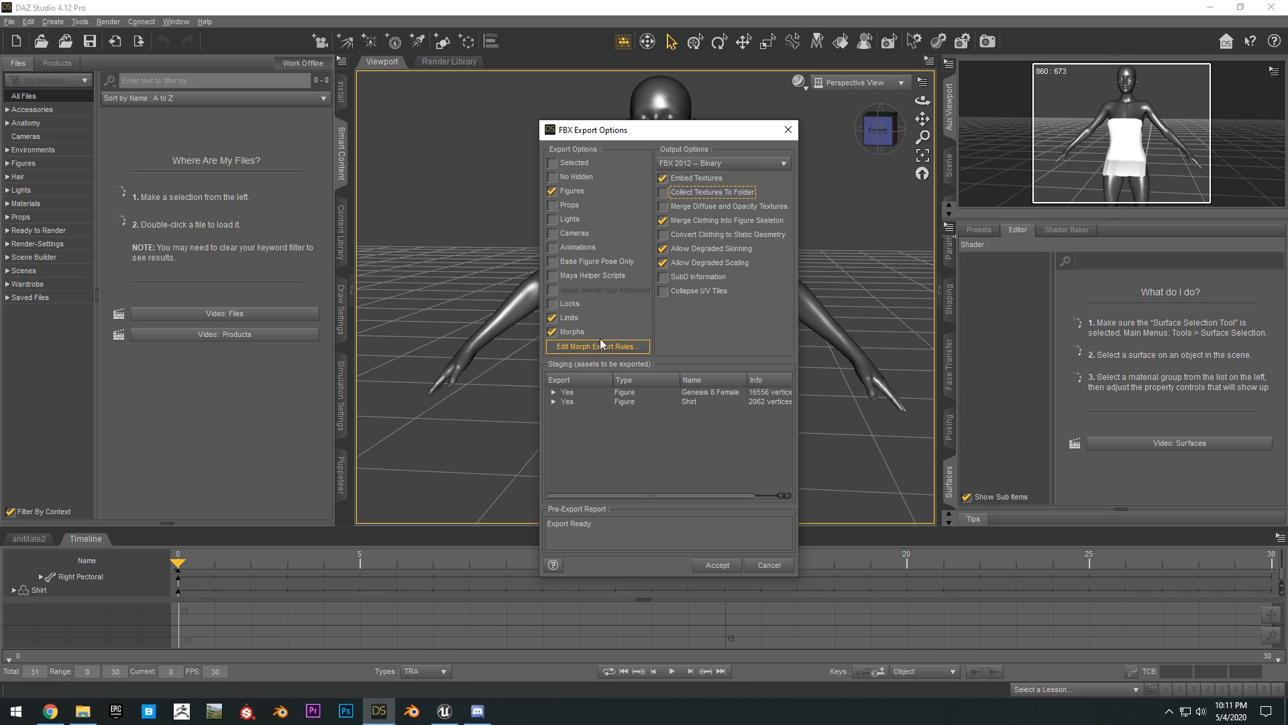
mouse_move(673, 313)
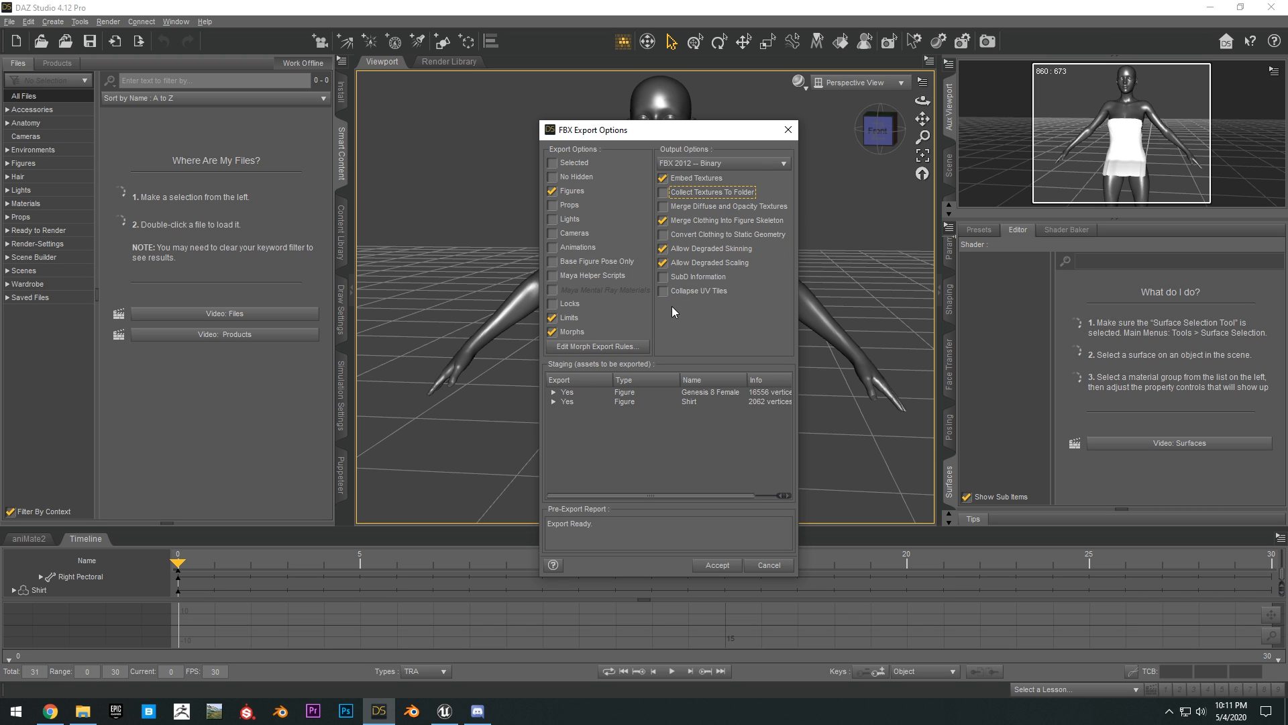
left_click(596, 346)
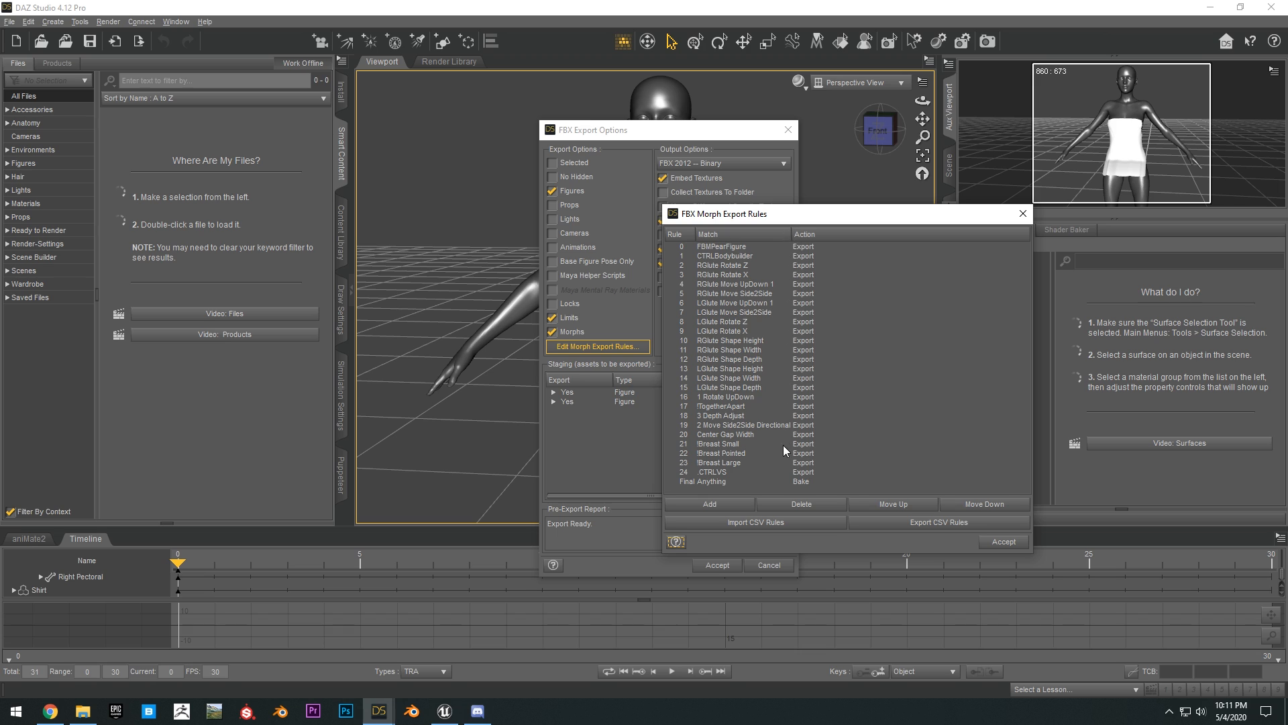
mouse_move(869, 482)
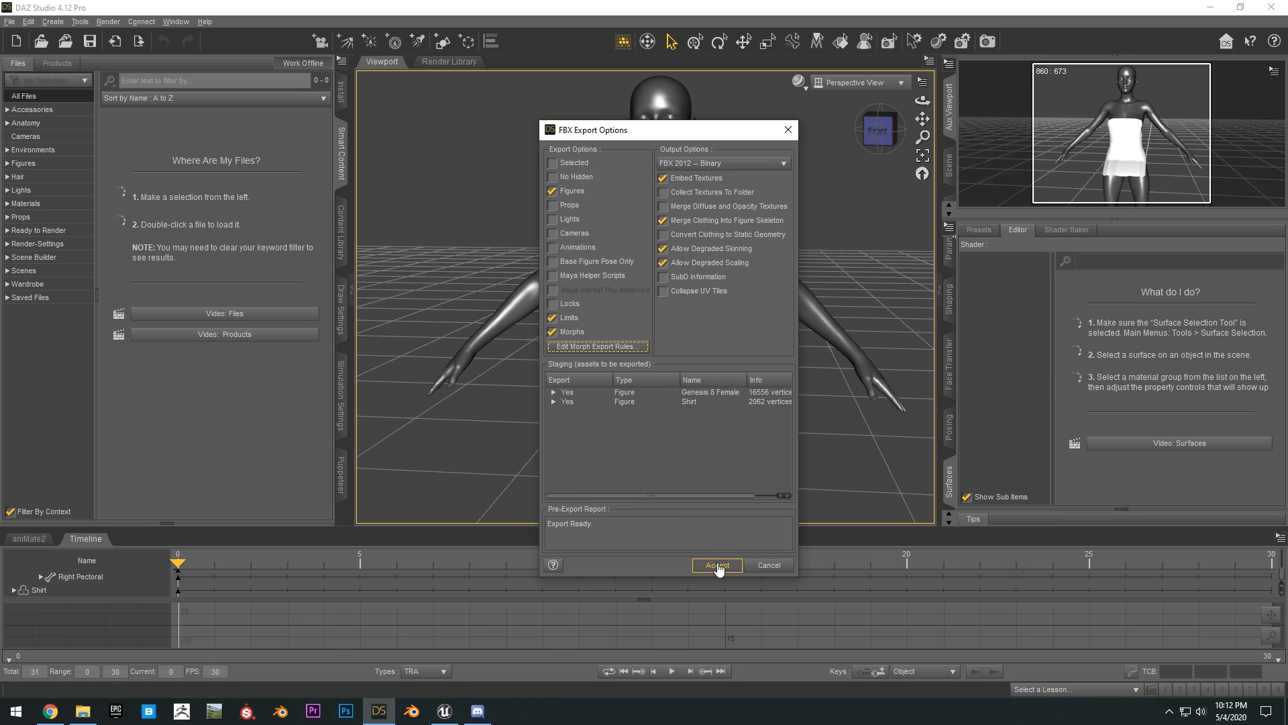
Step: Confirm the DAZ FBX export, then in Blender start an FBX import and pick ShirtExported.fbx
left_click(715, 565)
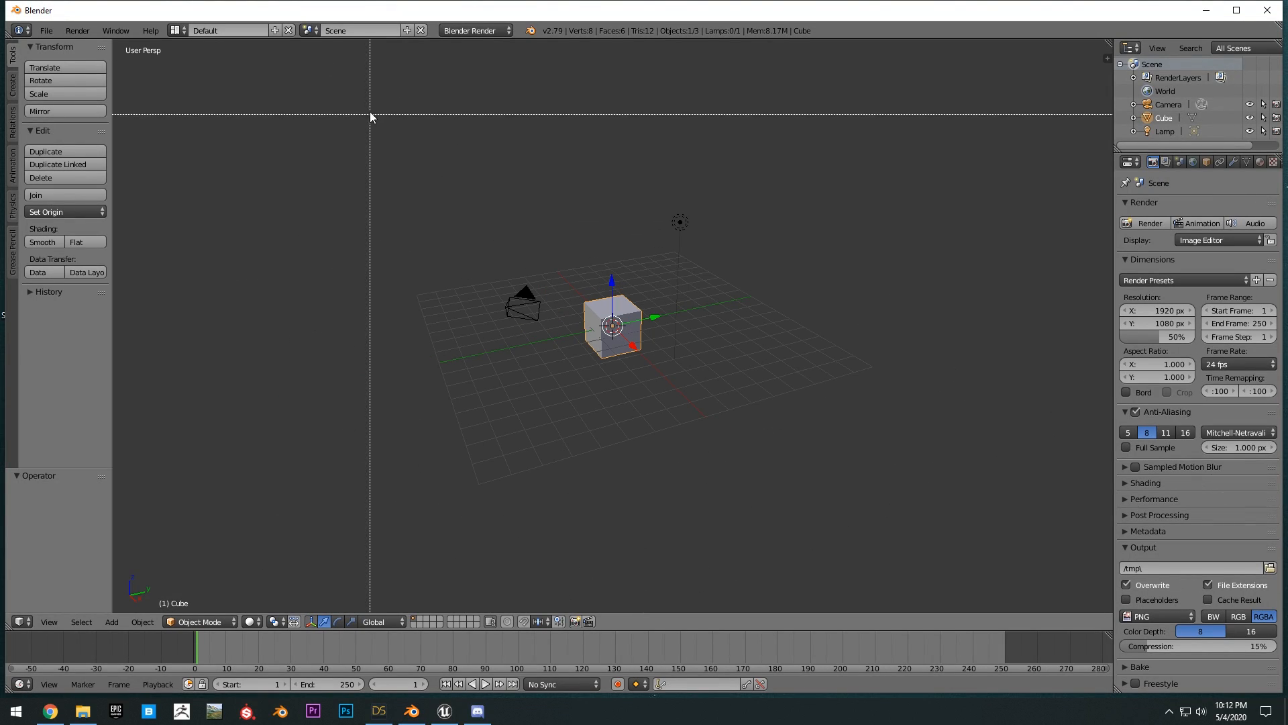
left_click(45, 31)
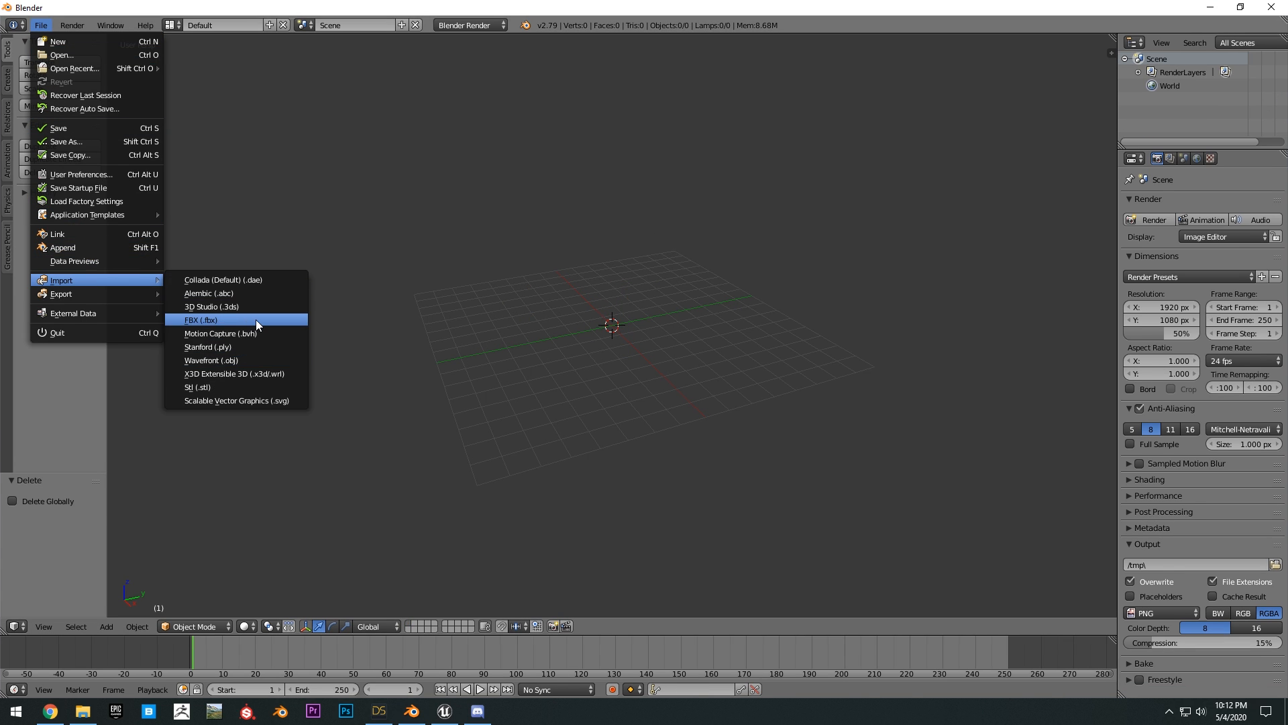
left_click(201, 319)
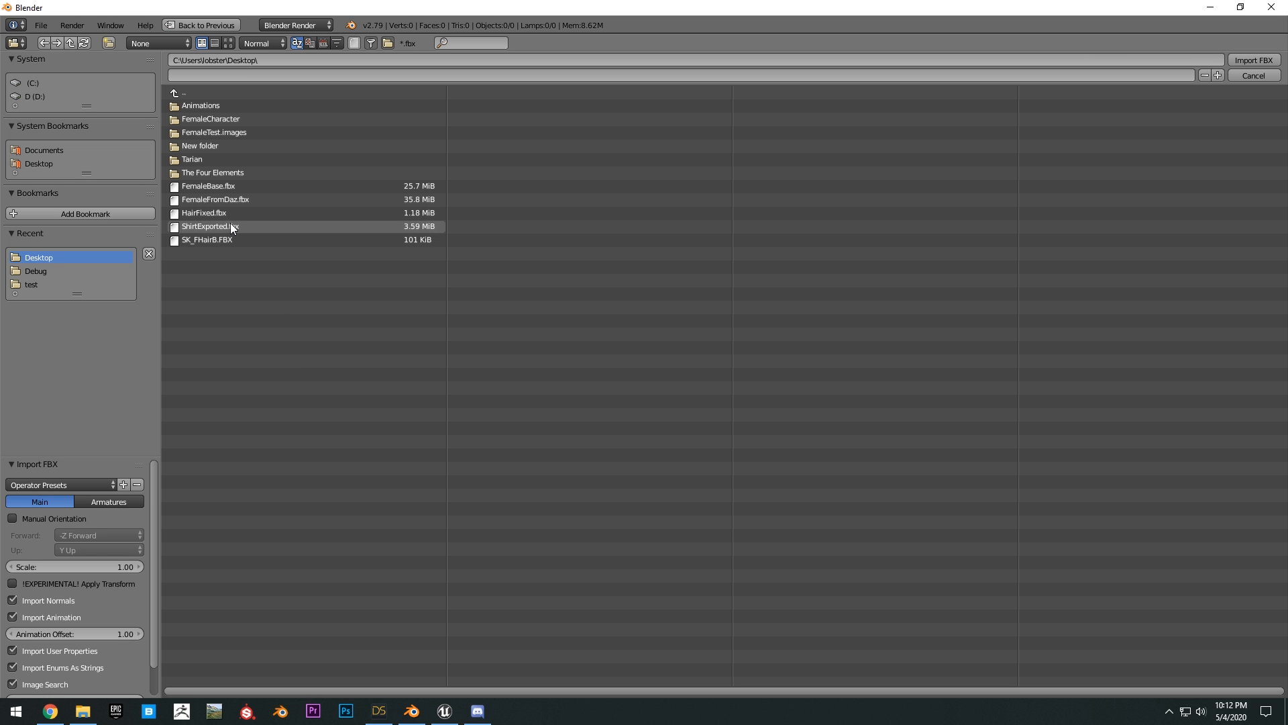
left_click(211, 226)
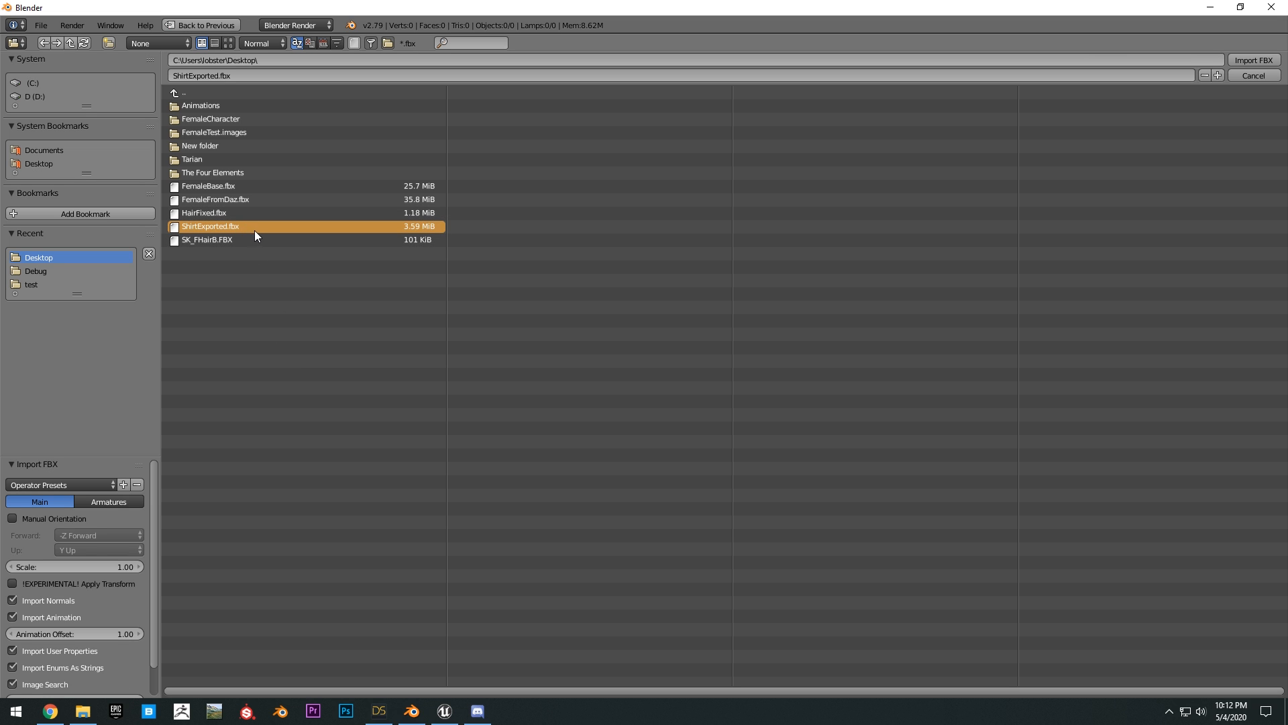
Step: Enable Automatic Bone Orientation under the Armature options and import the FBX
scroll("down", 3)
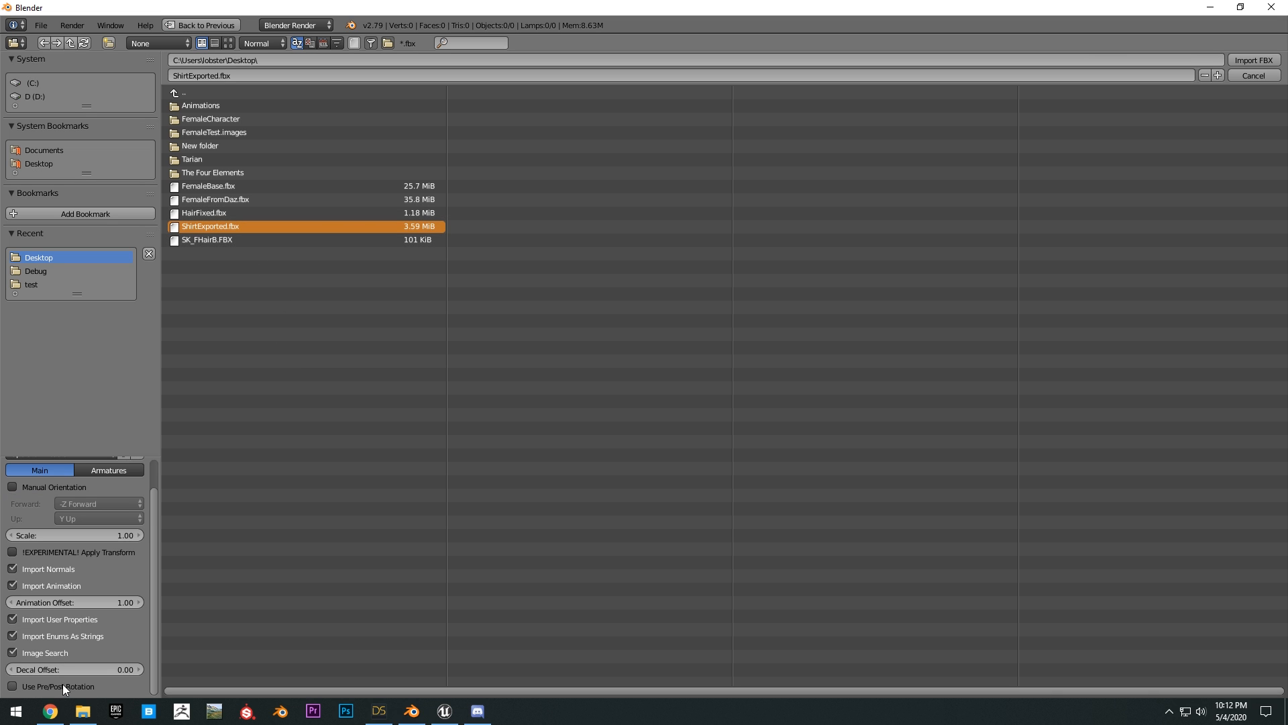
left_click(107, 470)
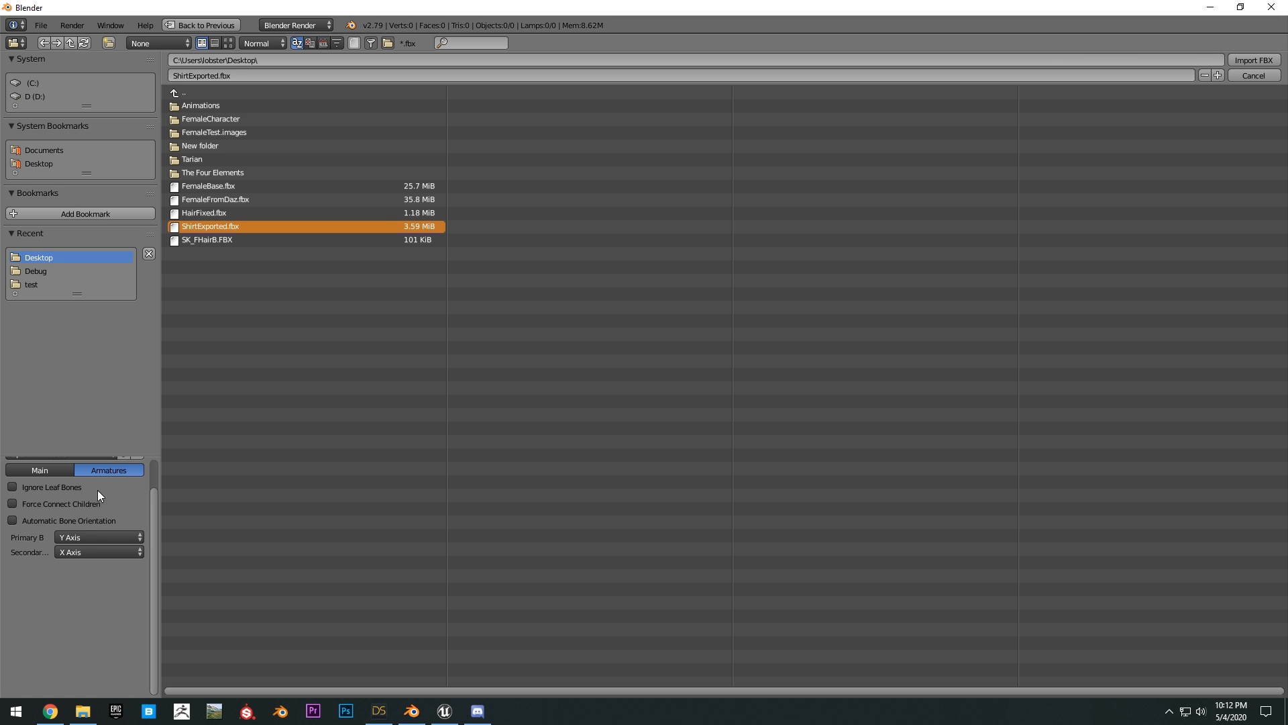
left_click(12, 520)
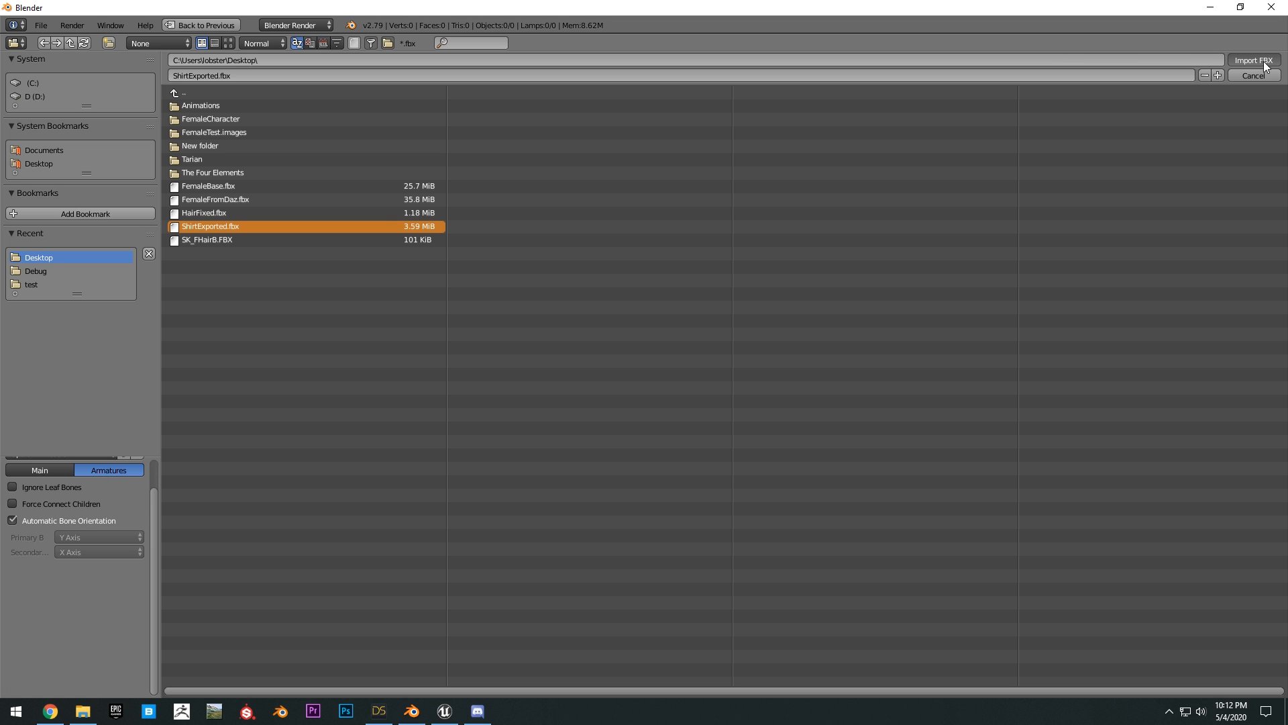
left_click(1253, 61)
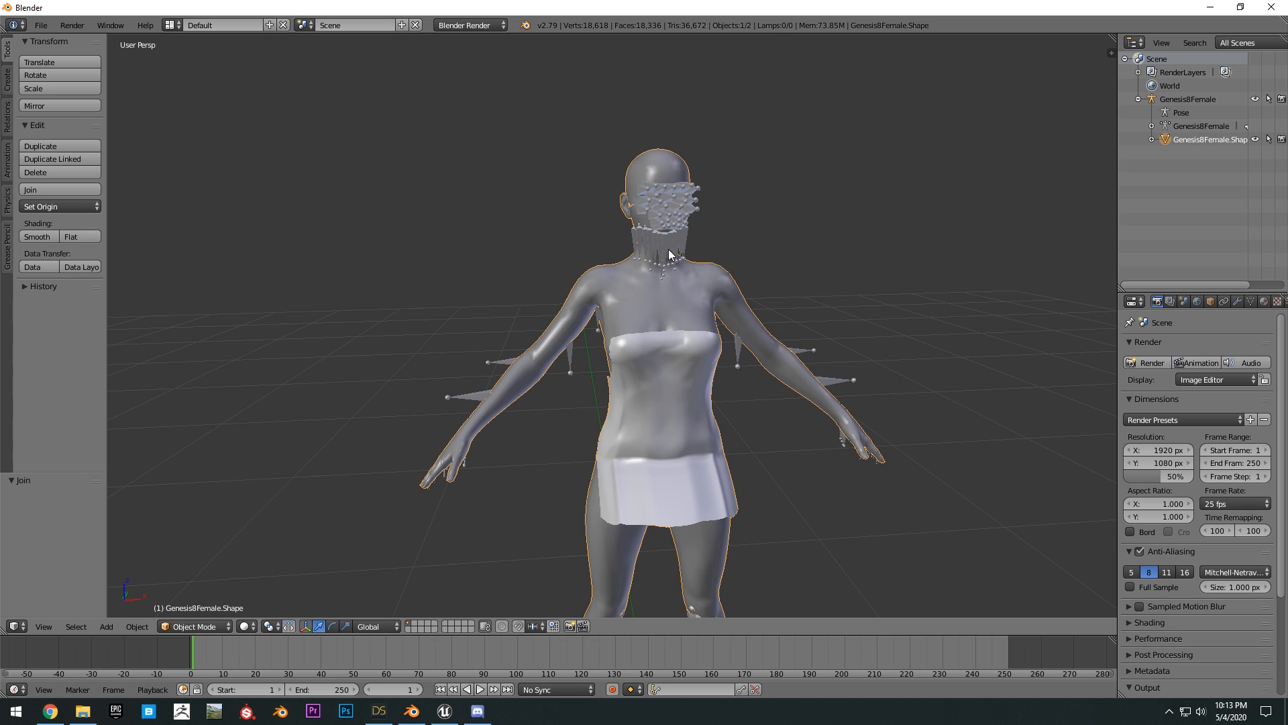
mouse_move(340, 365)
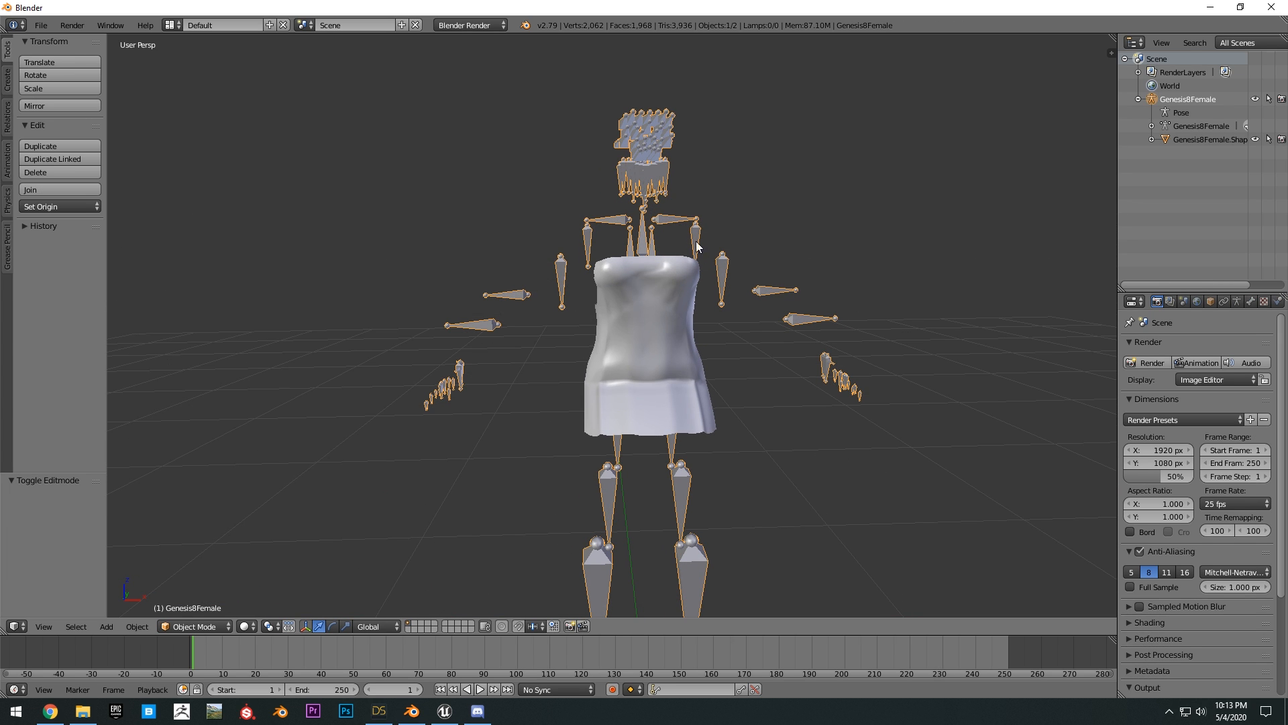
Step: Orbit to inspect the remaining shirt and skeleton, then head to the File menu
left_click_drag(698, 247, 689, 309)
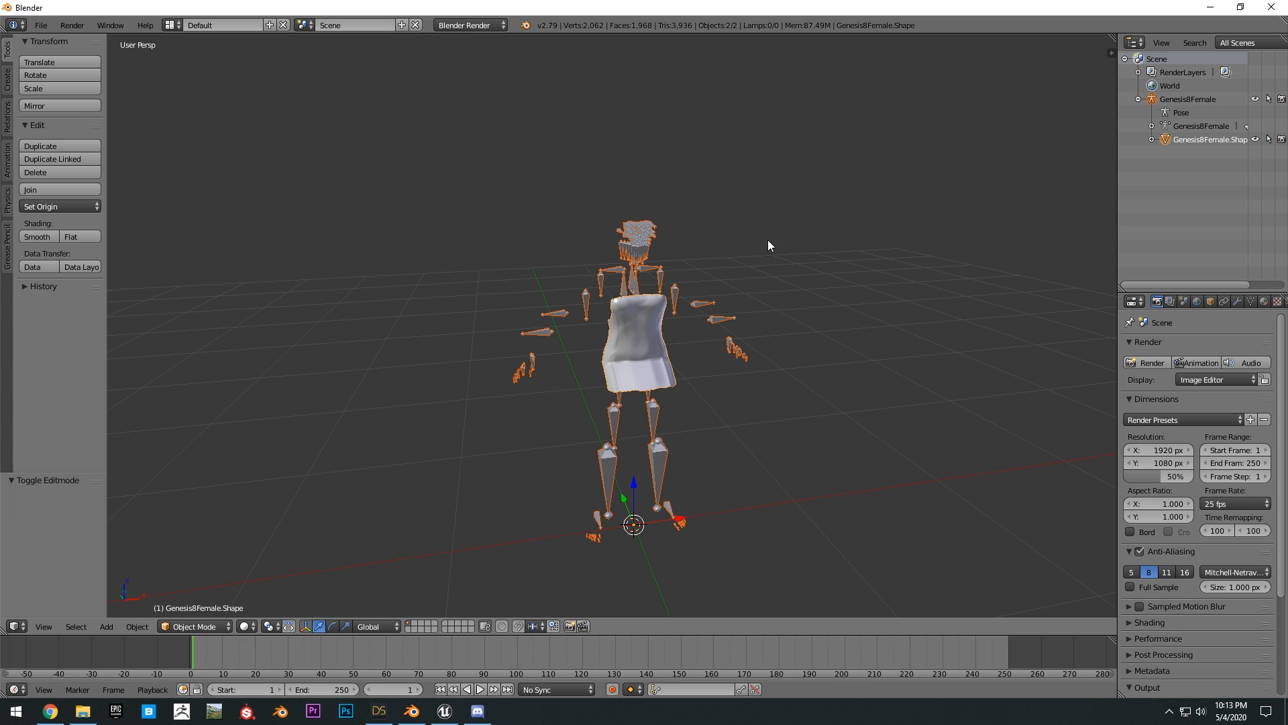
left_click(39, 24)
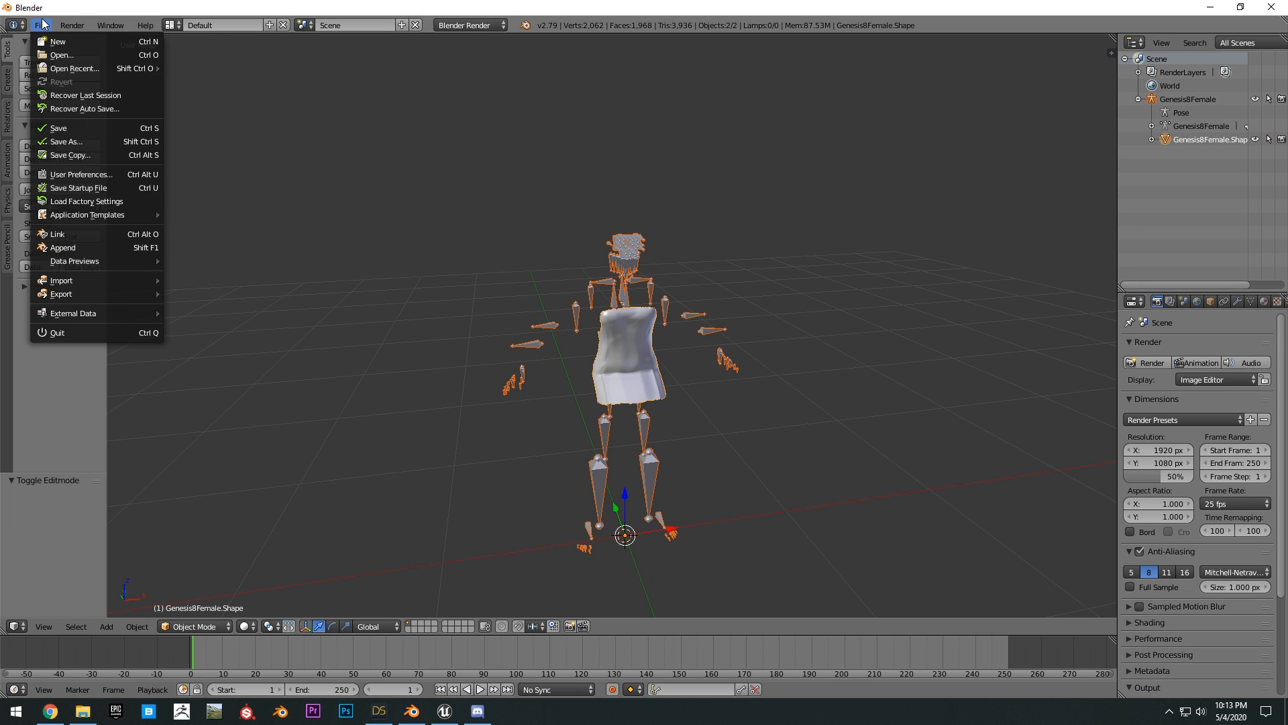
mouse_move(60, 294)
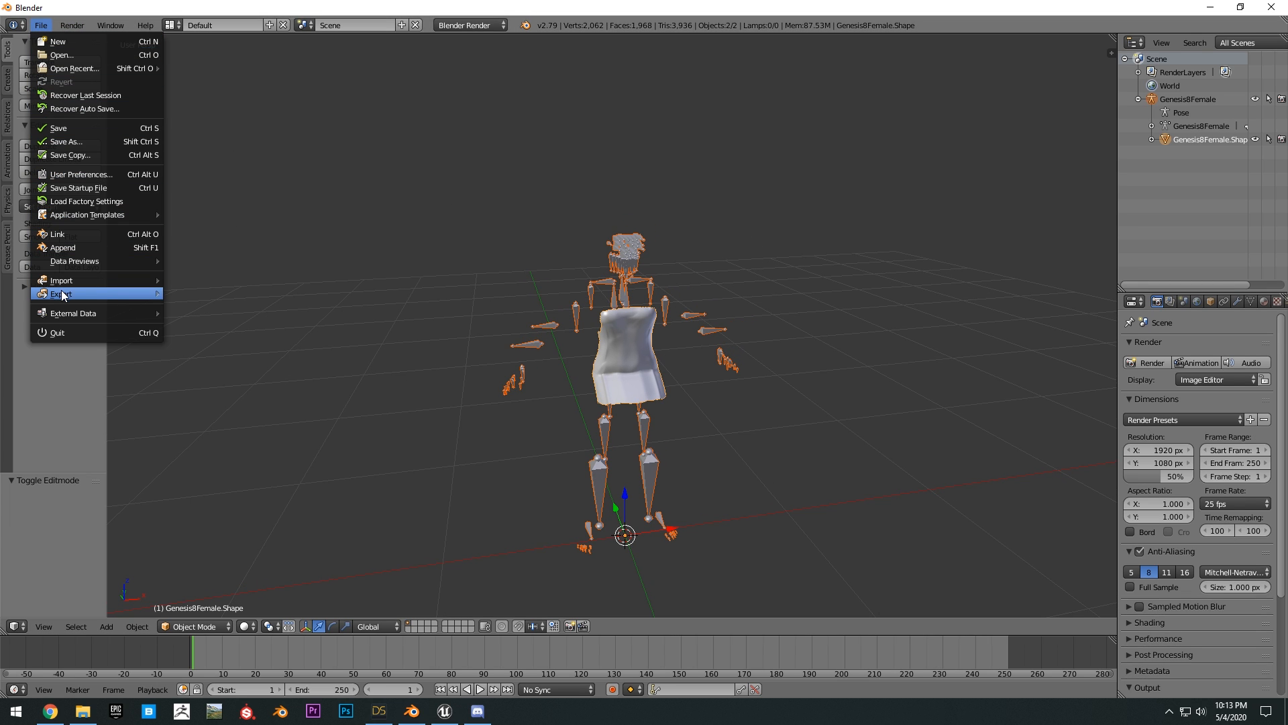
Step: Point the FBX export at the Desktop and name the file 'ShirtFinal'
left_click(62, 294)
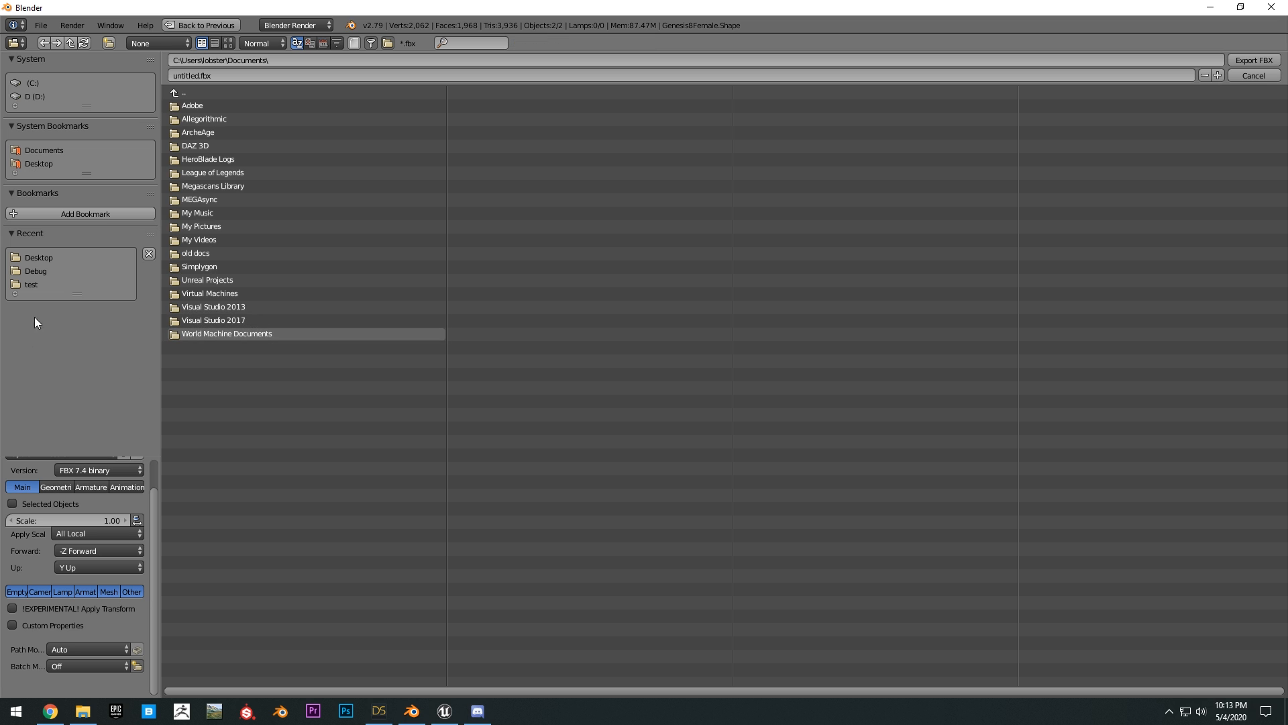
left_click(38, 258)
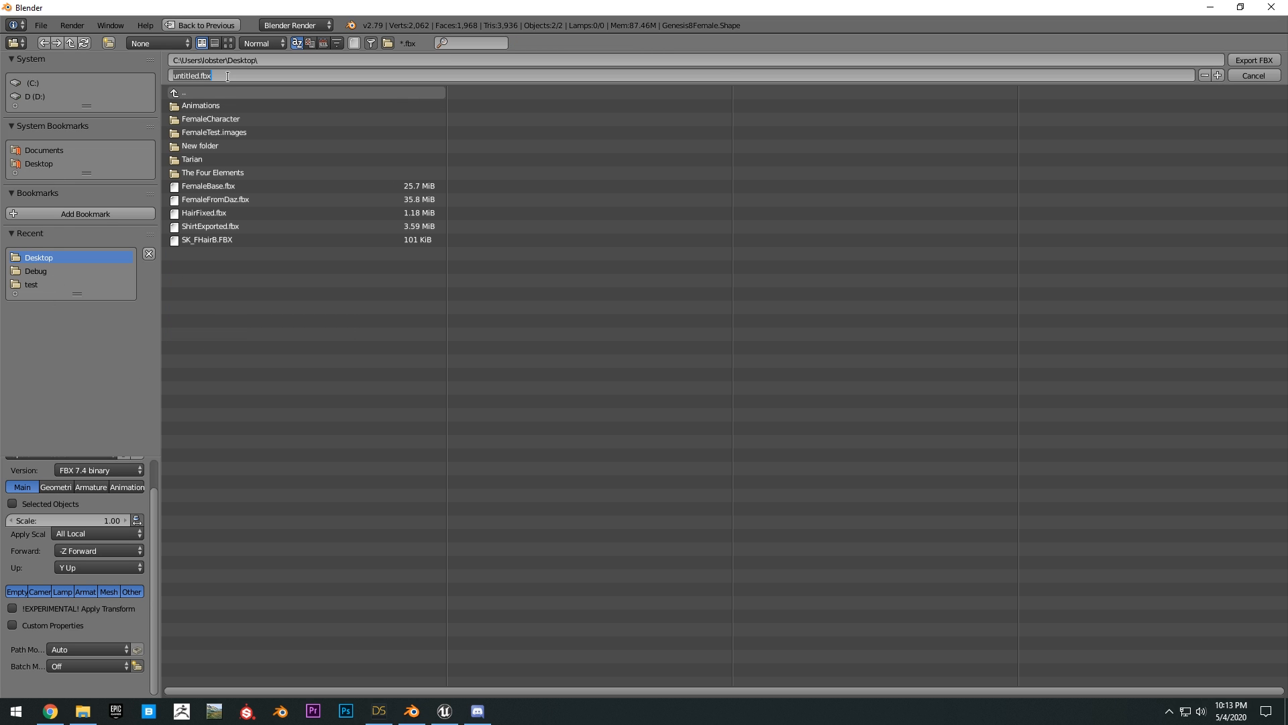
type("Shirt")
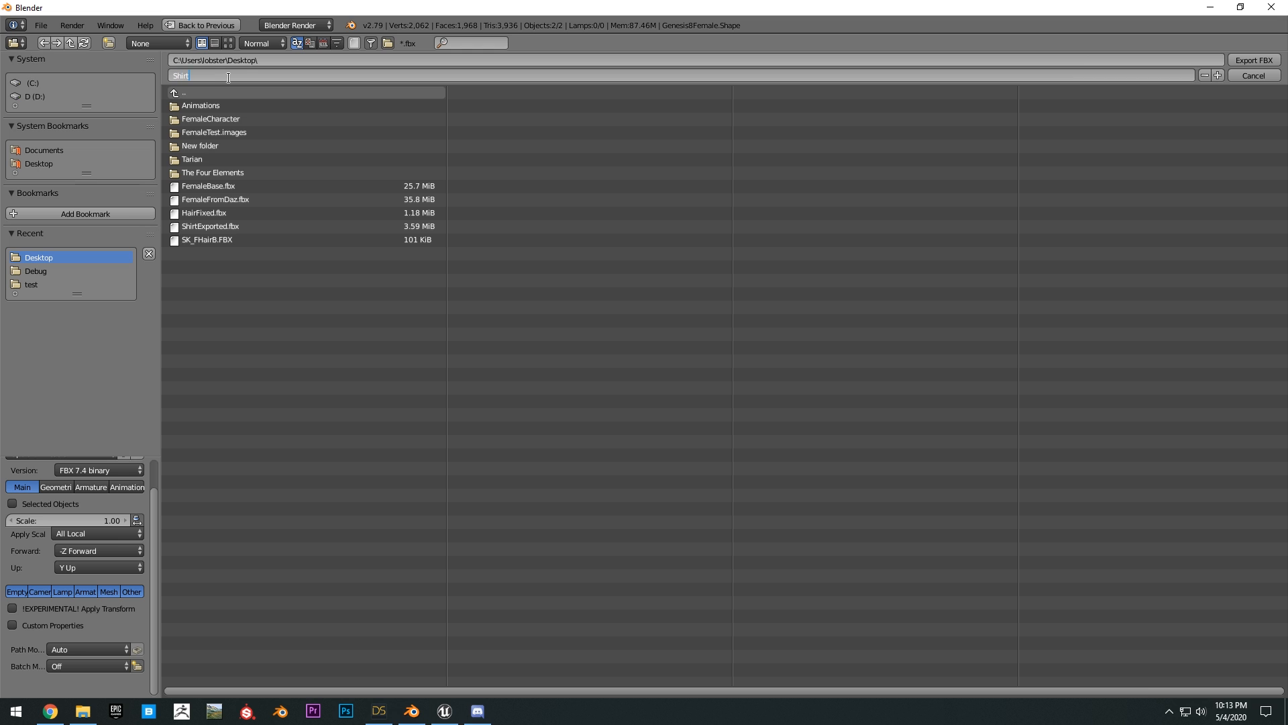
type("Final.fbx")
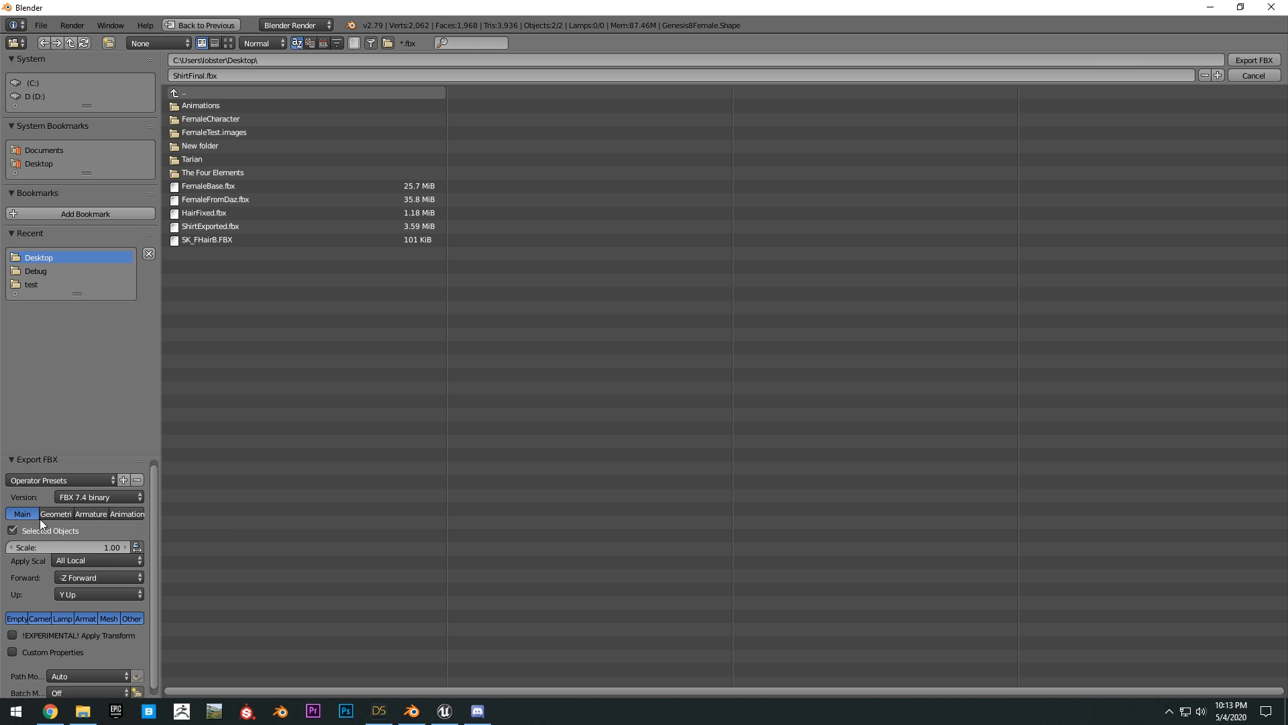
Step: Review the geometry, armature and animation export settings and write out ShirtFinal.fbx
left_click(56, 513)
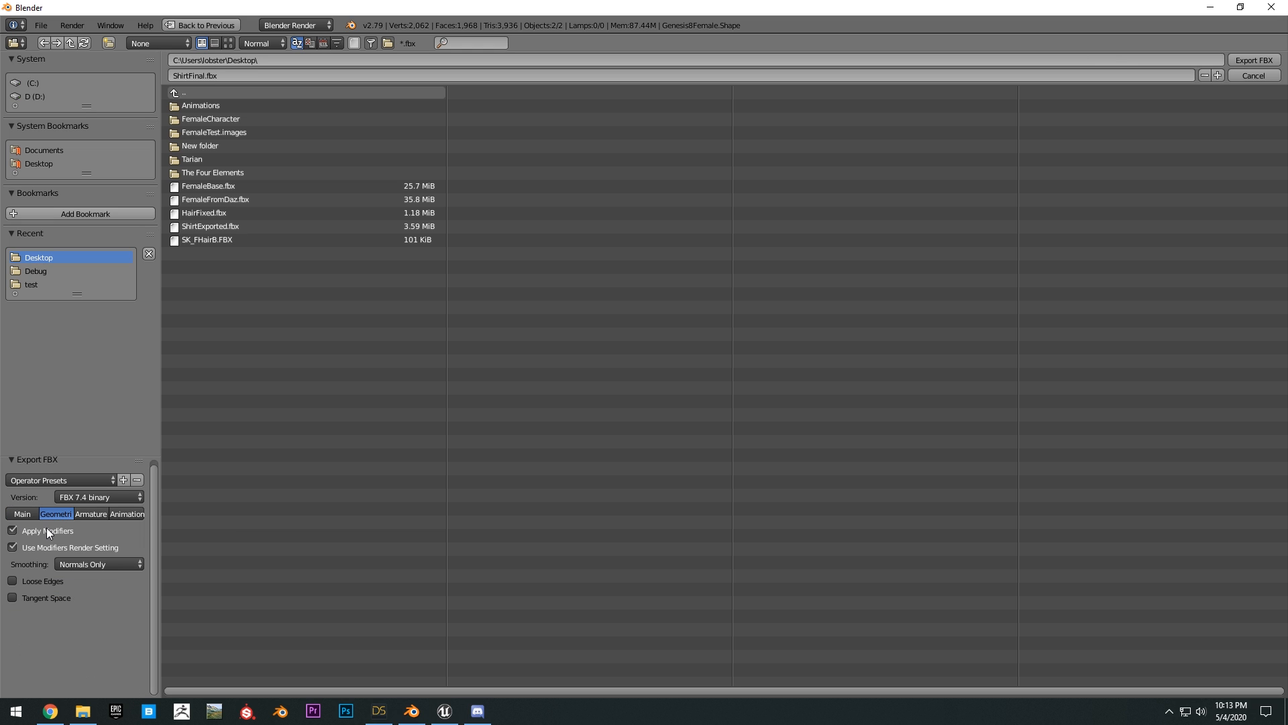
left_click(90, 514)
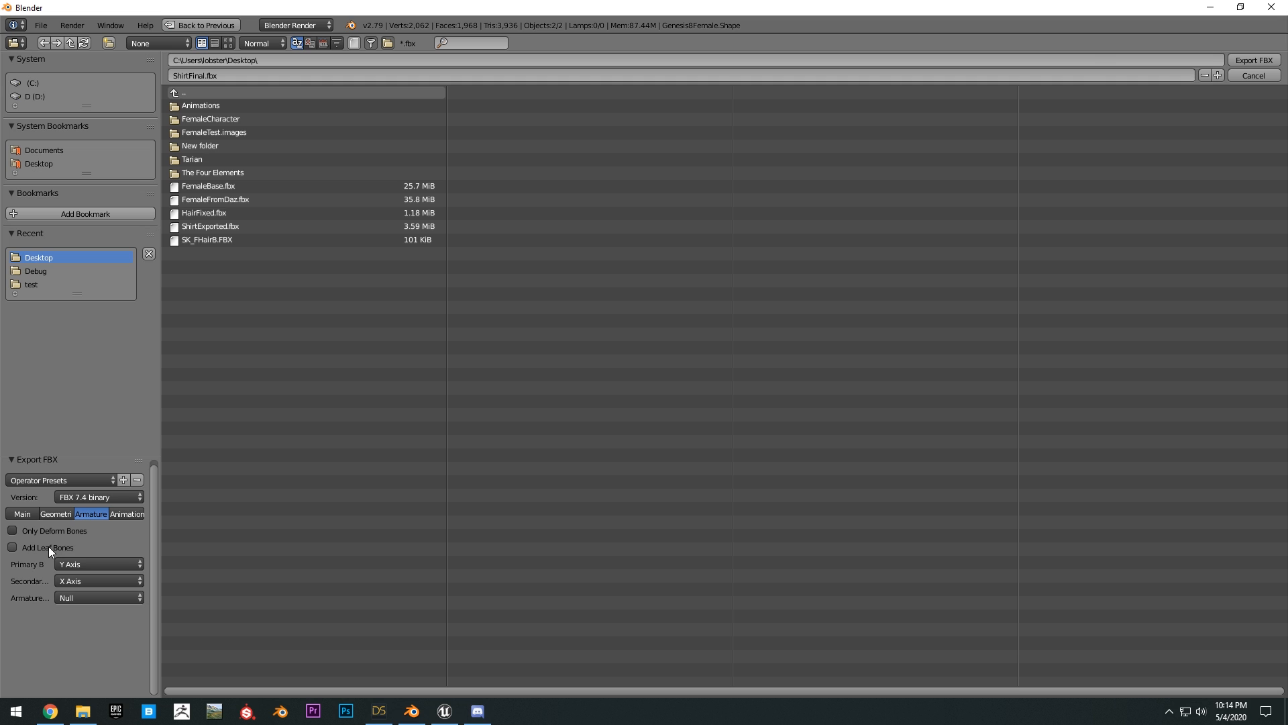
left_click(126, 514)
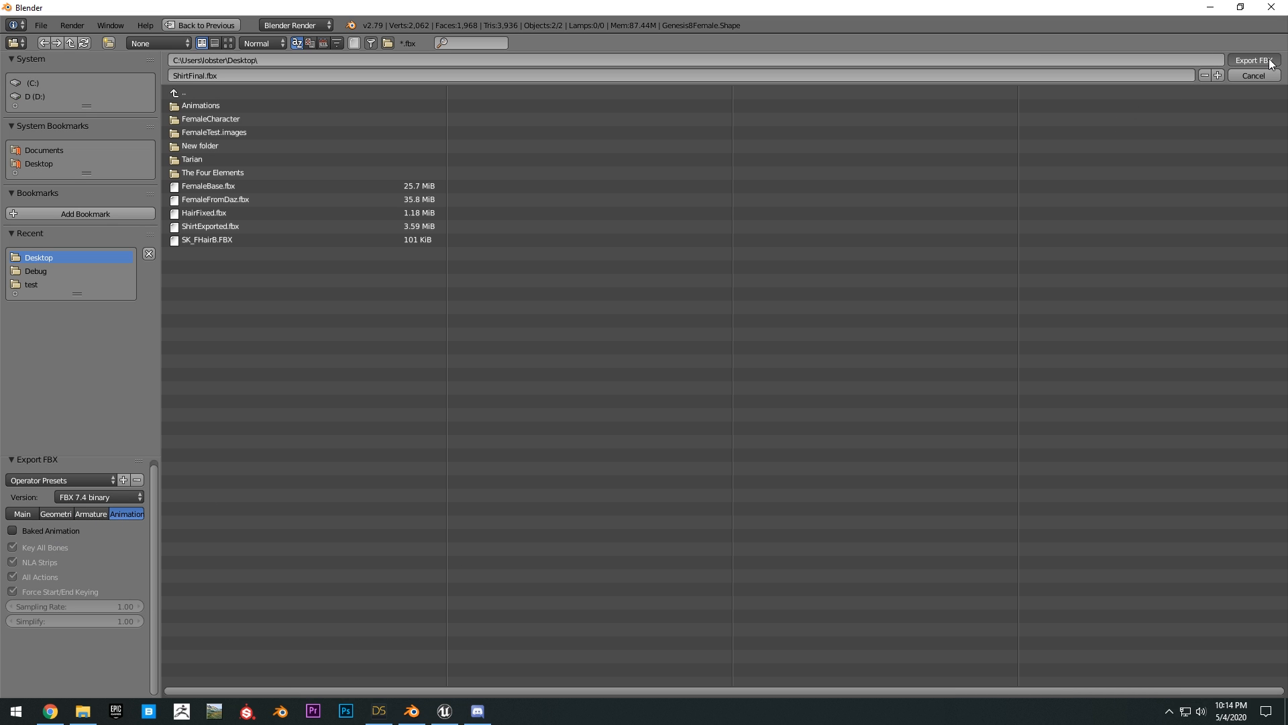
left_click(1252, 61)
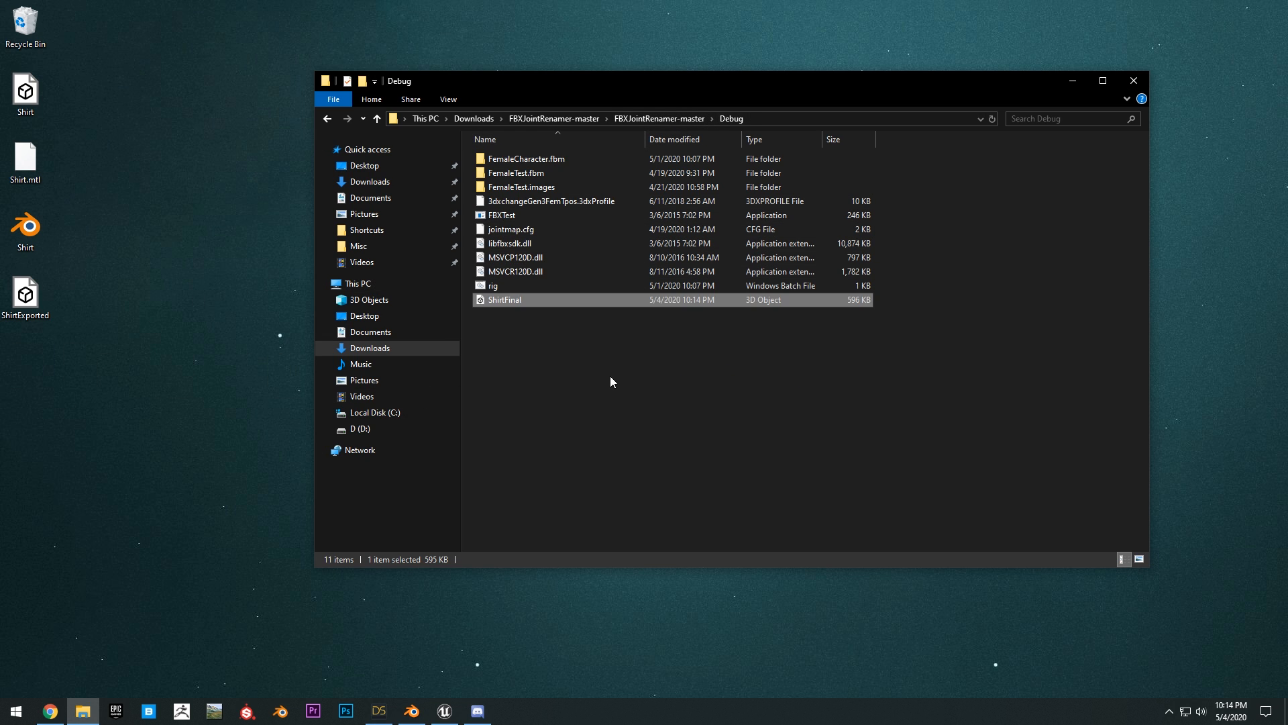
Step: Edit rig.bat so it targets ShirtFinal instead of FemaleCharacter and save it
right_click(492, 285)
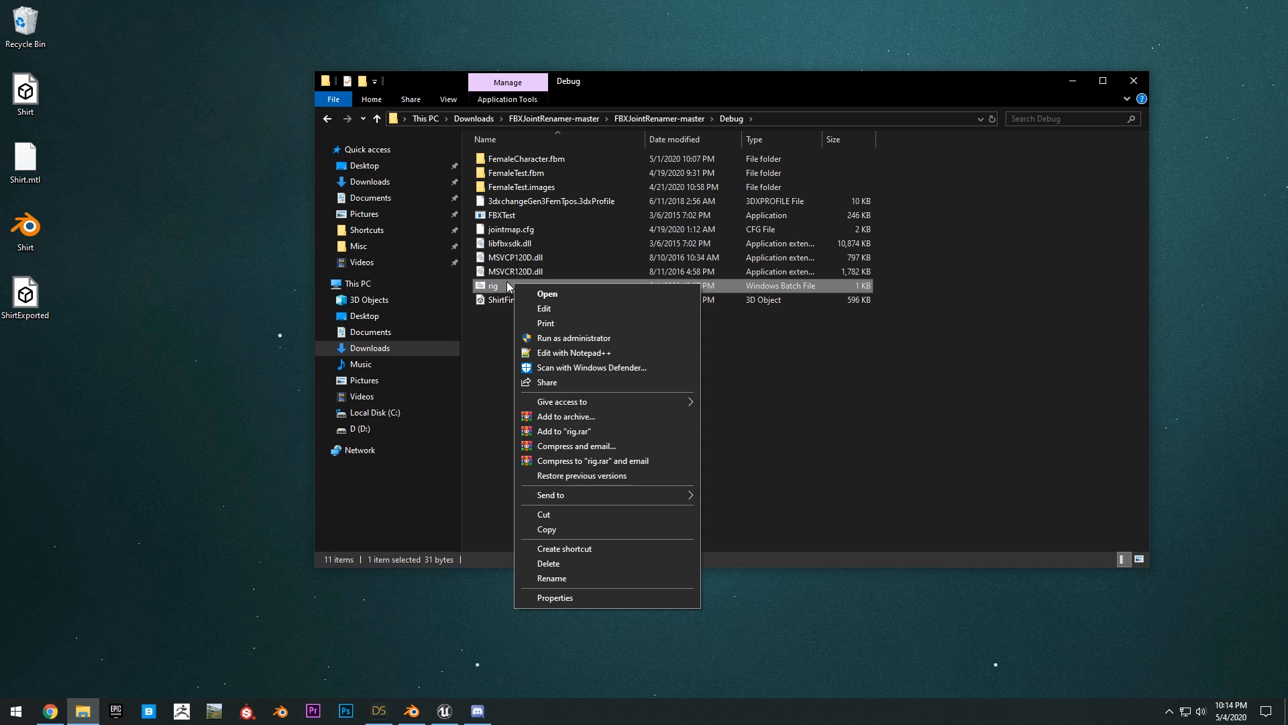
mouse_move(584, 322)
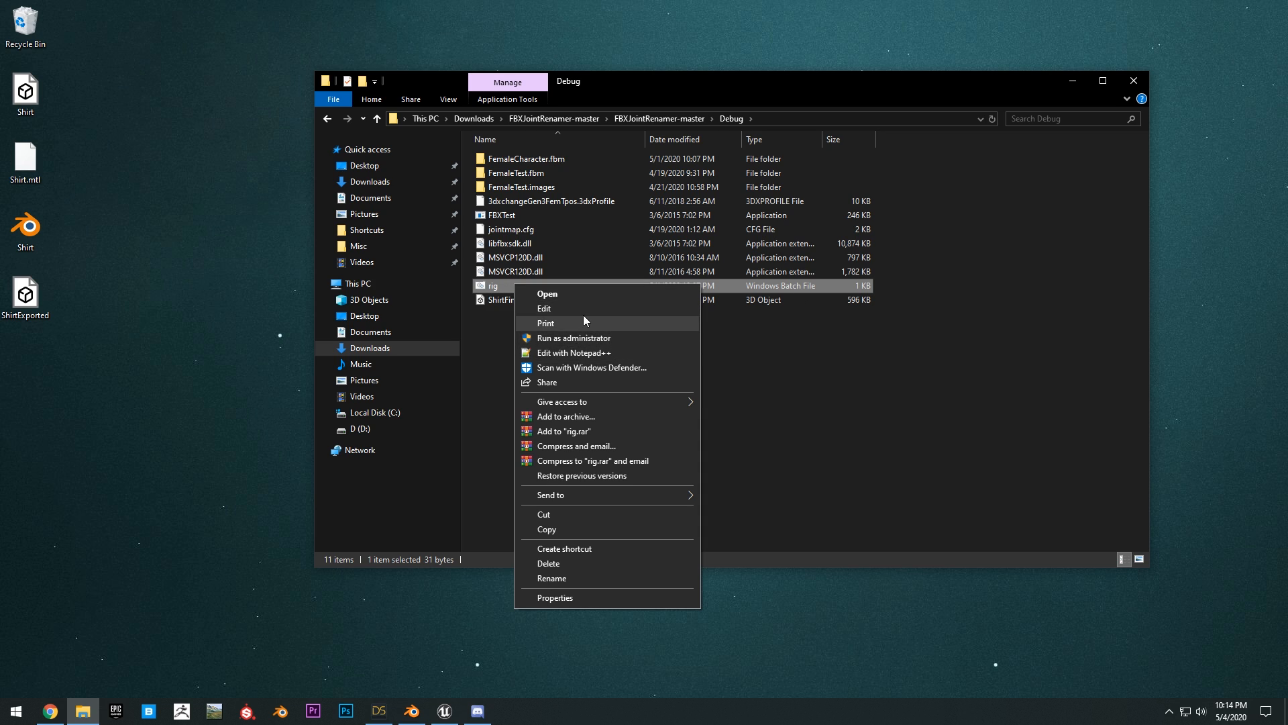
left_click(544, 309)
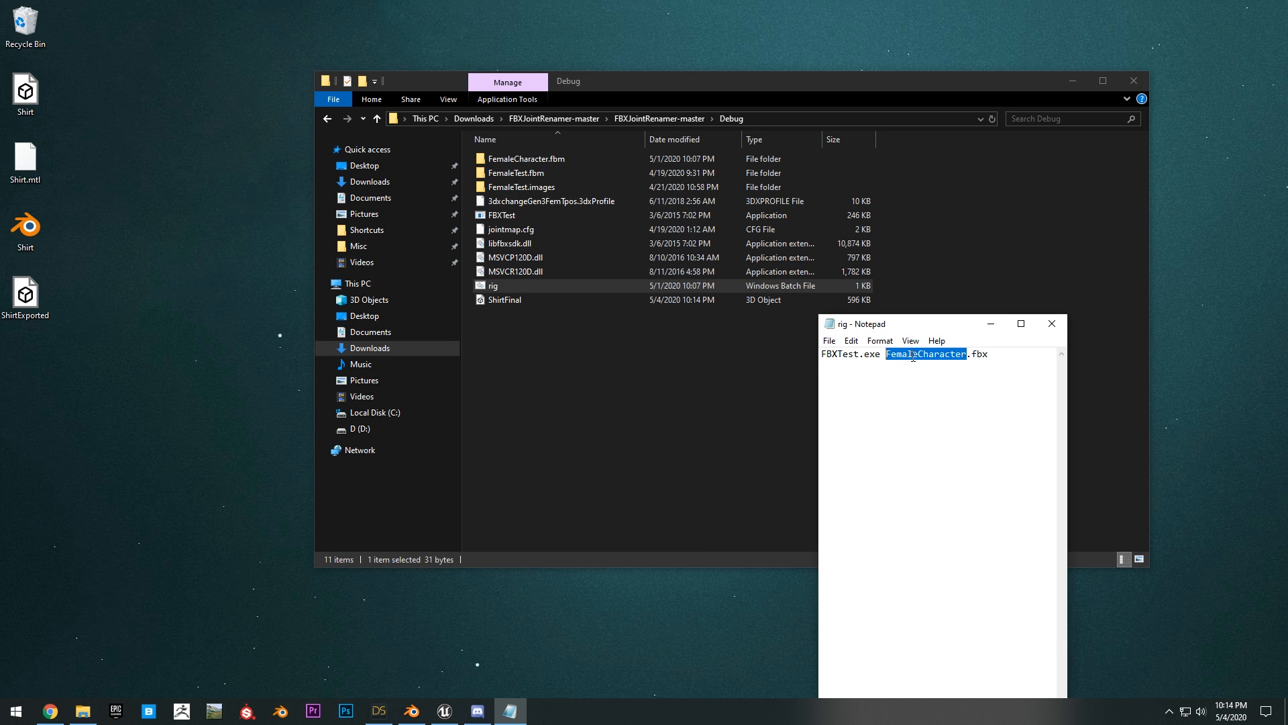
type("ShirtF")
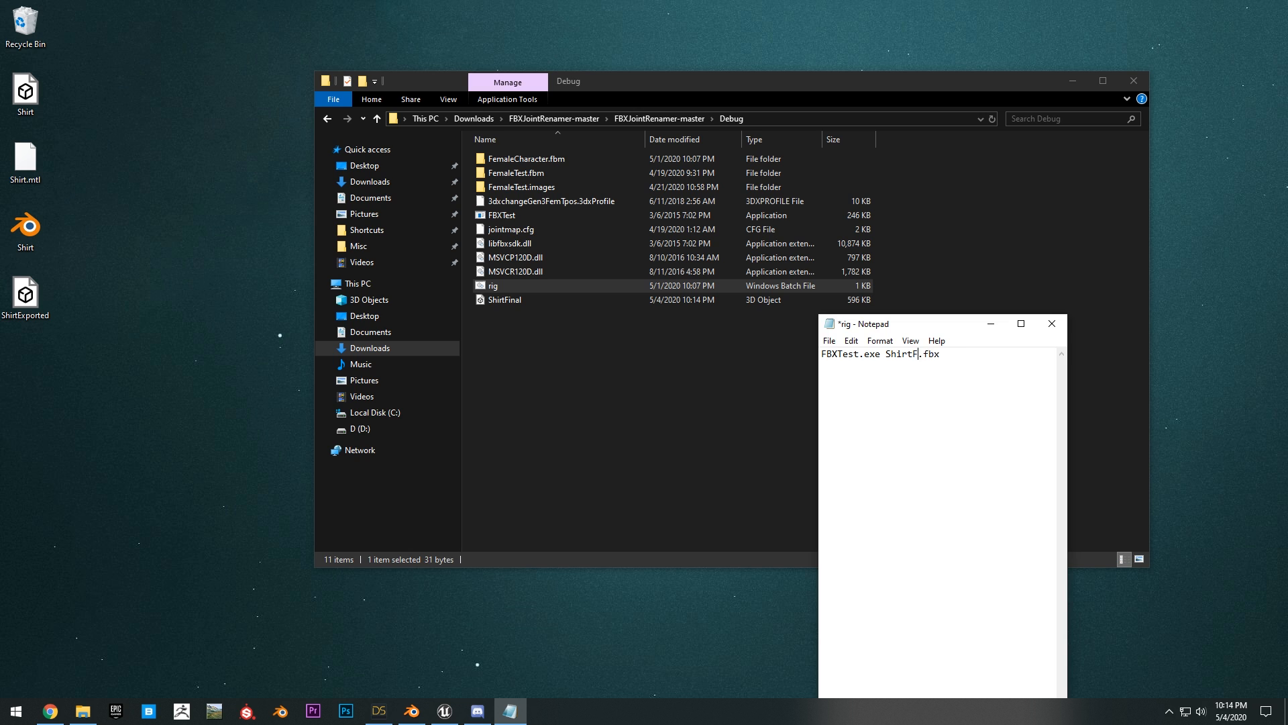
left_click(1050, 323)
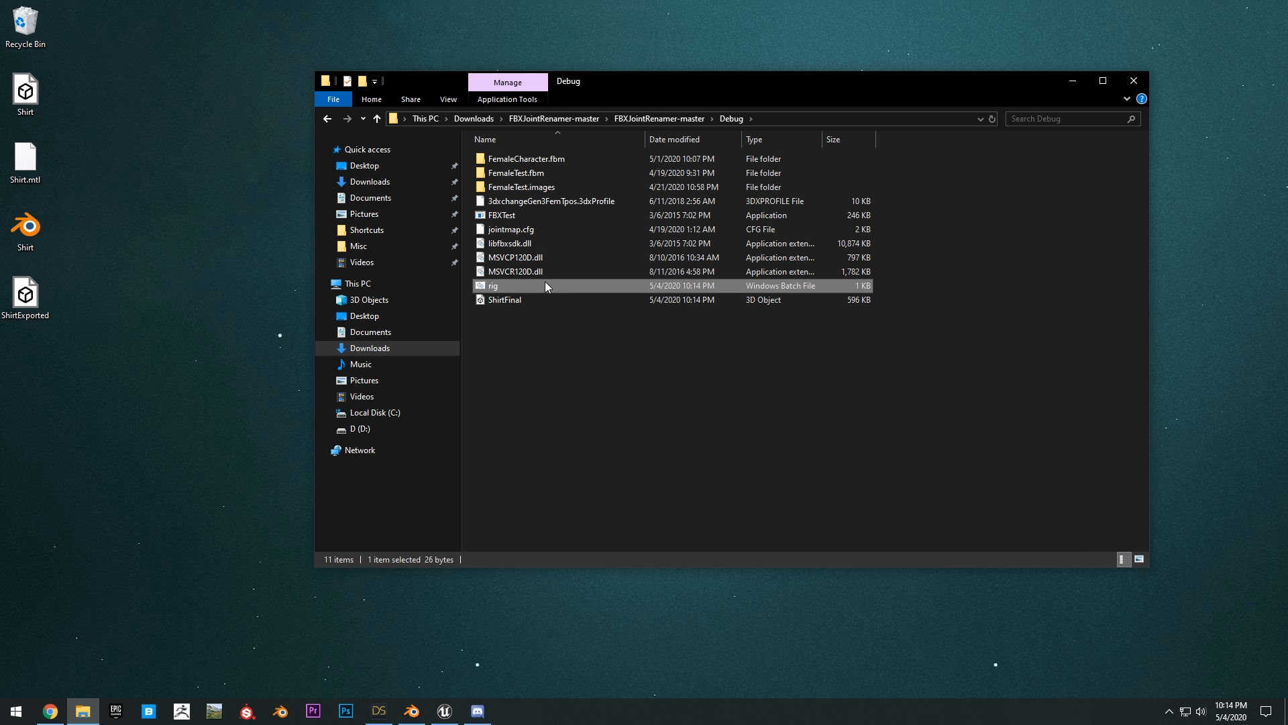
Step: Run rig.bat to generate the output model from ShirtFinal
double_click(492, 285)
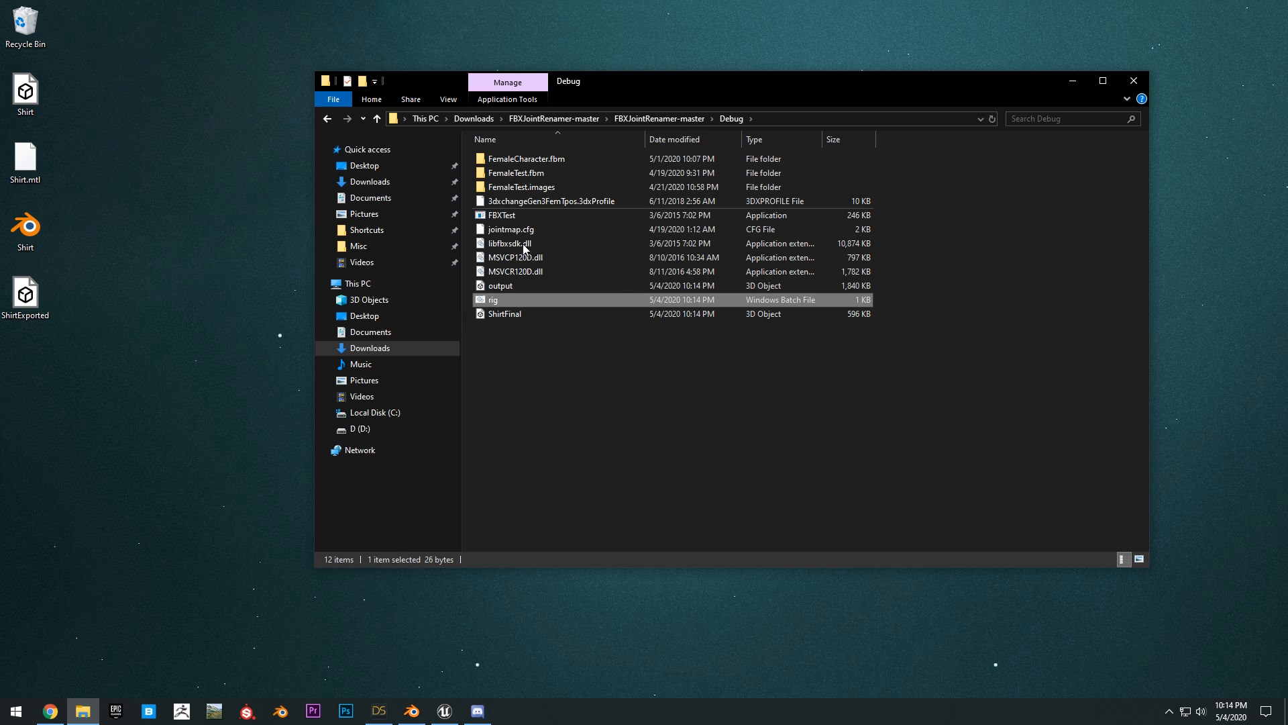
left_click(500, 284)
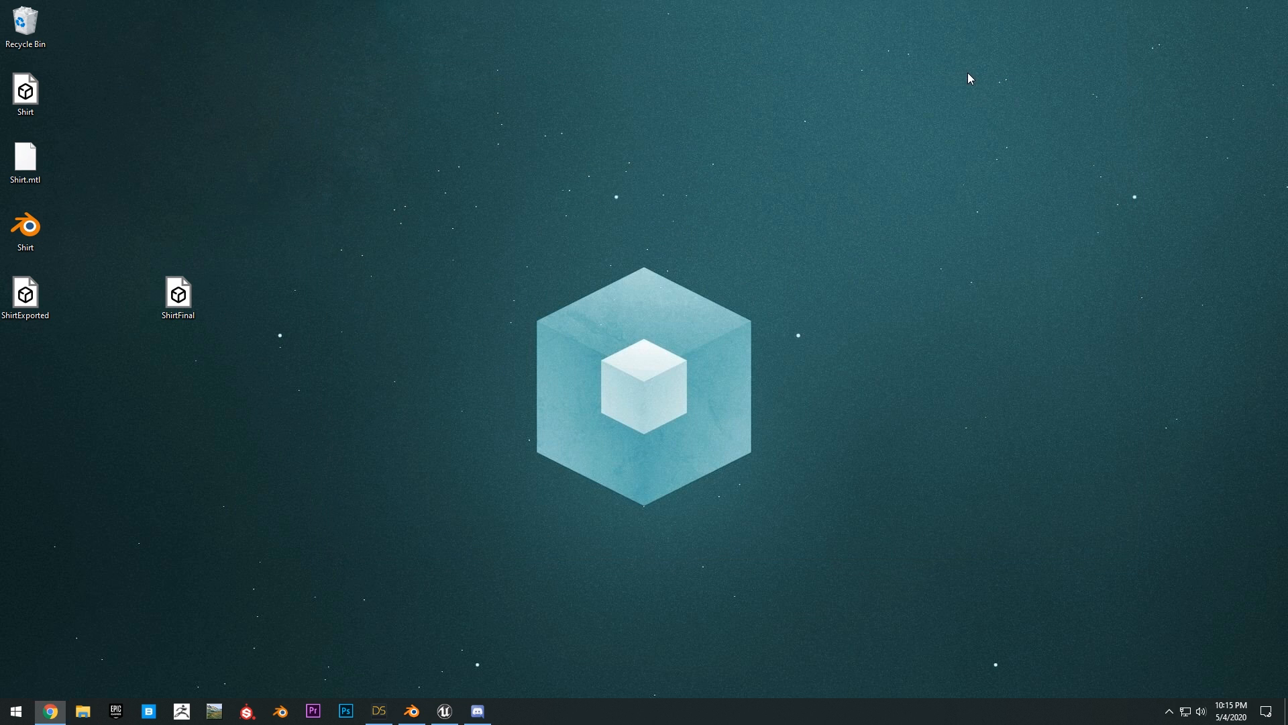
Step: Import ShirtFinal into the Unreal project as a skeletal mesh on FemaleCharacter_Skeleton with morph targets and a physics asset
left_click(443, 711)
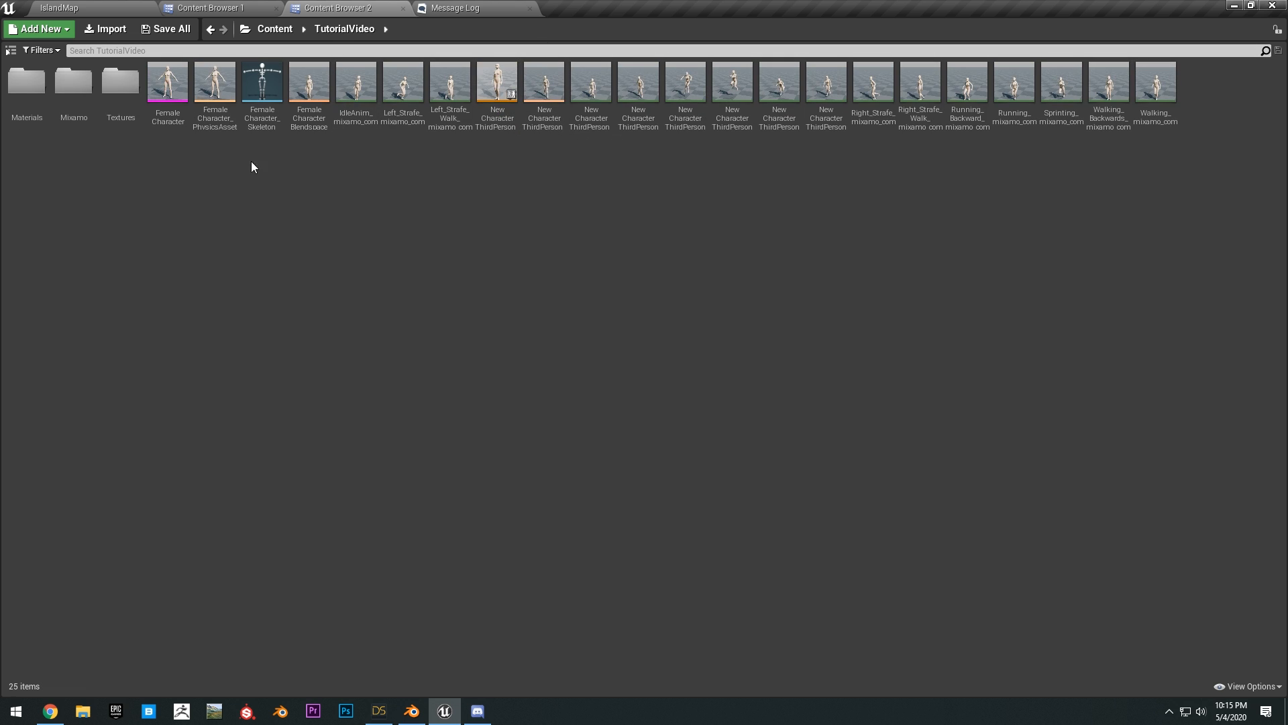
left_click(1260, 6)
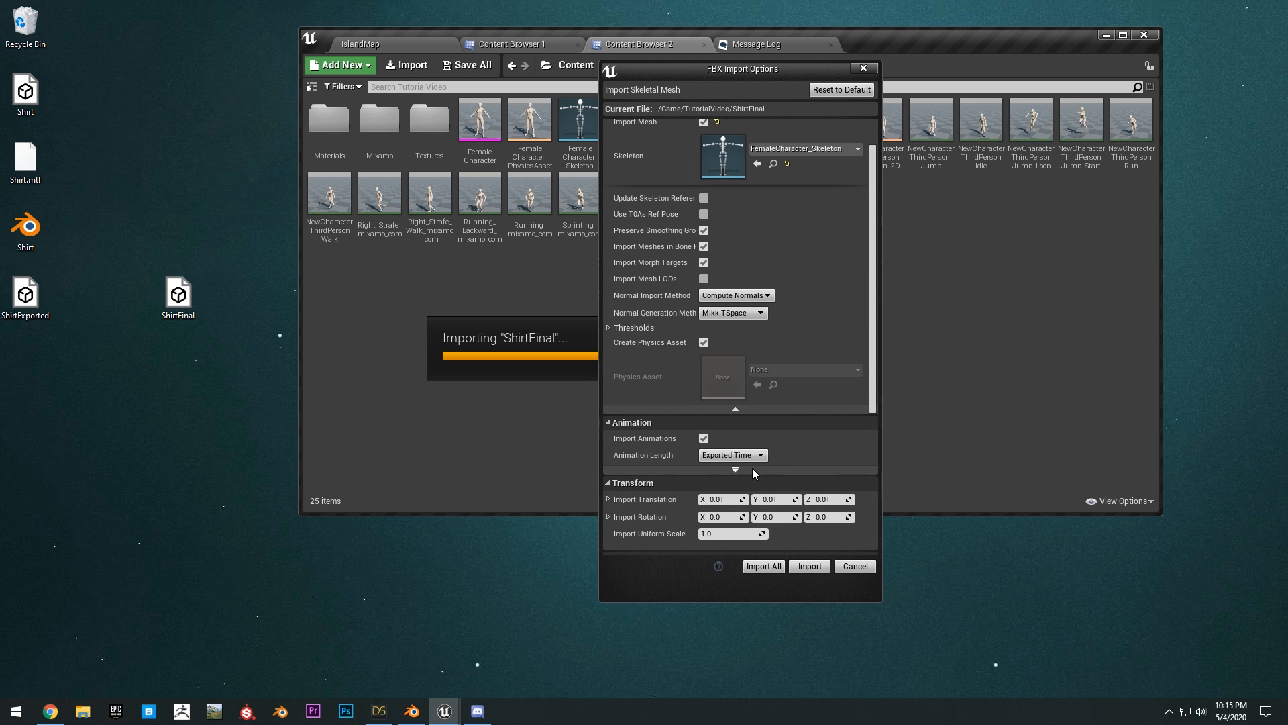
left_click(808, 565)
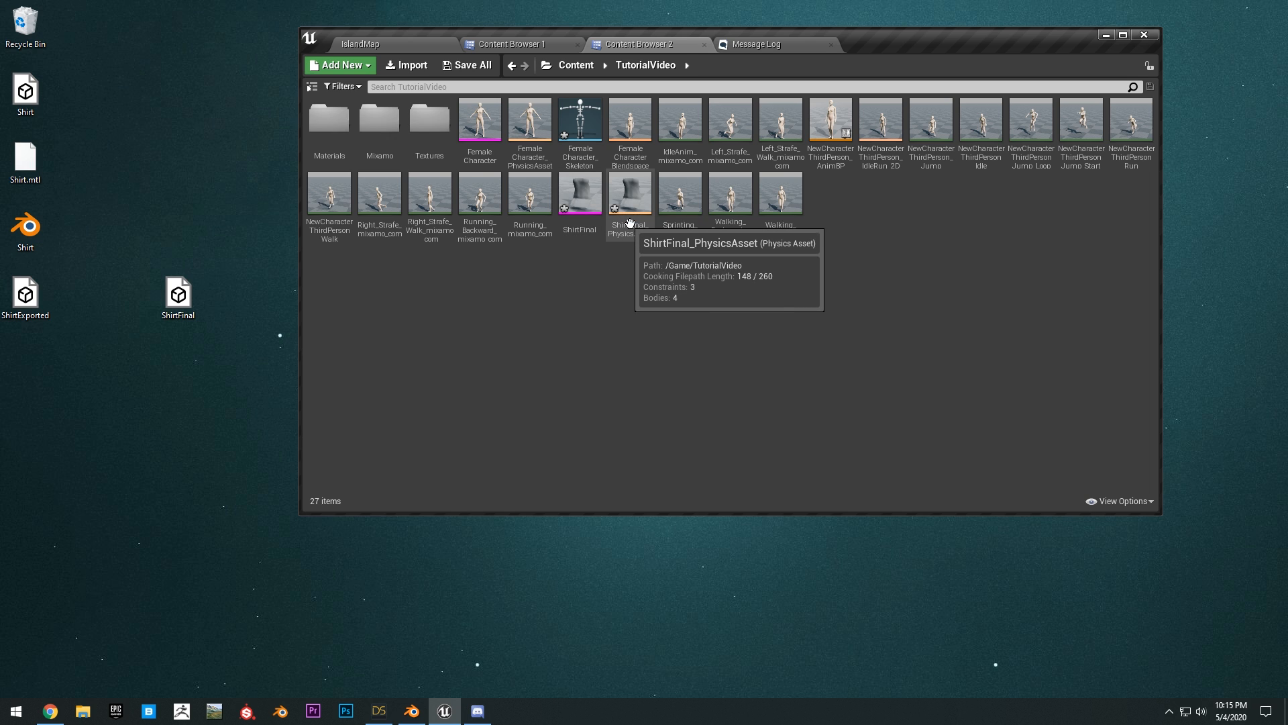
mouse_move(580, 195)
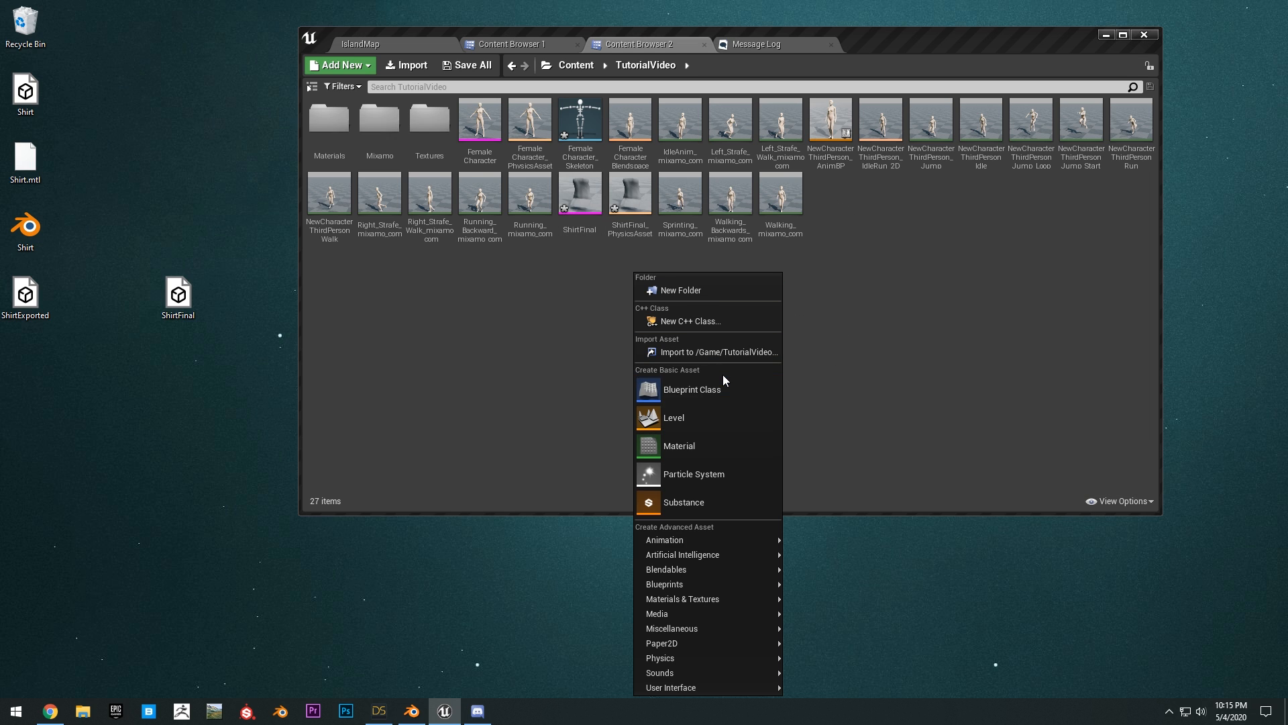
Step: Create a new material asset and give its colour parameter a blue-grey shade
left_click(677, 446)
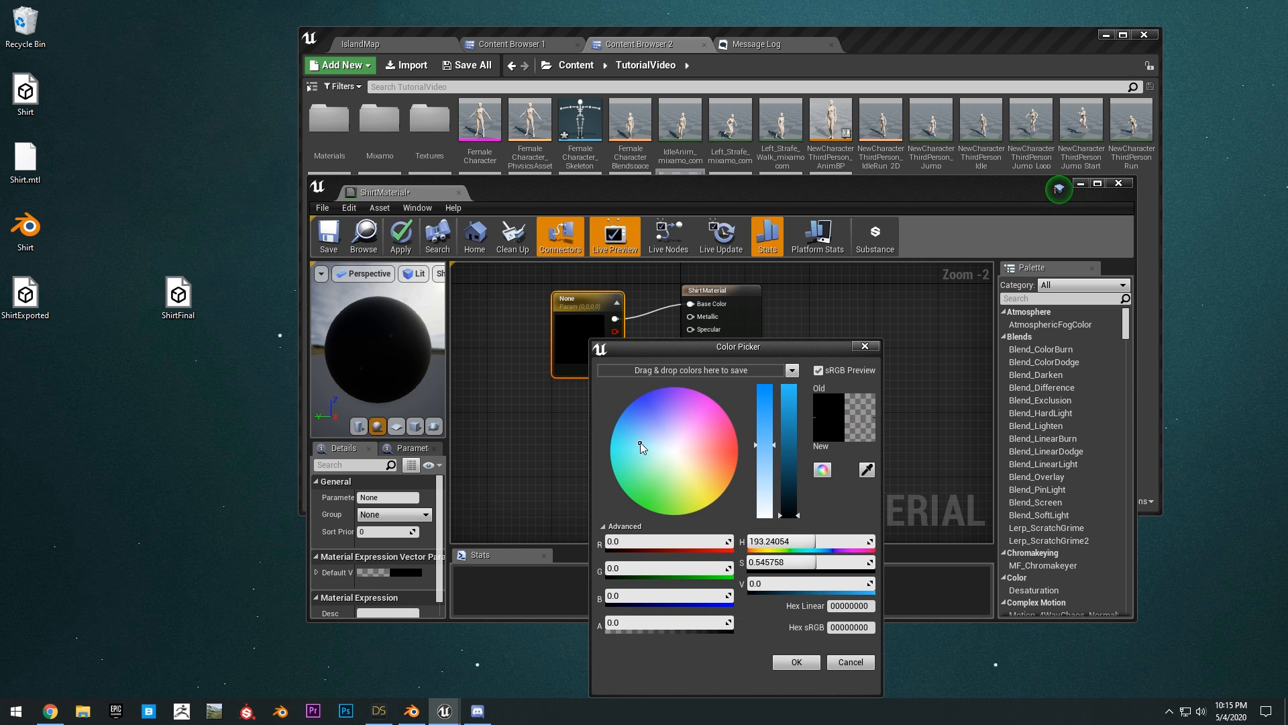
left_click(635, 445)
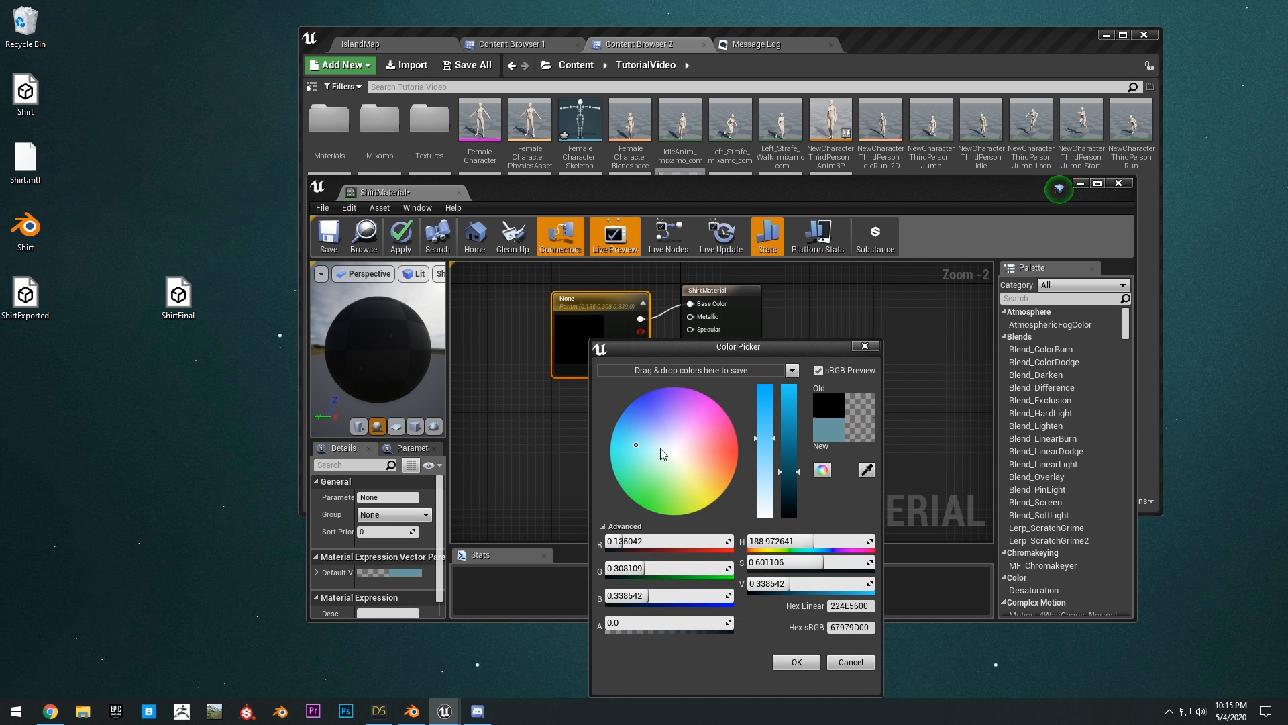
left_click(793, 662)
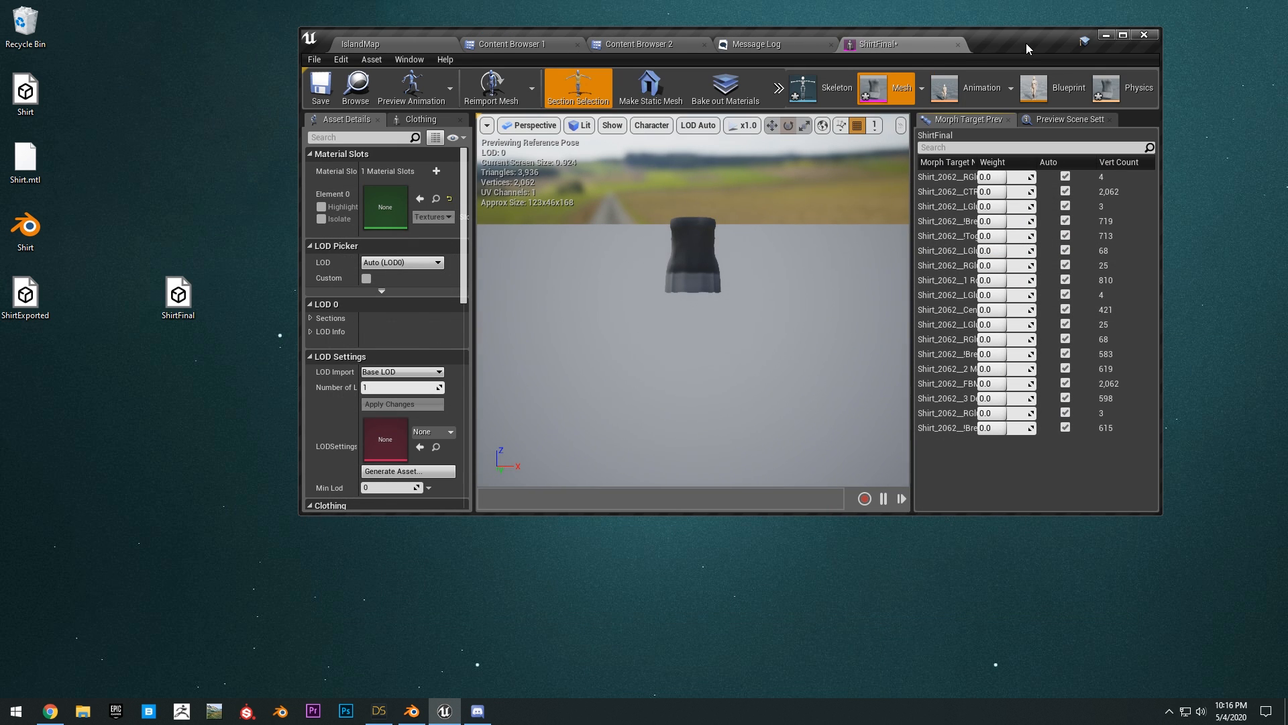
Step: Give the FBMPearFigure morph target a -1.0 weight, then reach the shirt's material slot list
left_click(1119, 34)
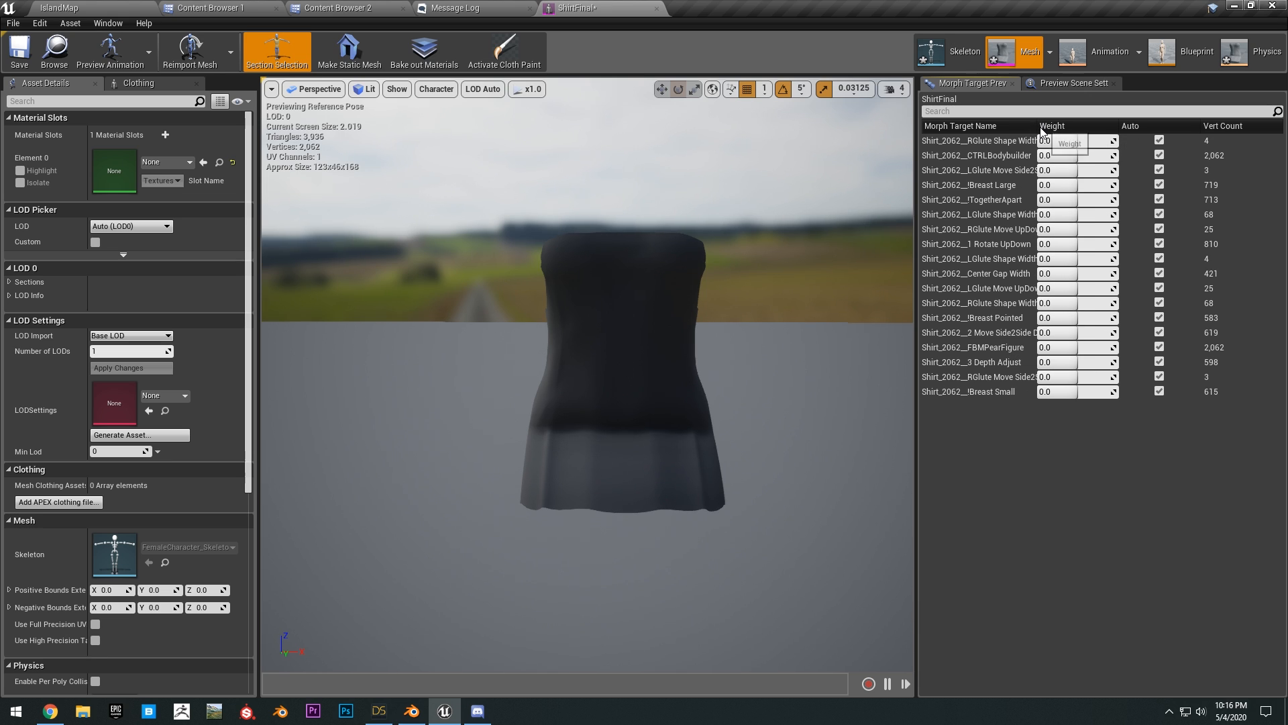
type("-1.0")
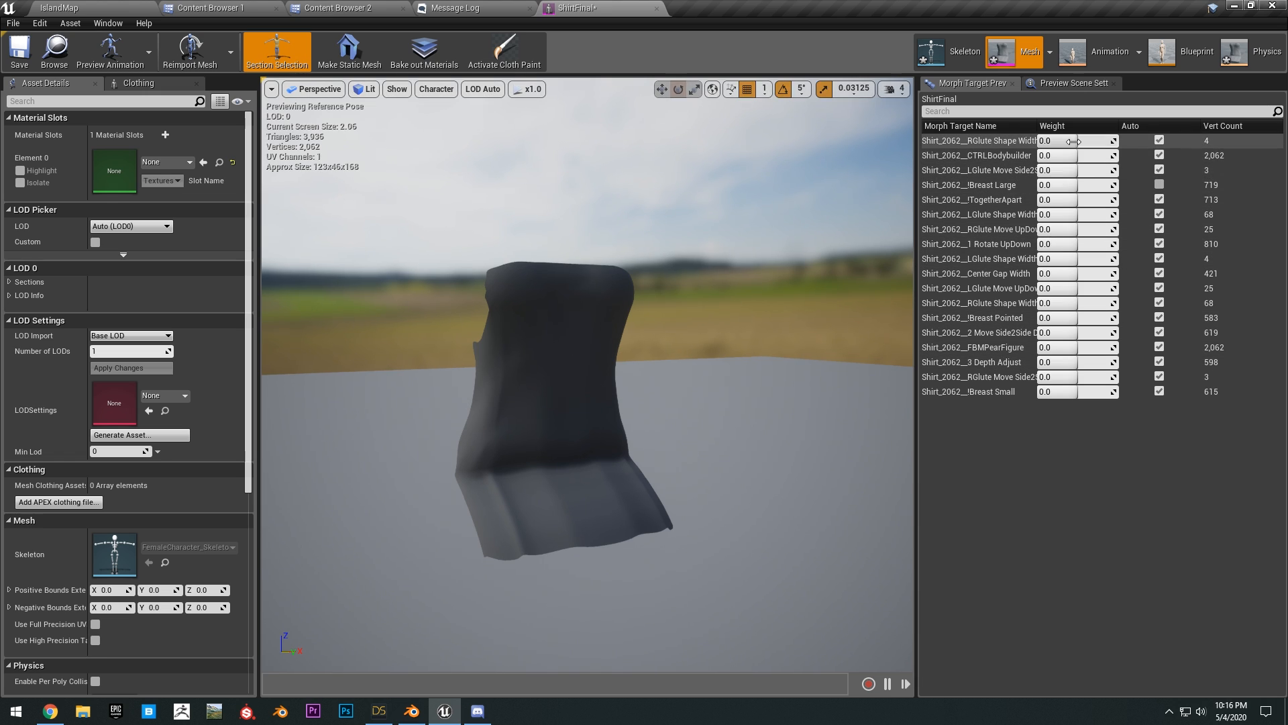
left_click(1056, 140)
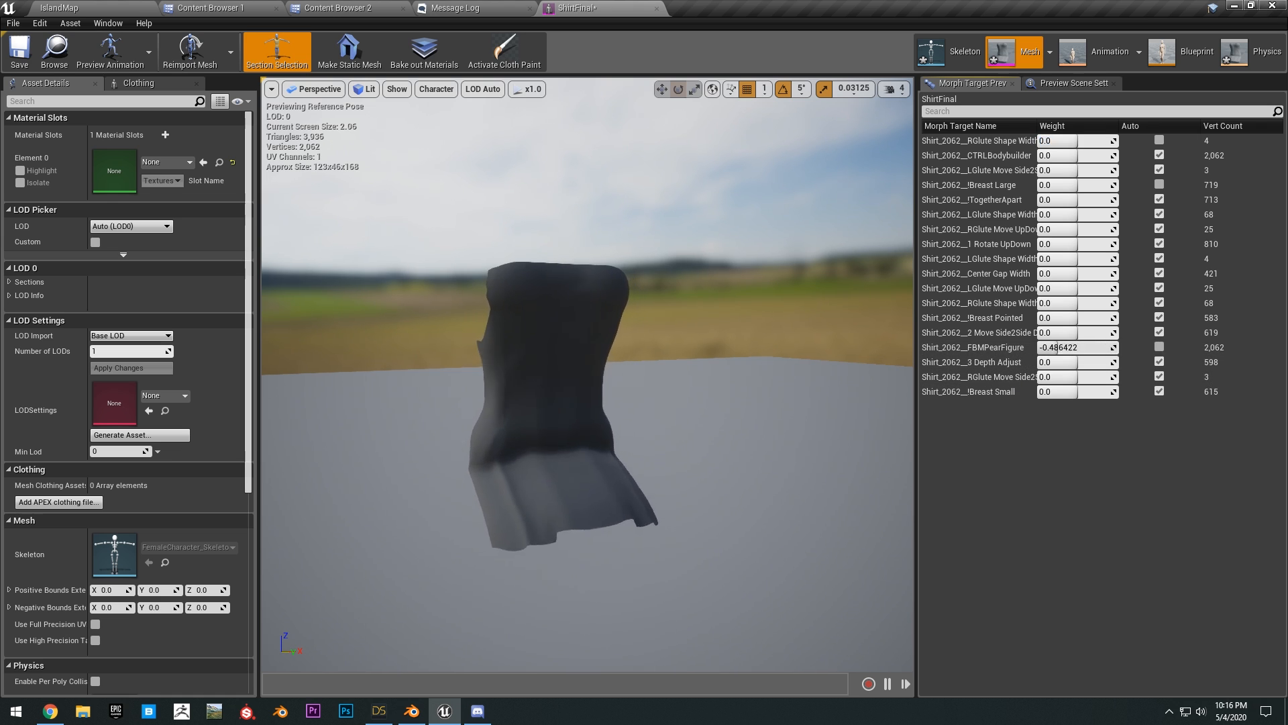
left_click(188, 161)
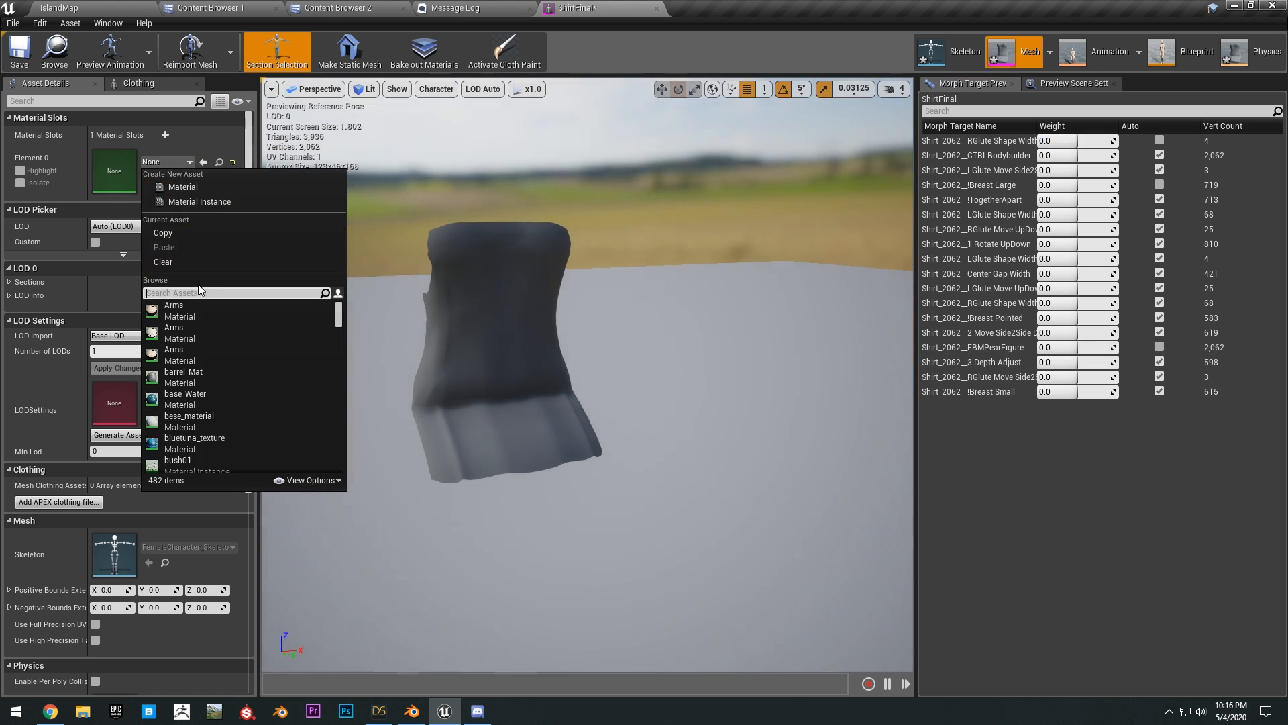
Step: Search 'shirt' in the Element 0 slot to assign ShirtMaterial to the mesh
type("shirt")
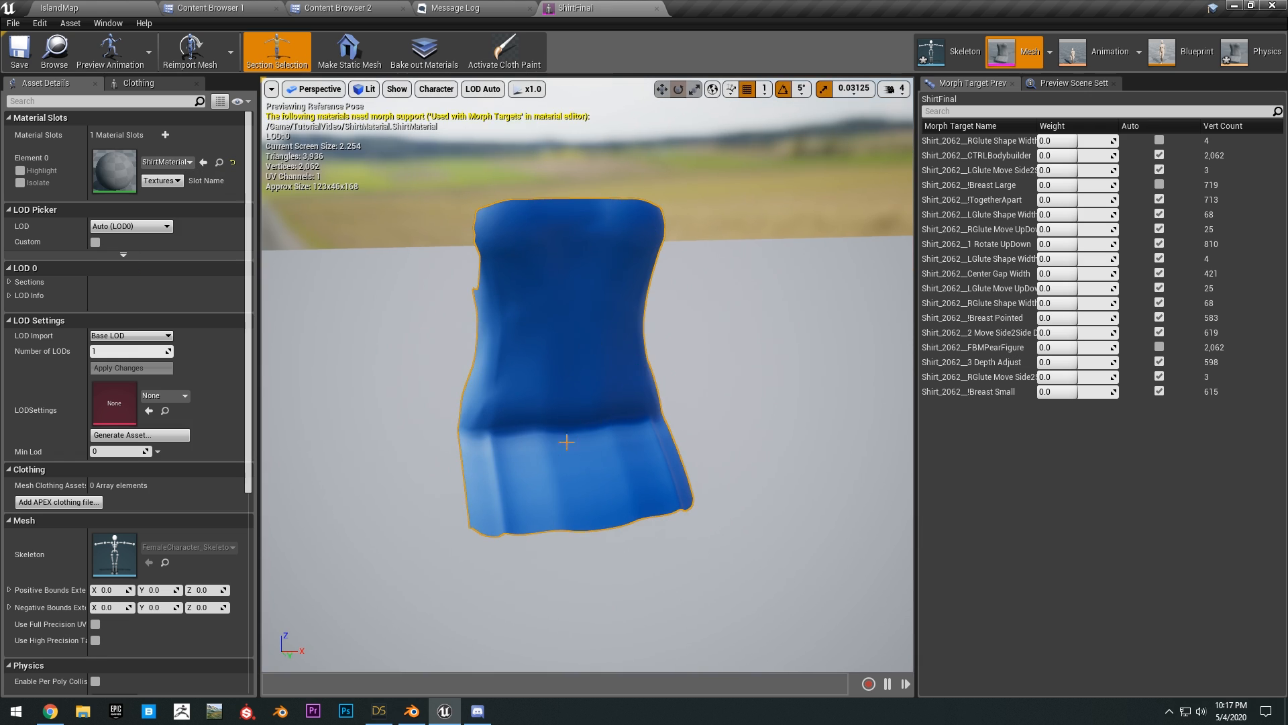
mouse_move(278, 51)
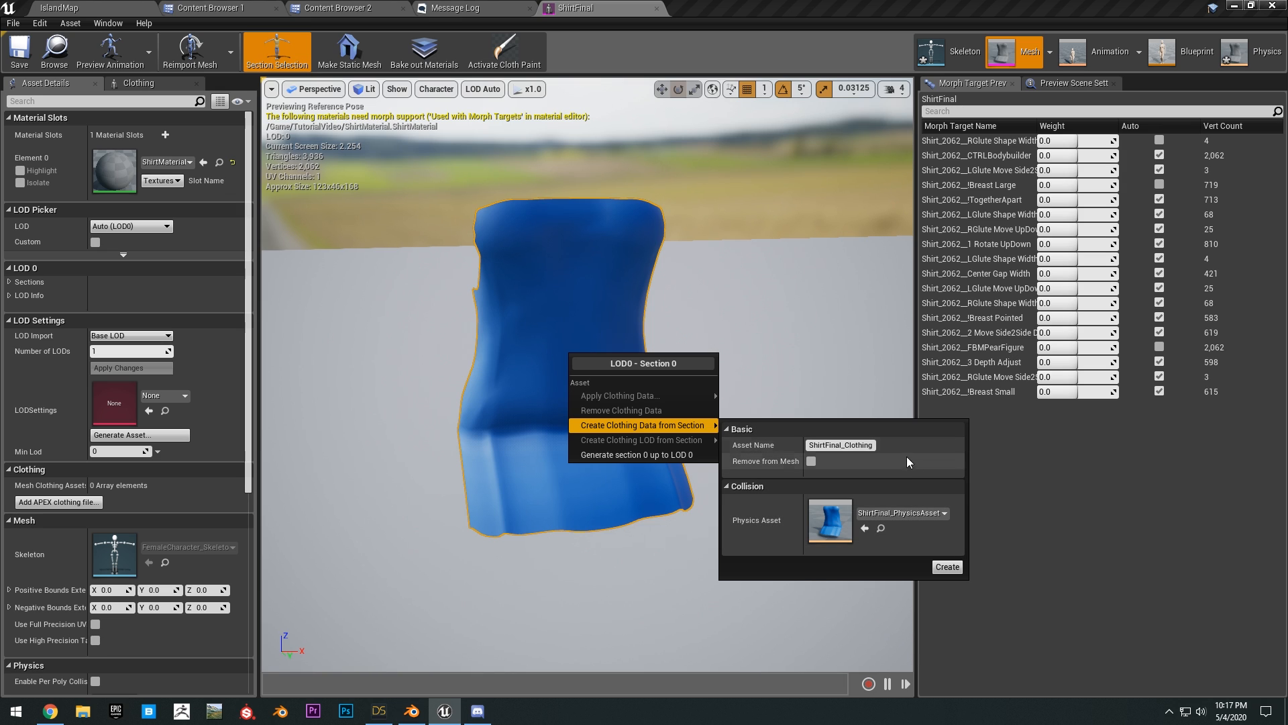
mouse_move(953, 54)
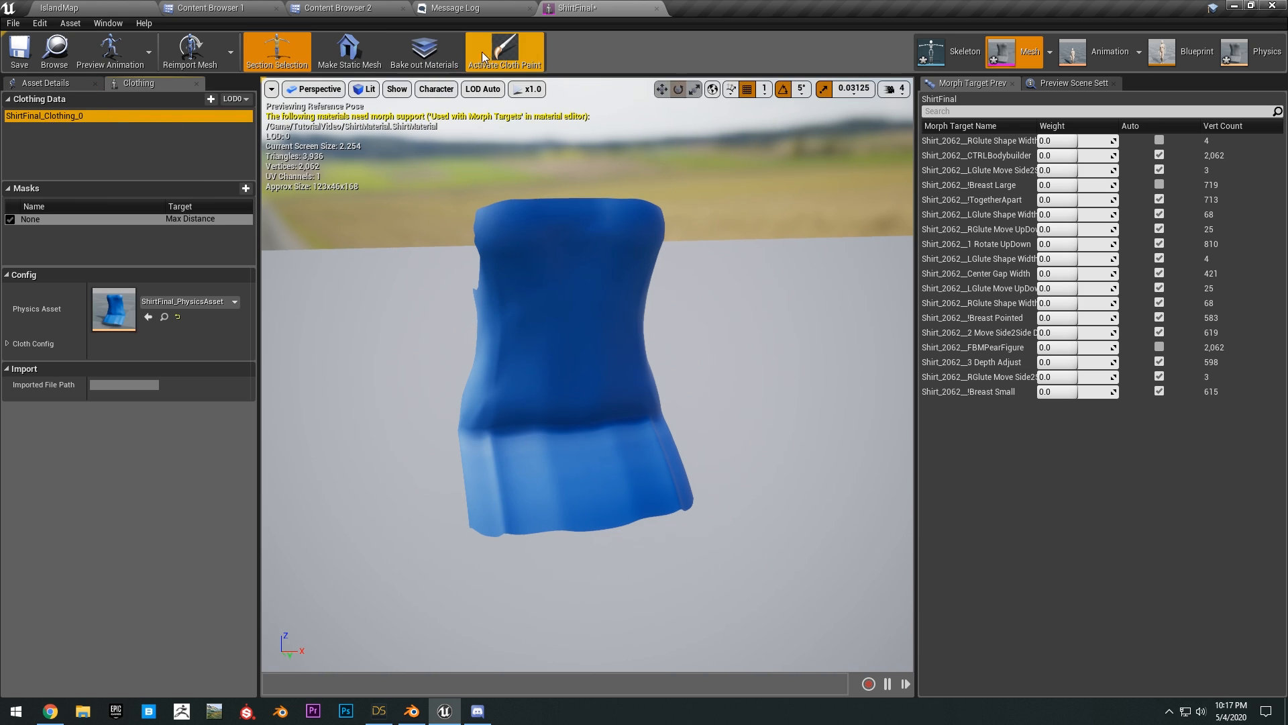
Step: Paint cloth weights on the shirt with a paint value of 1000
left_click(504, 51)
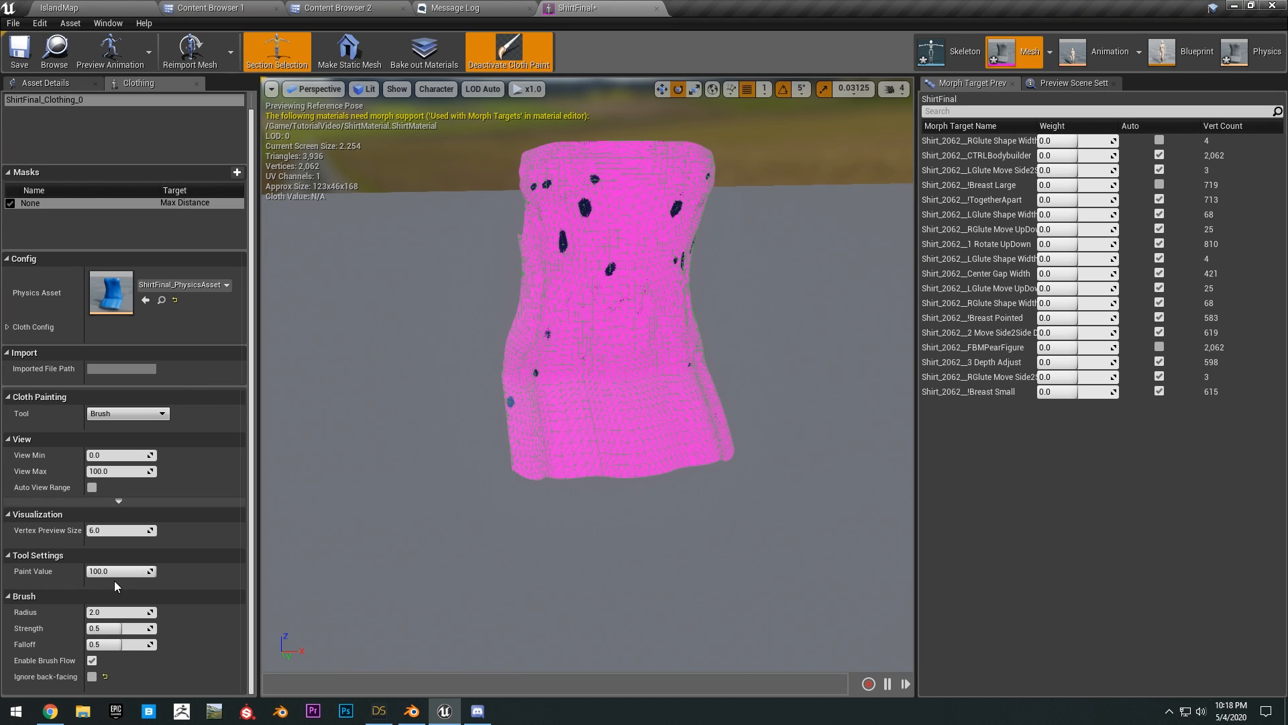
mouse_move(305, 551)
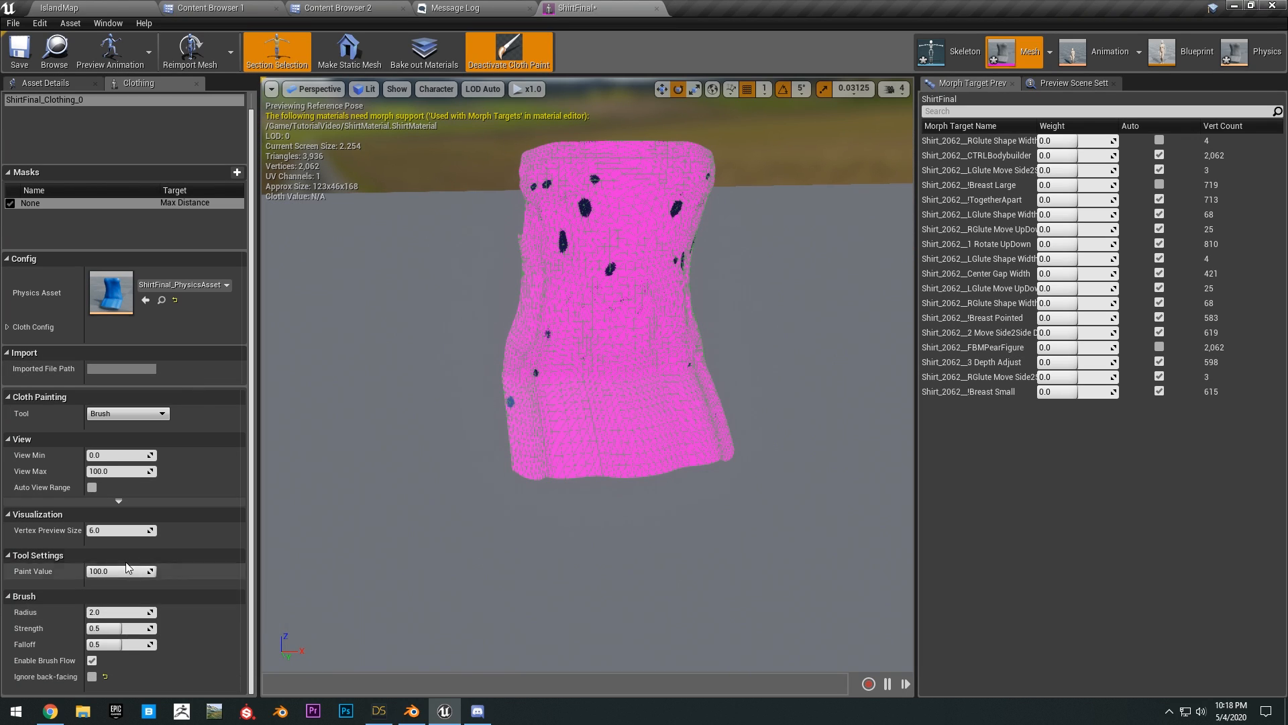
type("1000")
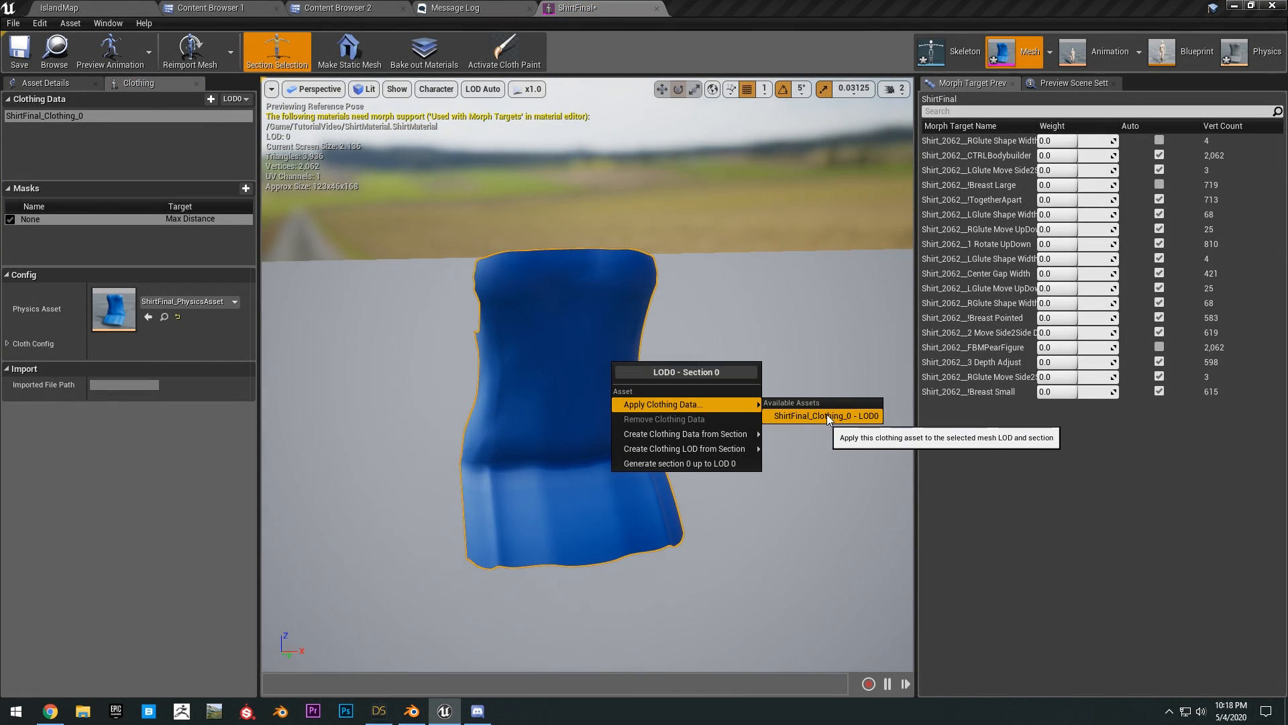
Step: Apply ShirtFinal_Clothing_0 (LOD0) to the section and set its physics asset to FemaleCharacter_PhysicsAsset
left_click(822, 414)
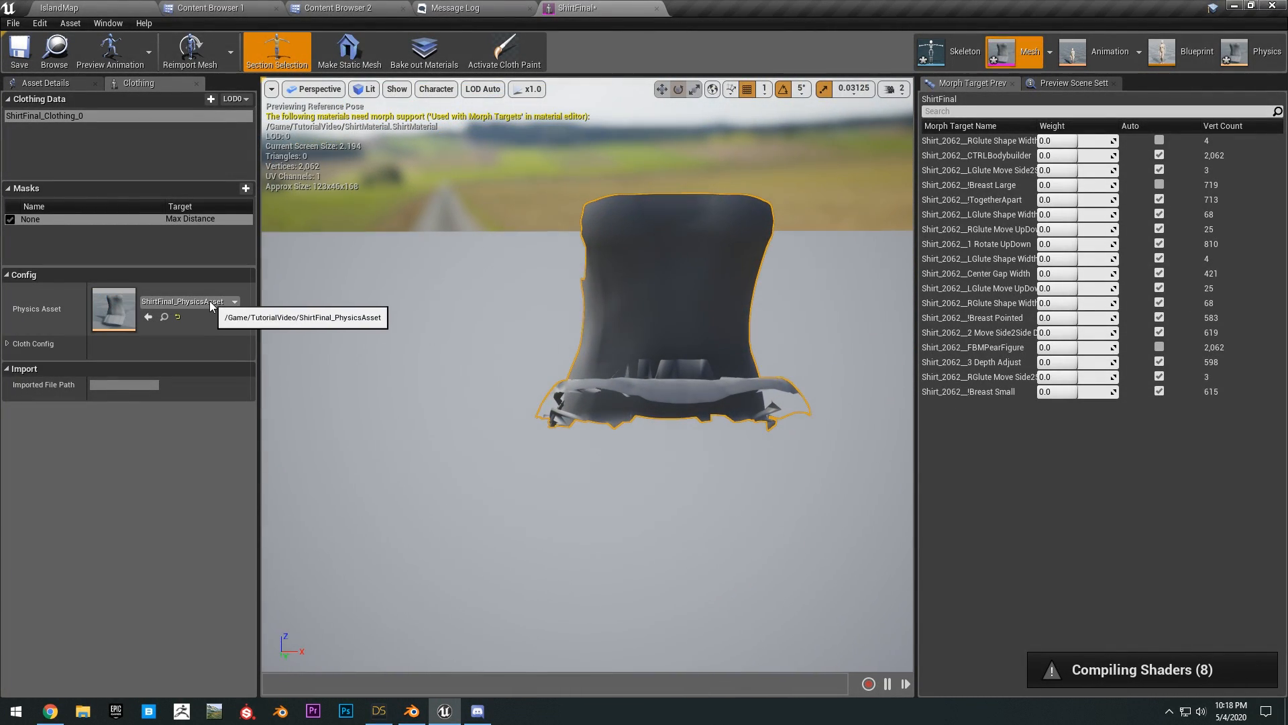
left_click(235, 301)
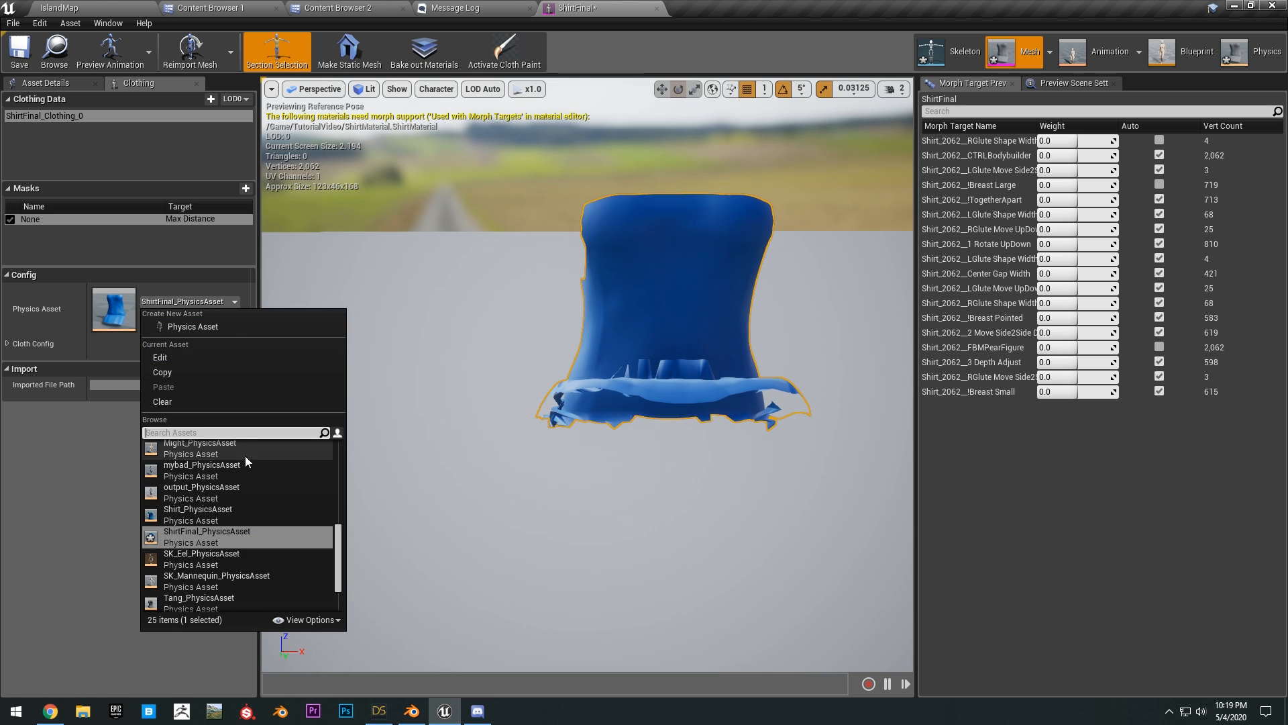
type("fema")
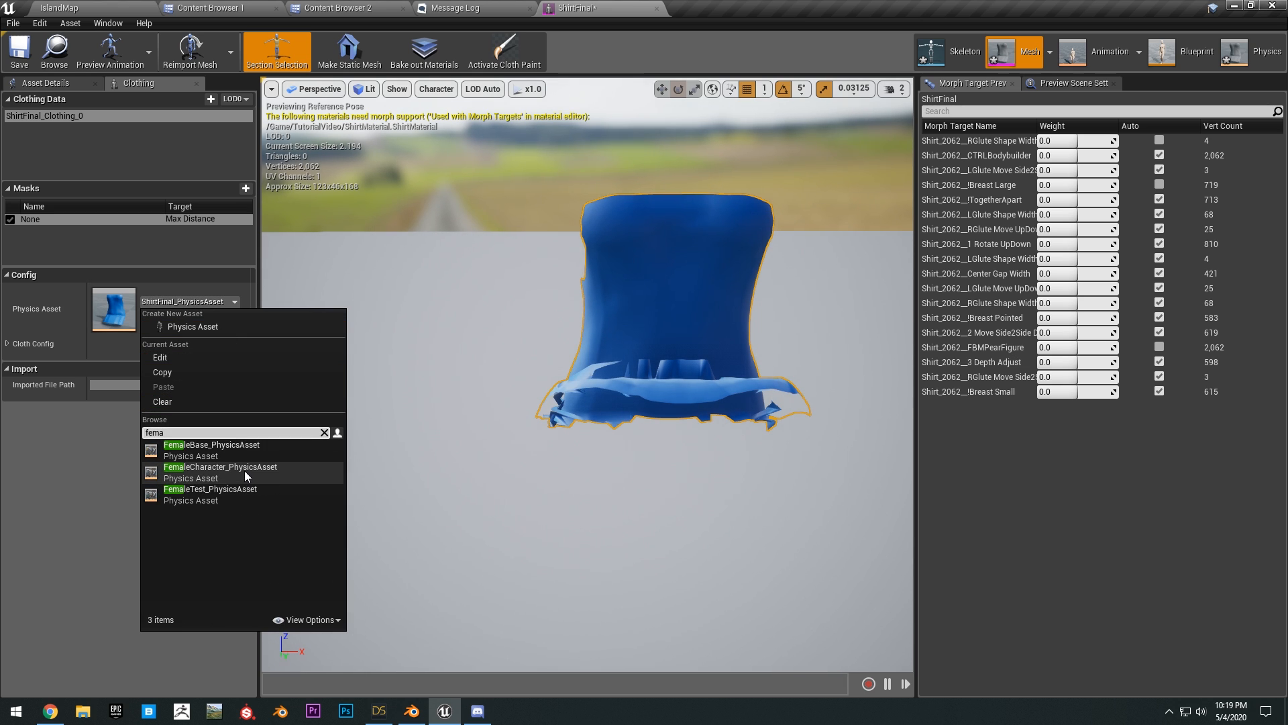
mouse_move(244, 475)
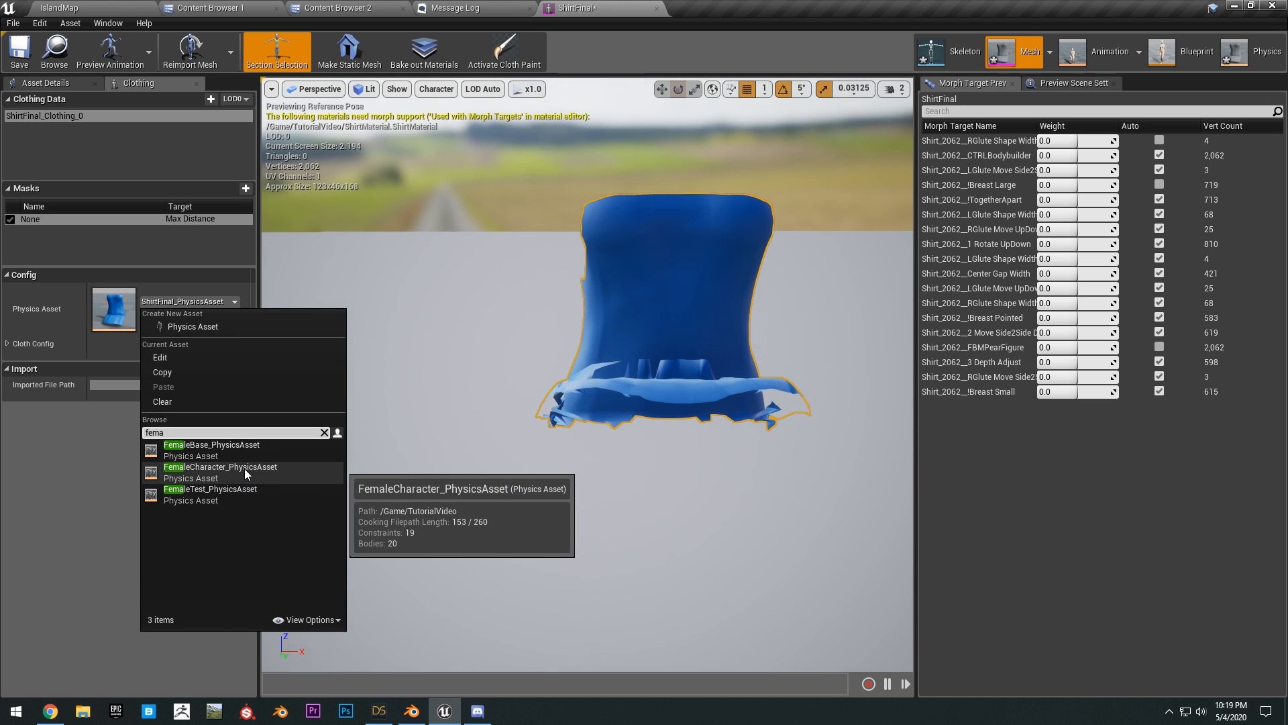
left_click(218, 467)
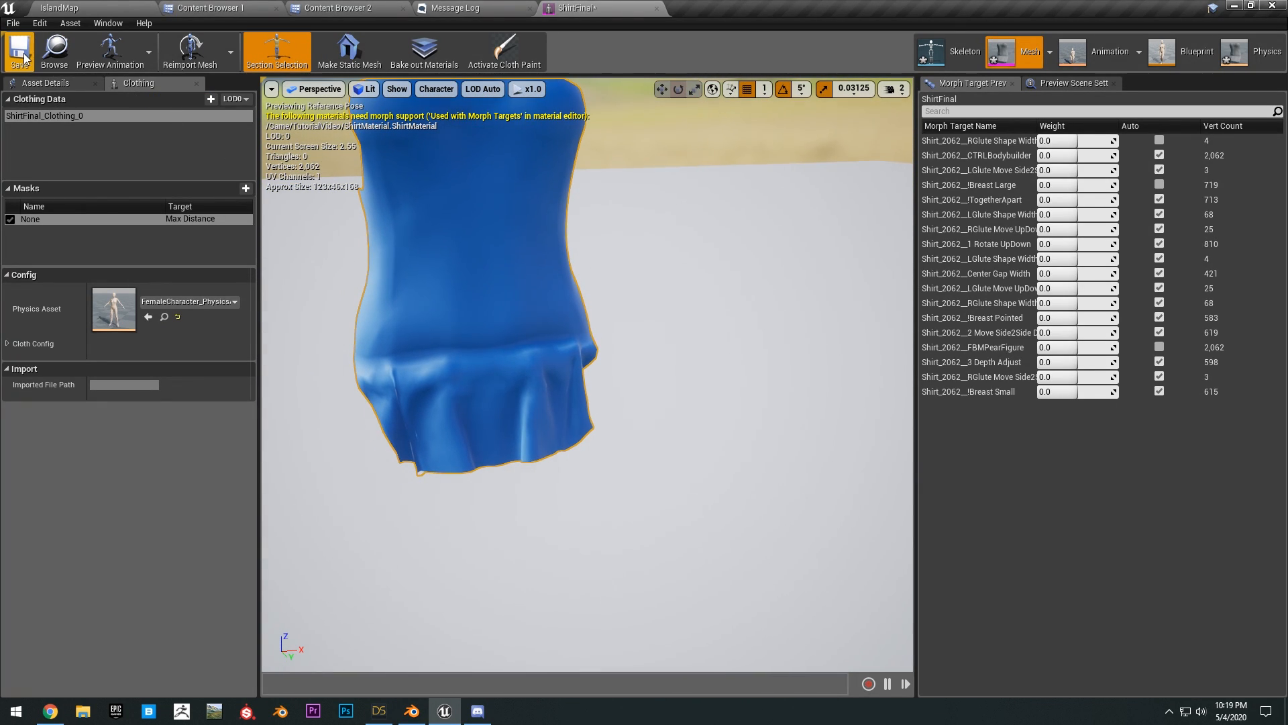
scroll("down", 3)
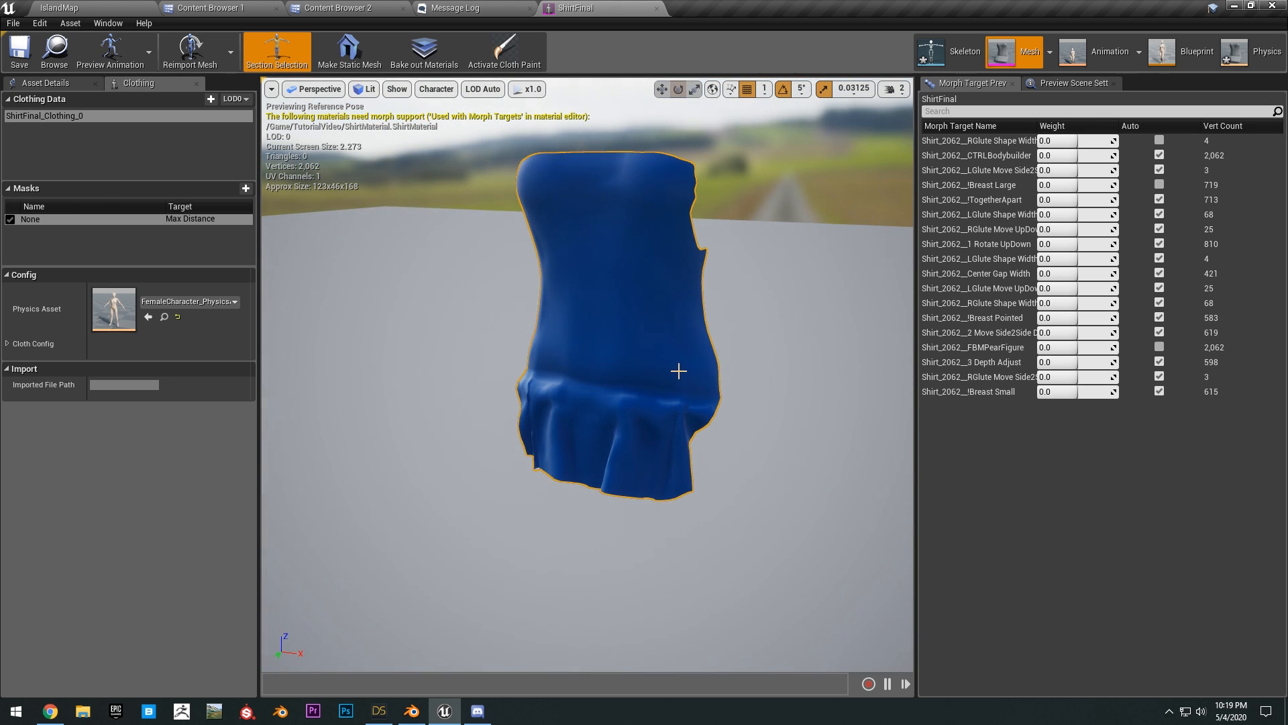
mouse_move(628, 384)
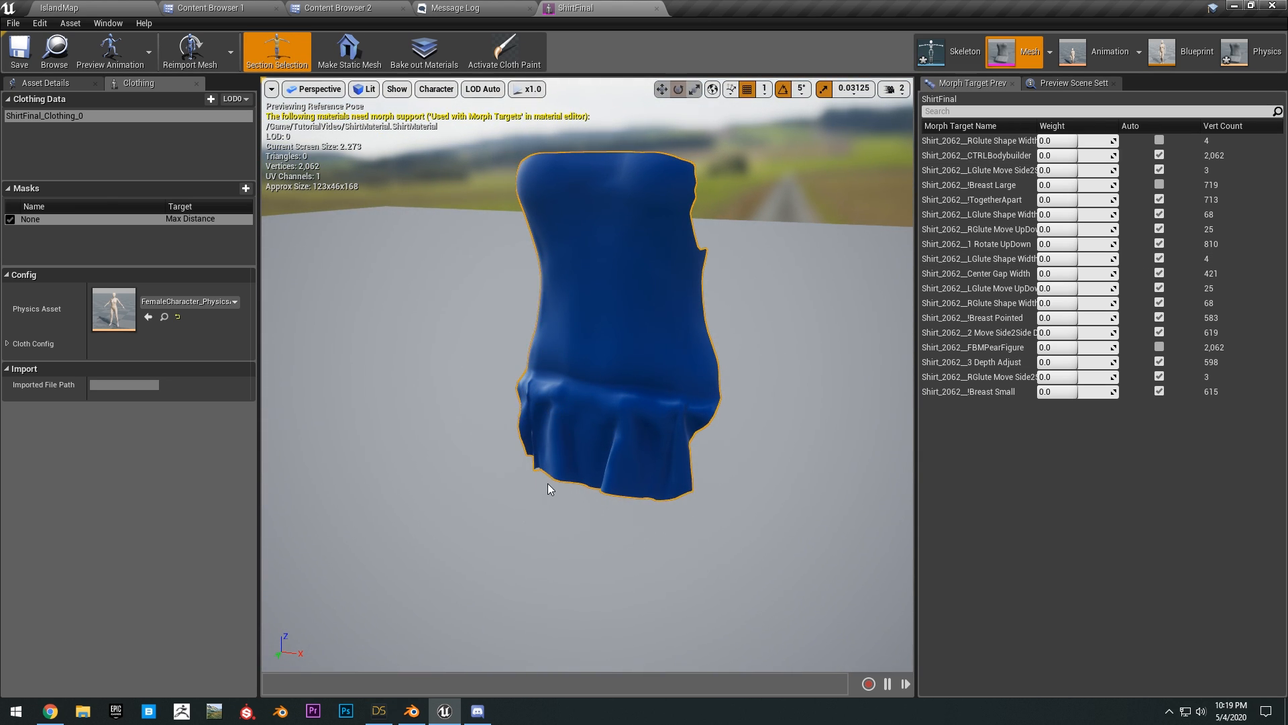
mouse_move(525, 388)
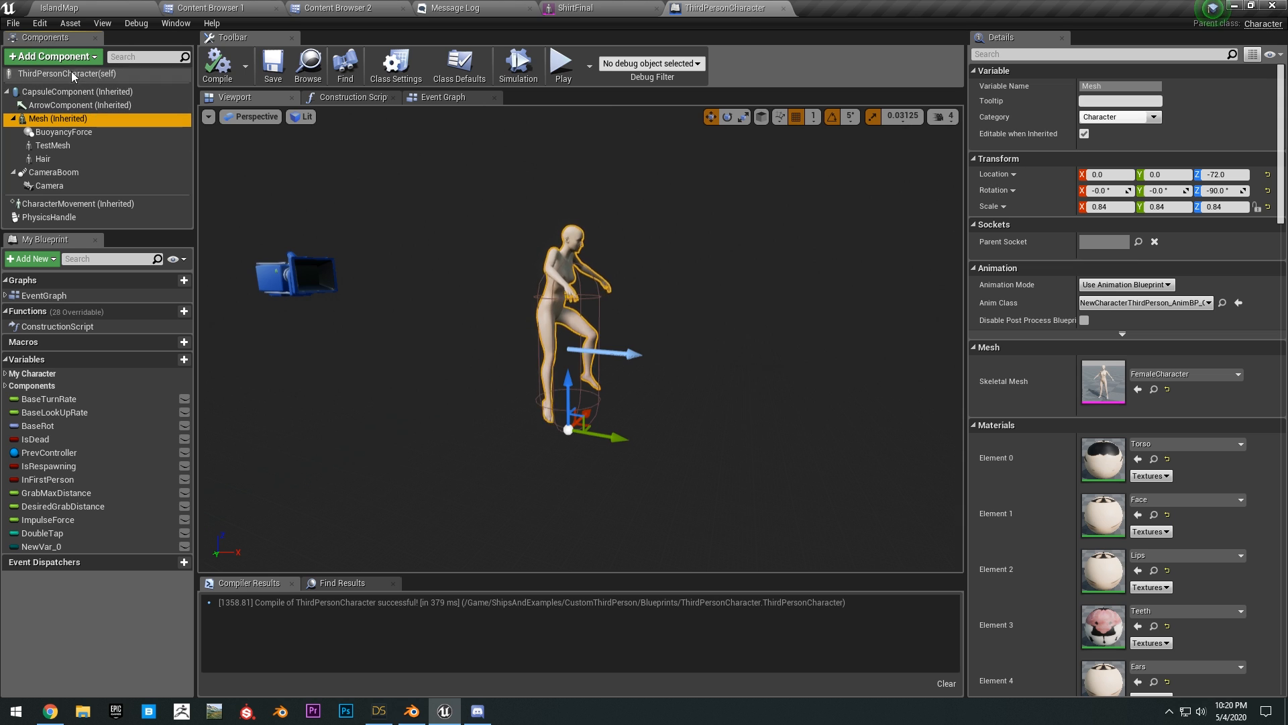
Step: Add a Shirt skeletal mesh component under Mesh and go to the Construction Script graph
left_click(53, 57)
type("Shirt")
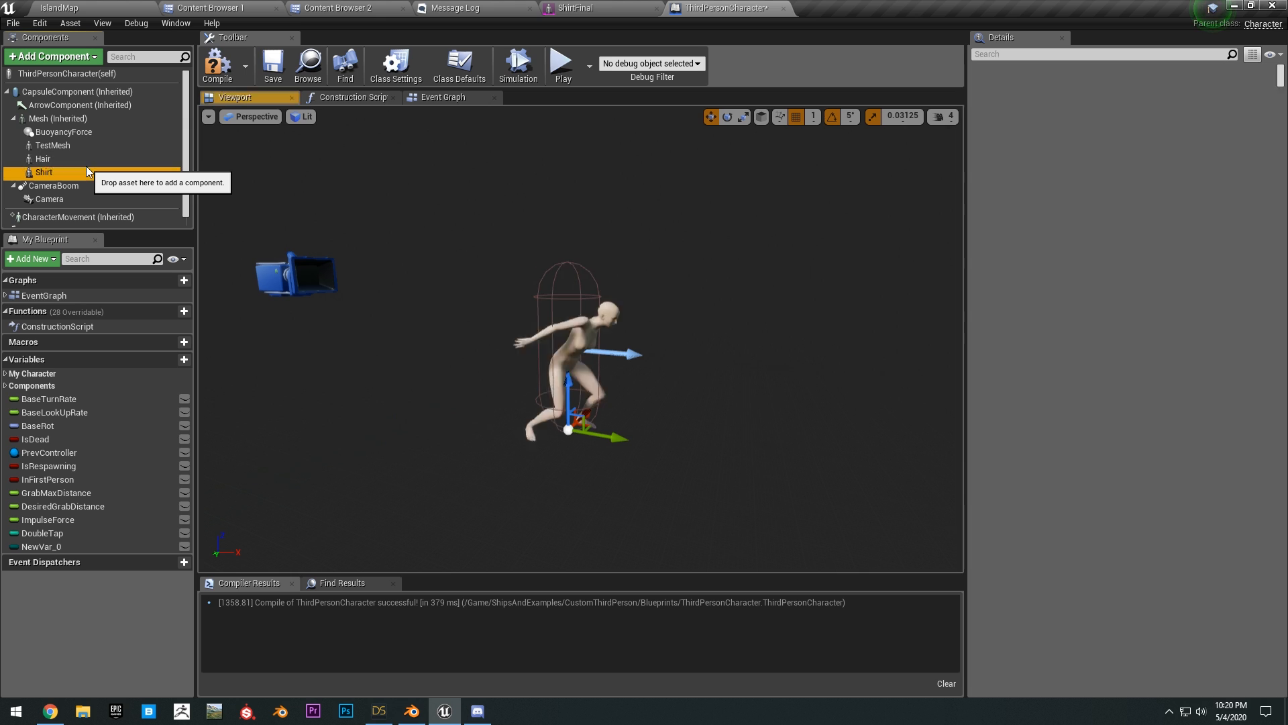
left_click(44, 172)
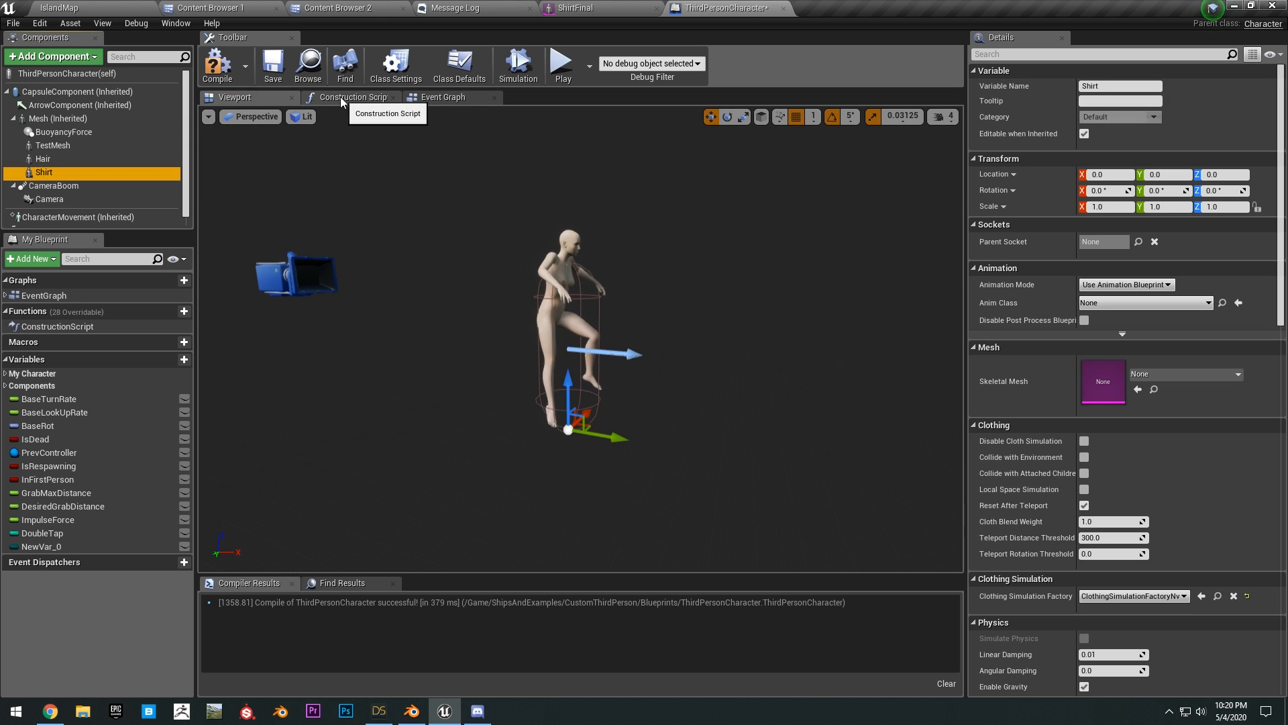
left_click(353, 97)
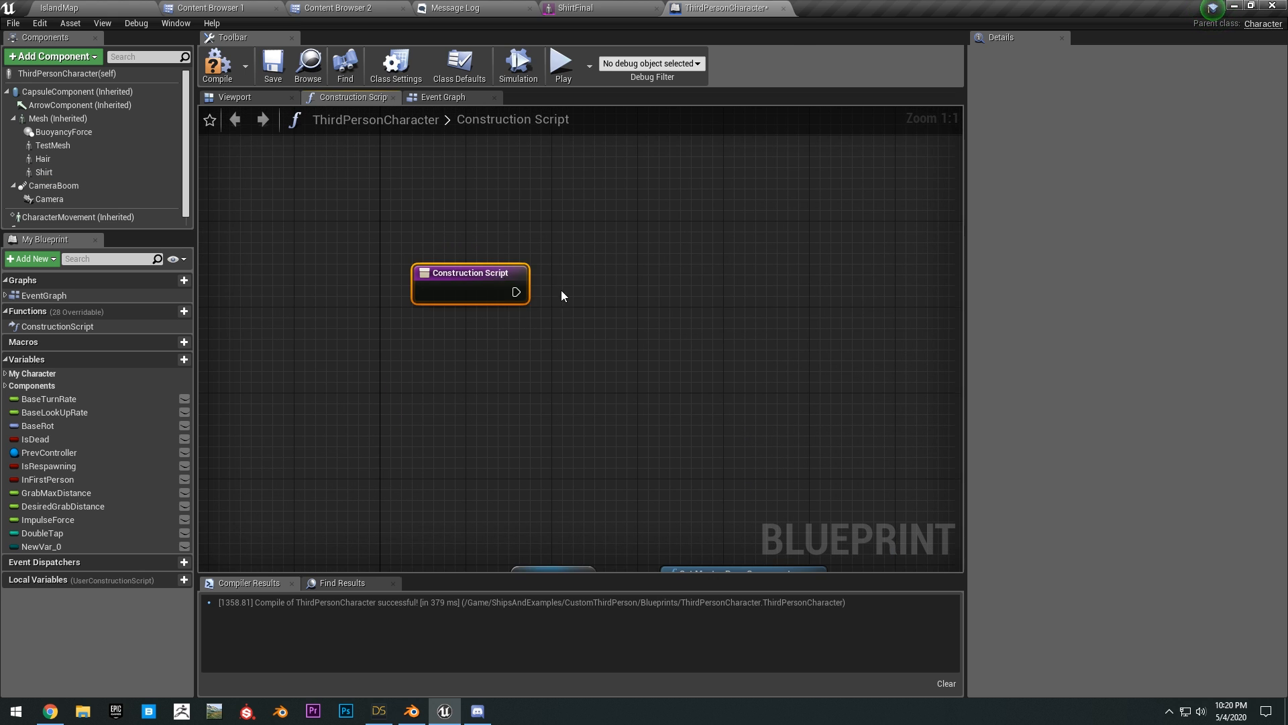
Step: Wire Set Skeletal Mesh targeting Shirt with New Mesh ShirtFinal, set Mesh as master pose, and compile
left_click(43, 171)
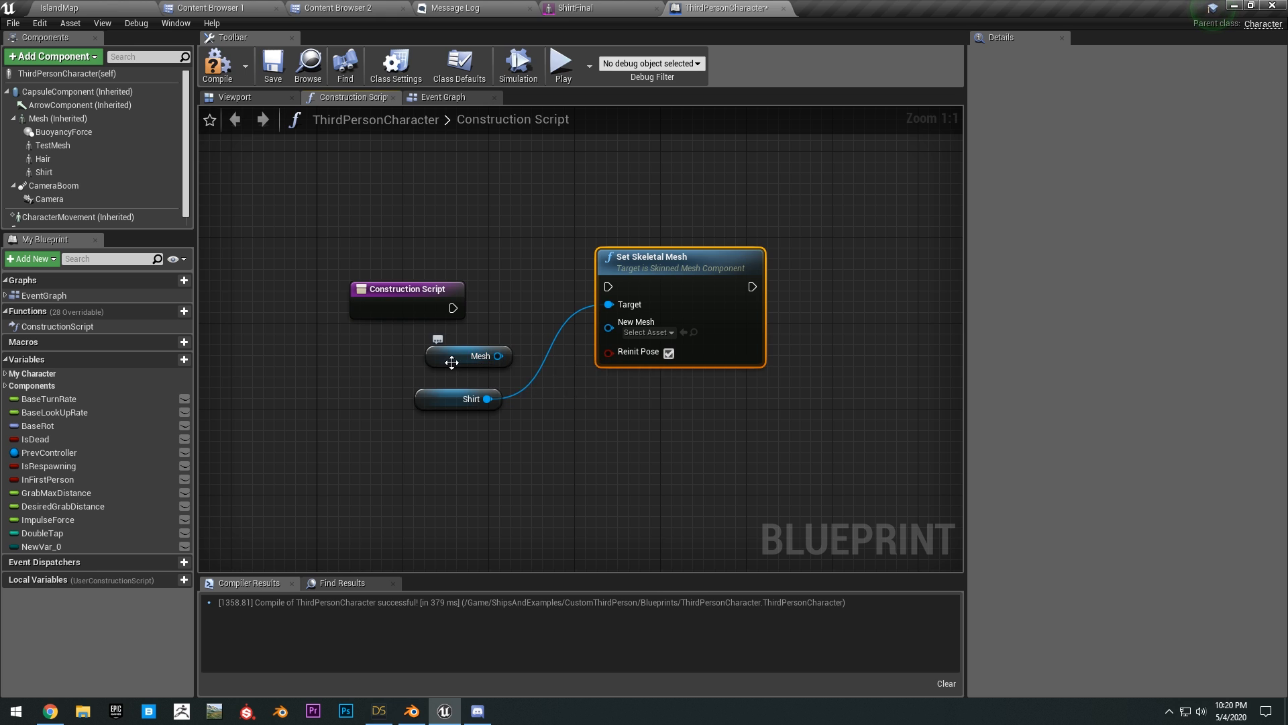
left_click(448, 356)
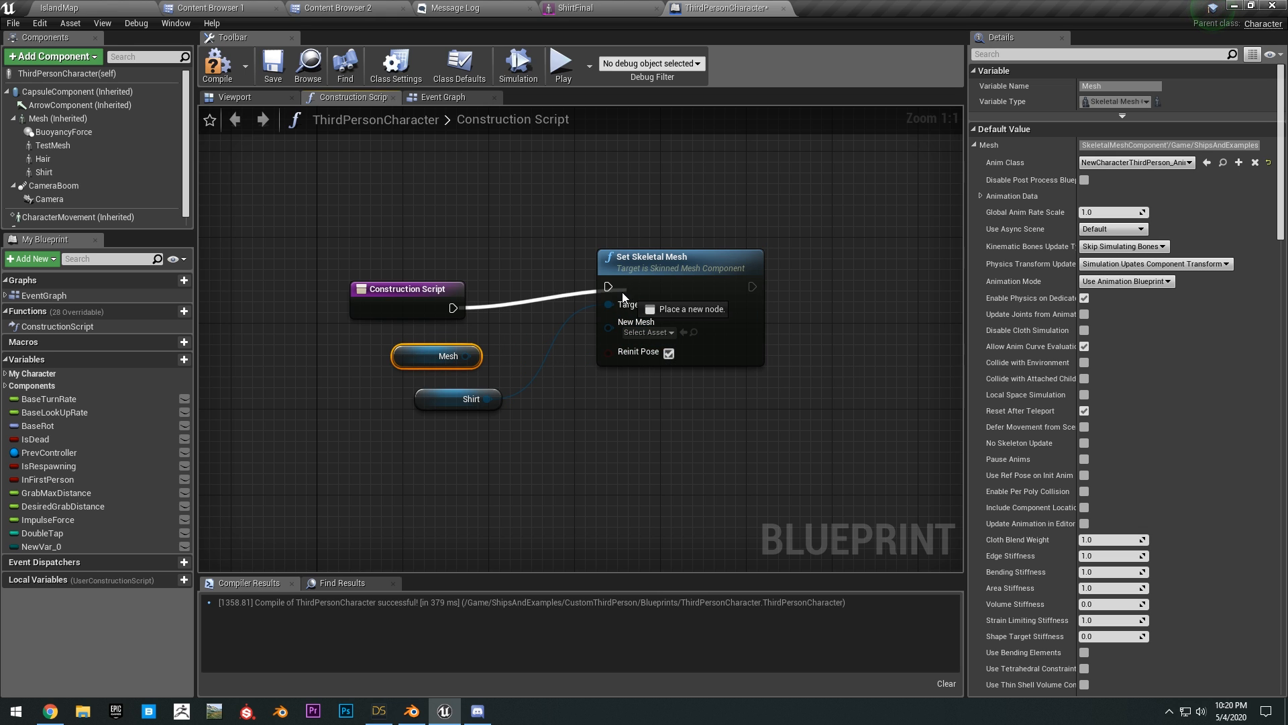
left_click(649, 333)
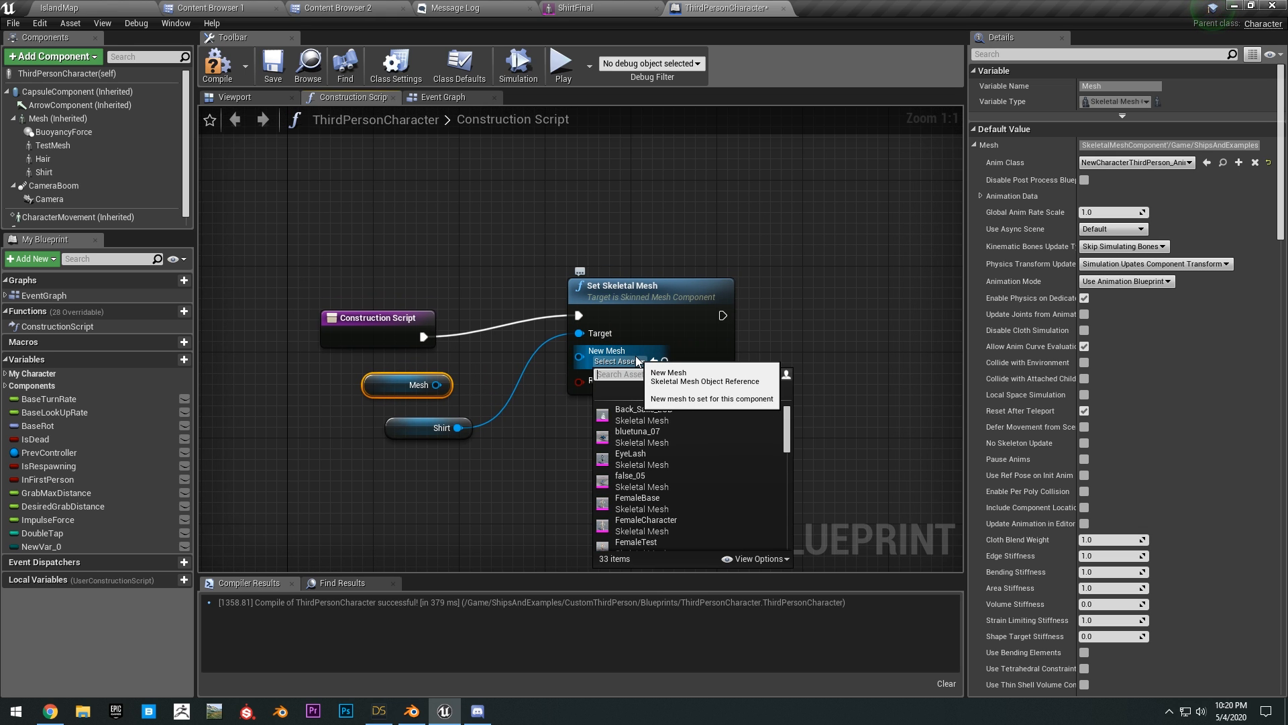
type("shirt")
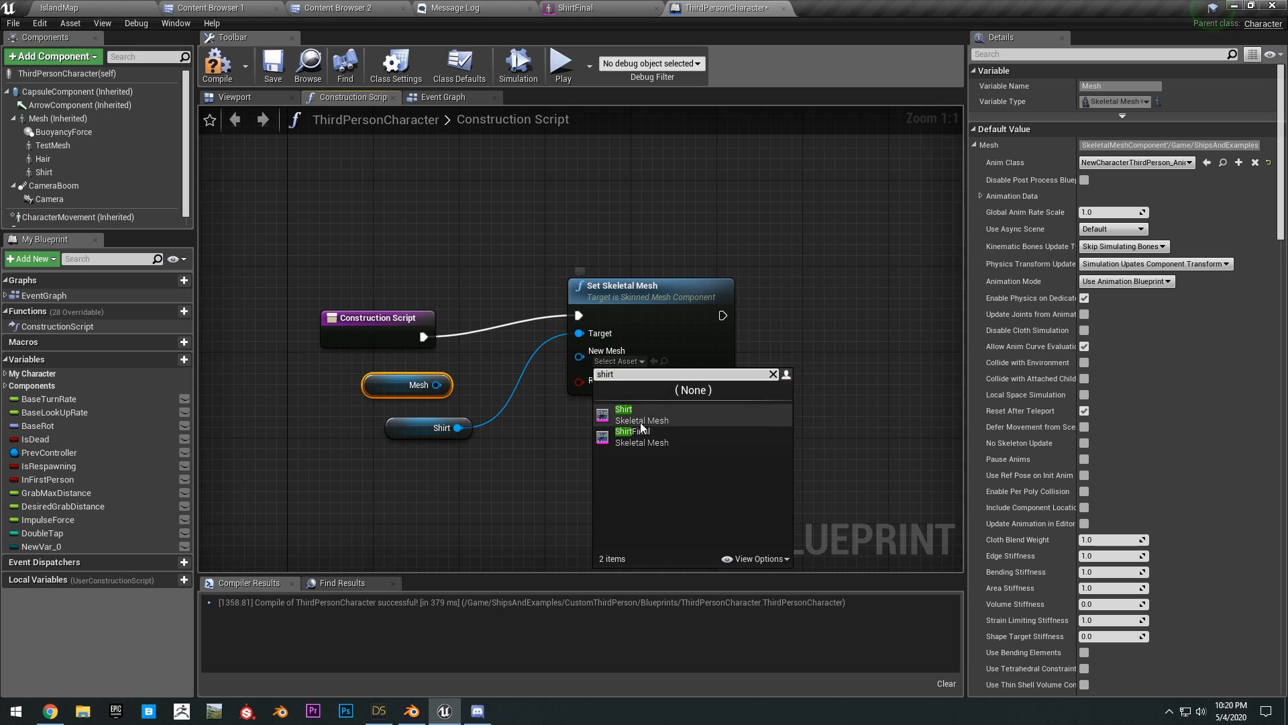
mouse_move(632, 435)
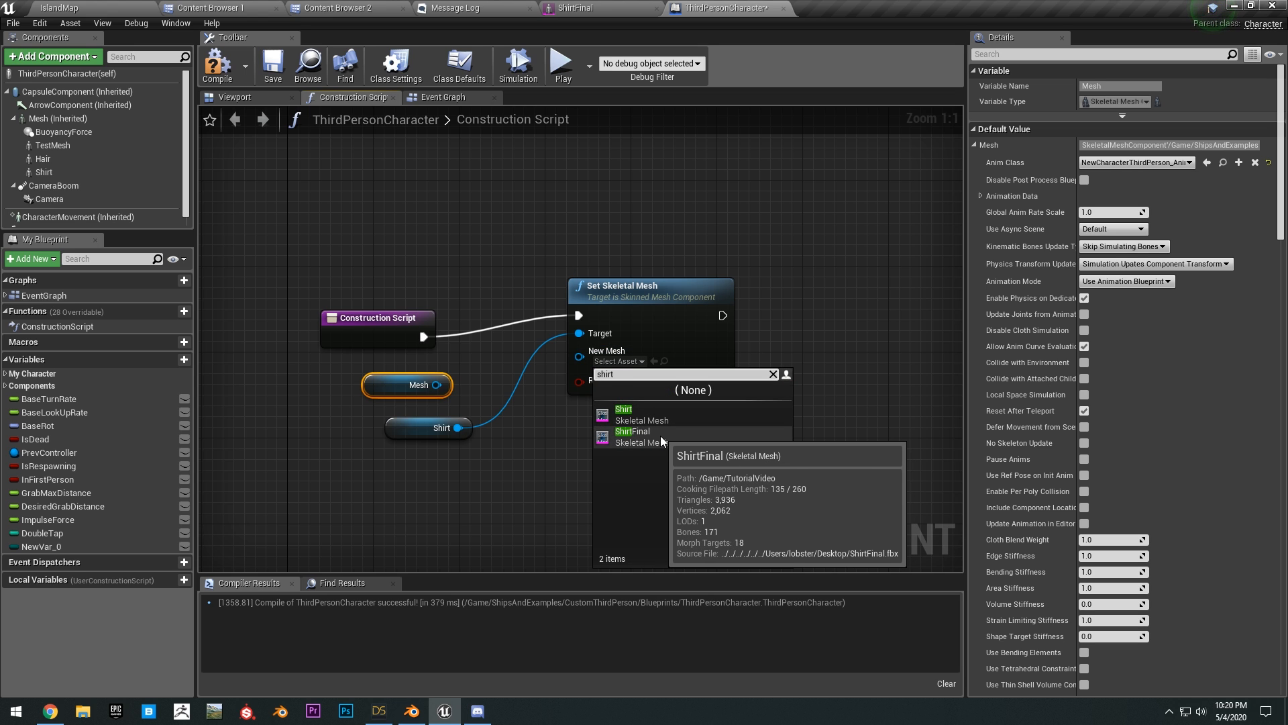
left_click(633, 431)
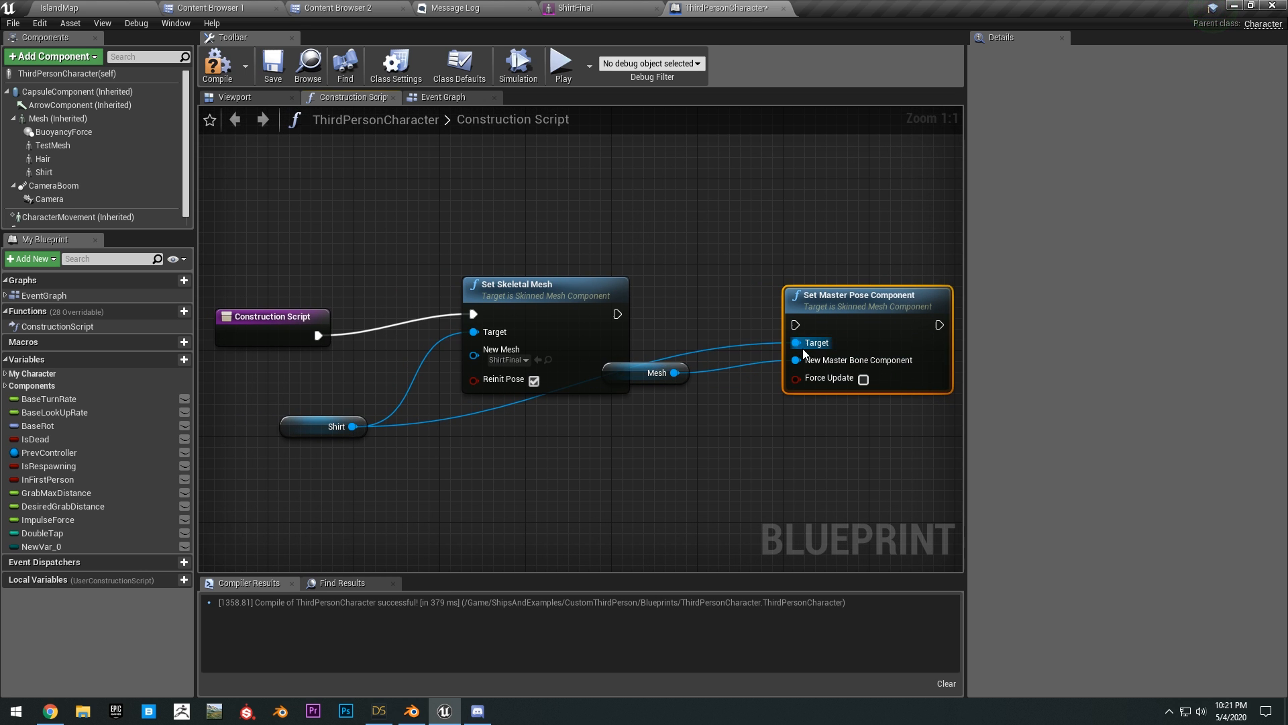
scroll("down", 3)
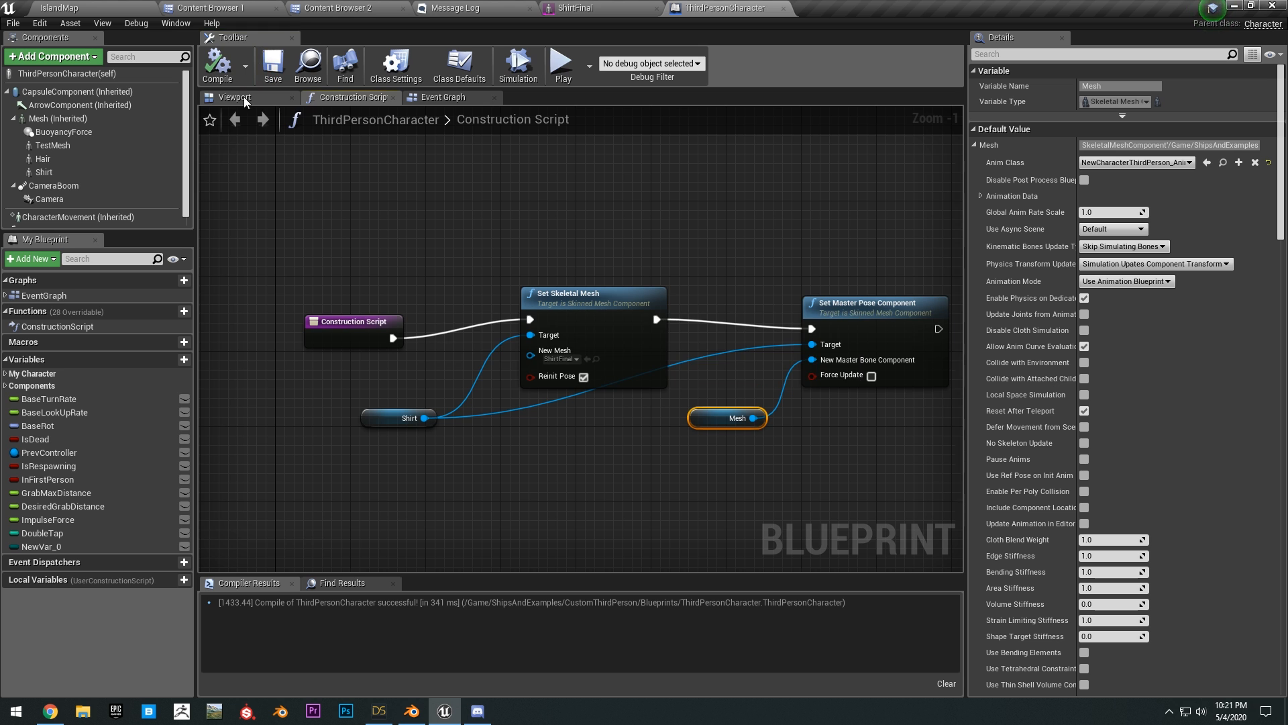
left_click(235, 96)
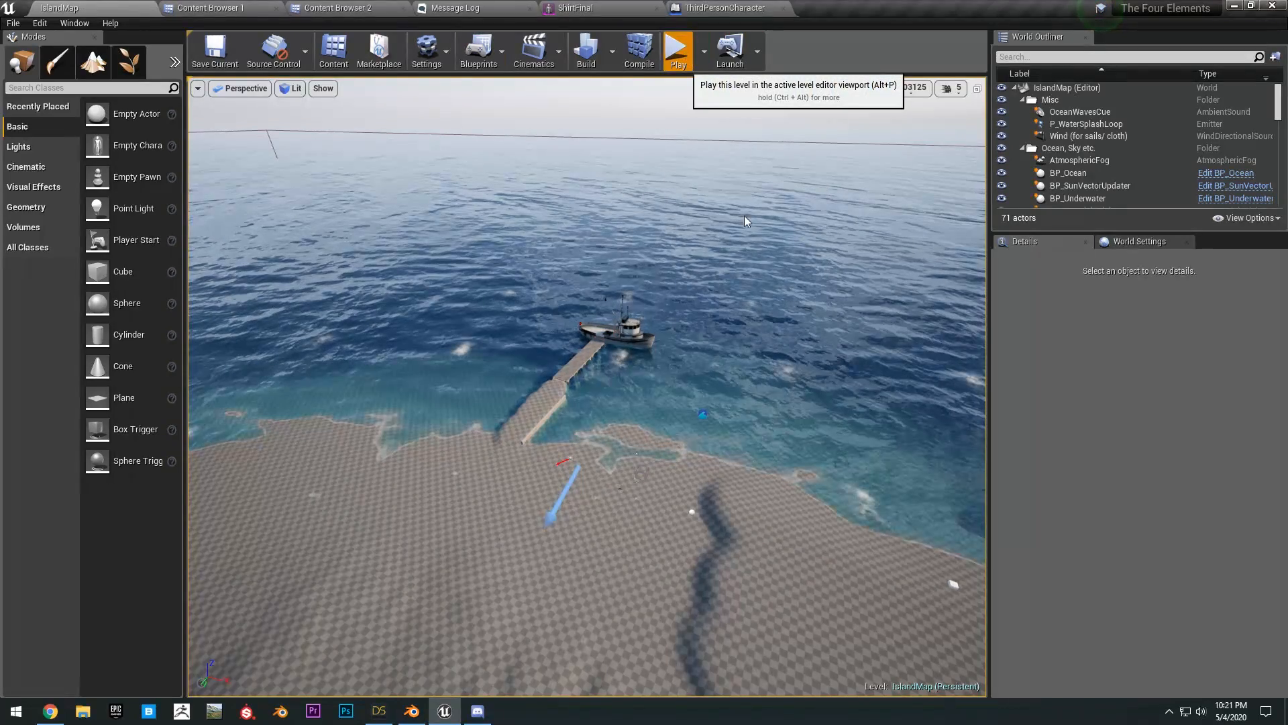
Step: Play the island level to see the blue shirt on the character, then return to ShirtFinal
left_click(677, 50)
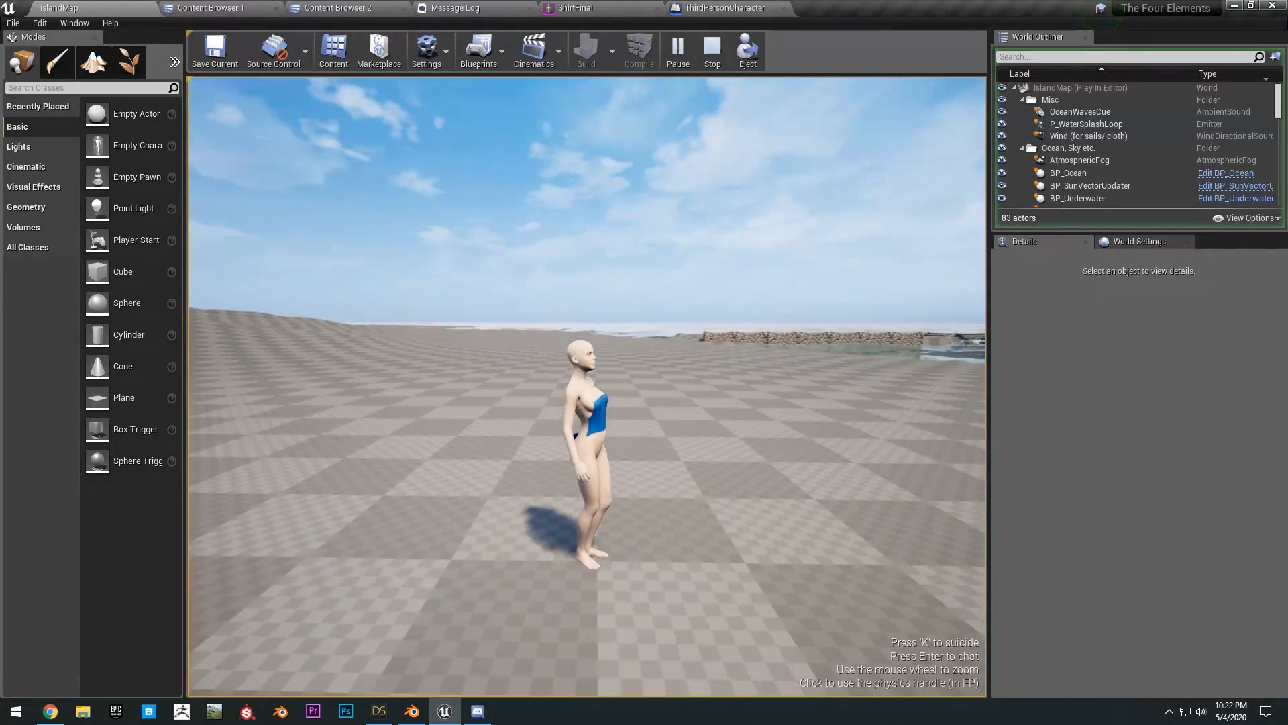
left_click(722, 8)
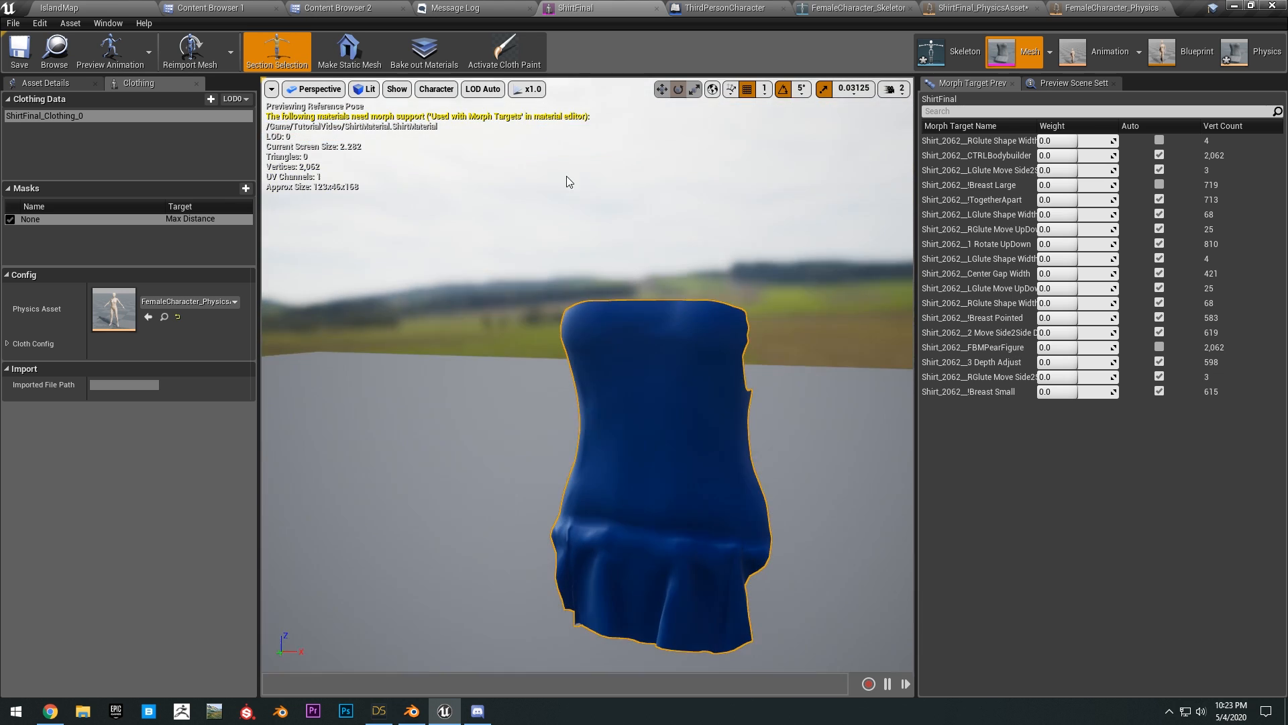
Step: Inspect FemaleCharacter_PhysicsAsset's bodies, play-test again, then return to ShirtFinal's Cloth Config
left_click(234, 300)
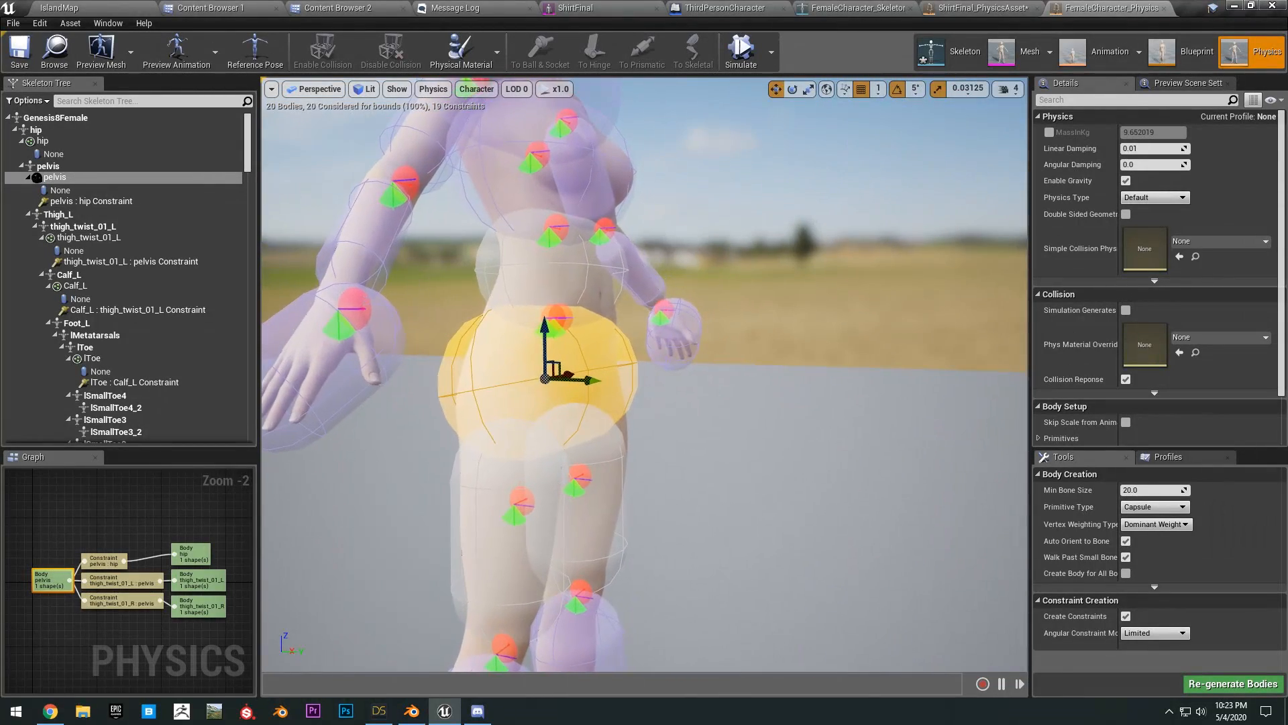
left_click(1007, 88)
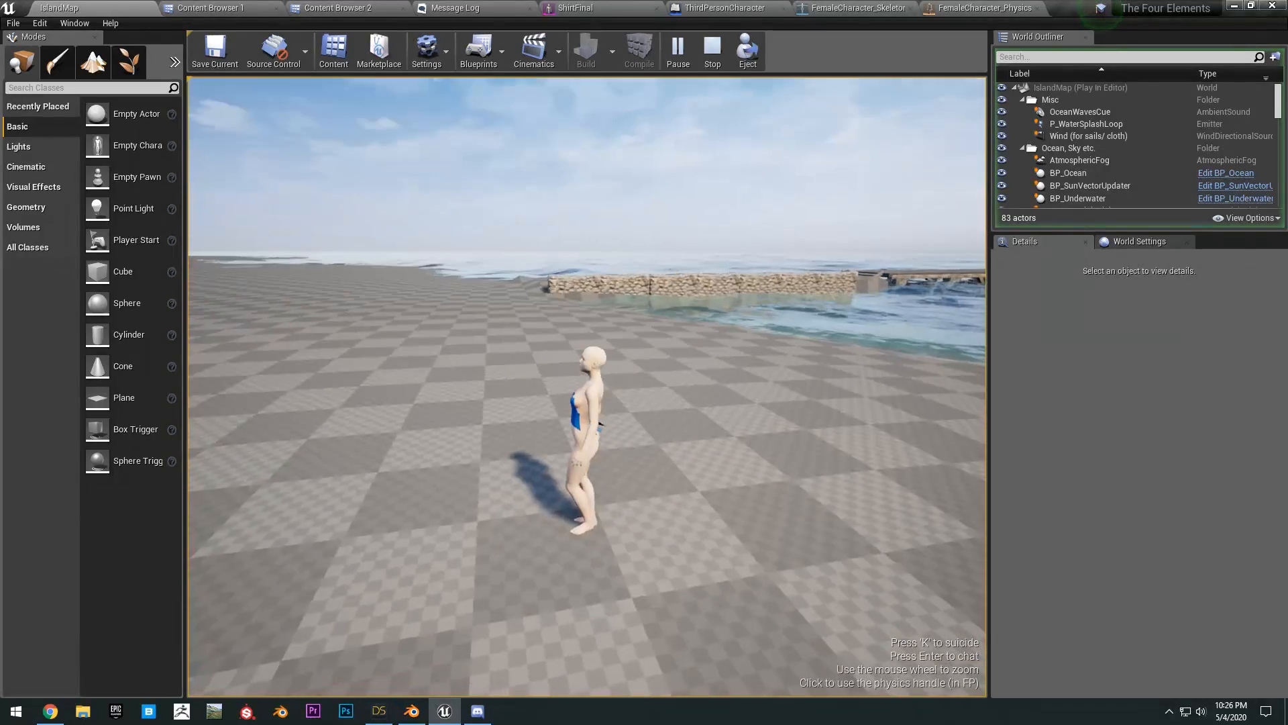
left_click(980, 8)
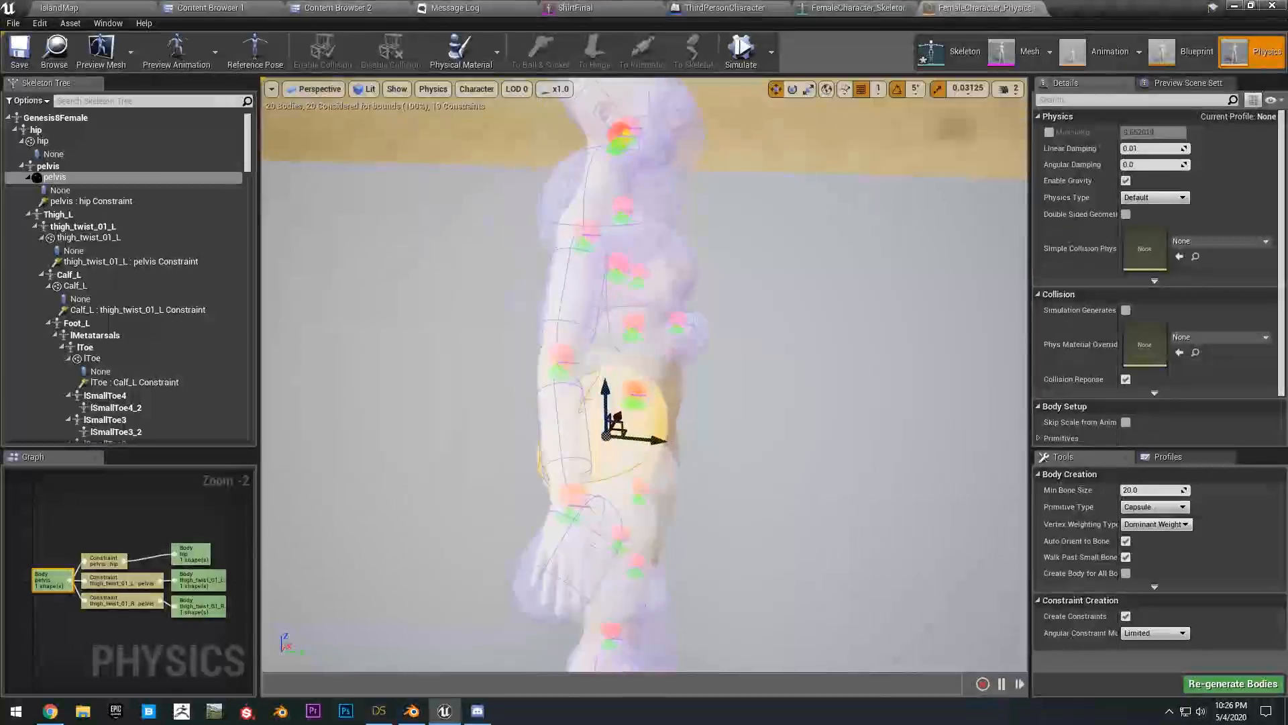
left_click(573, 8)
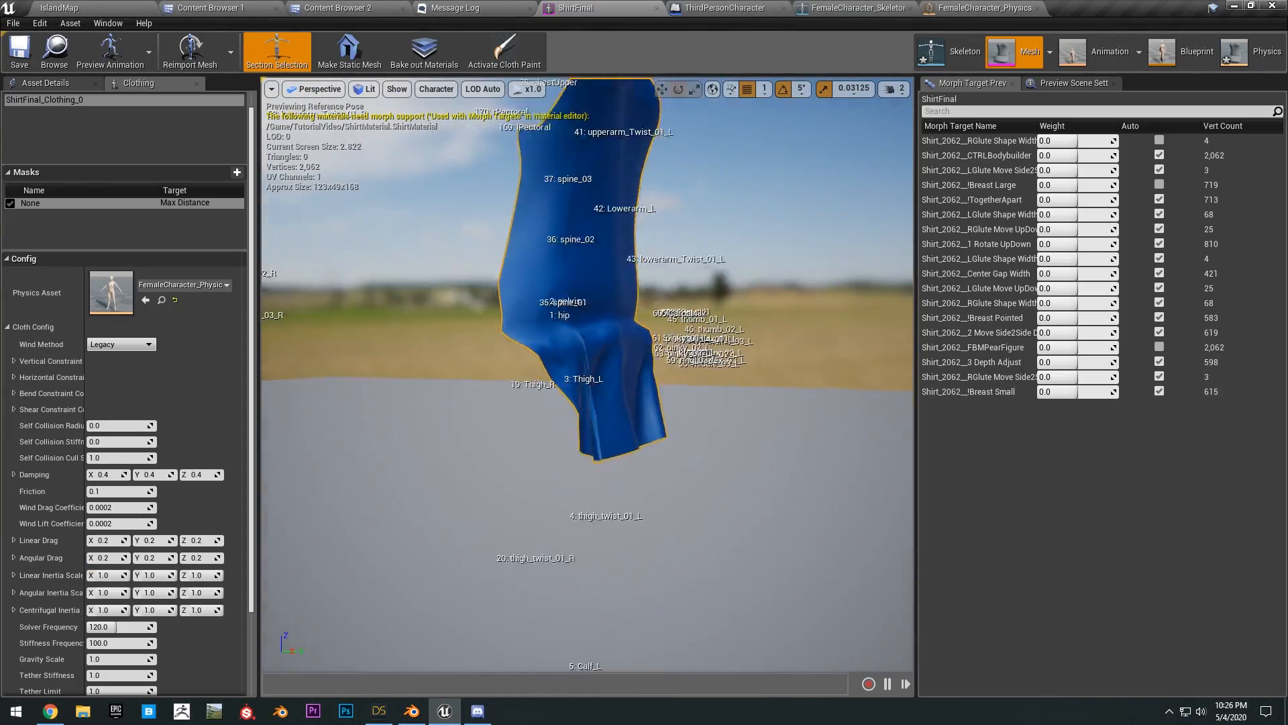